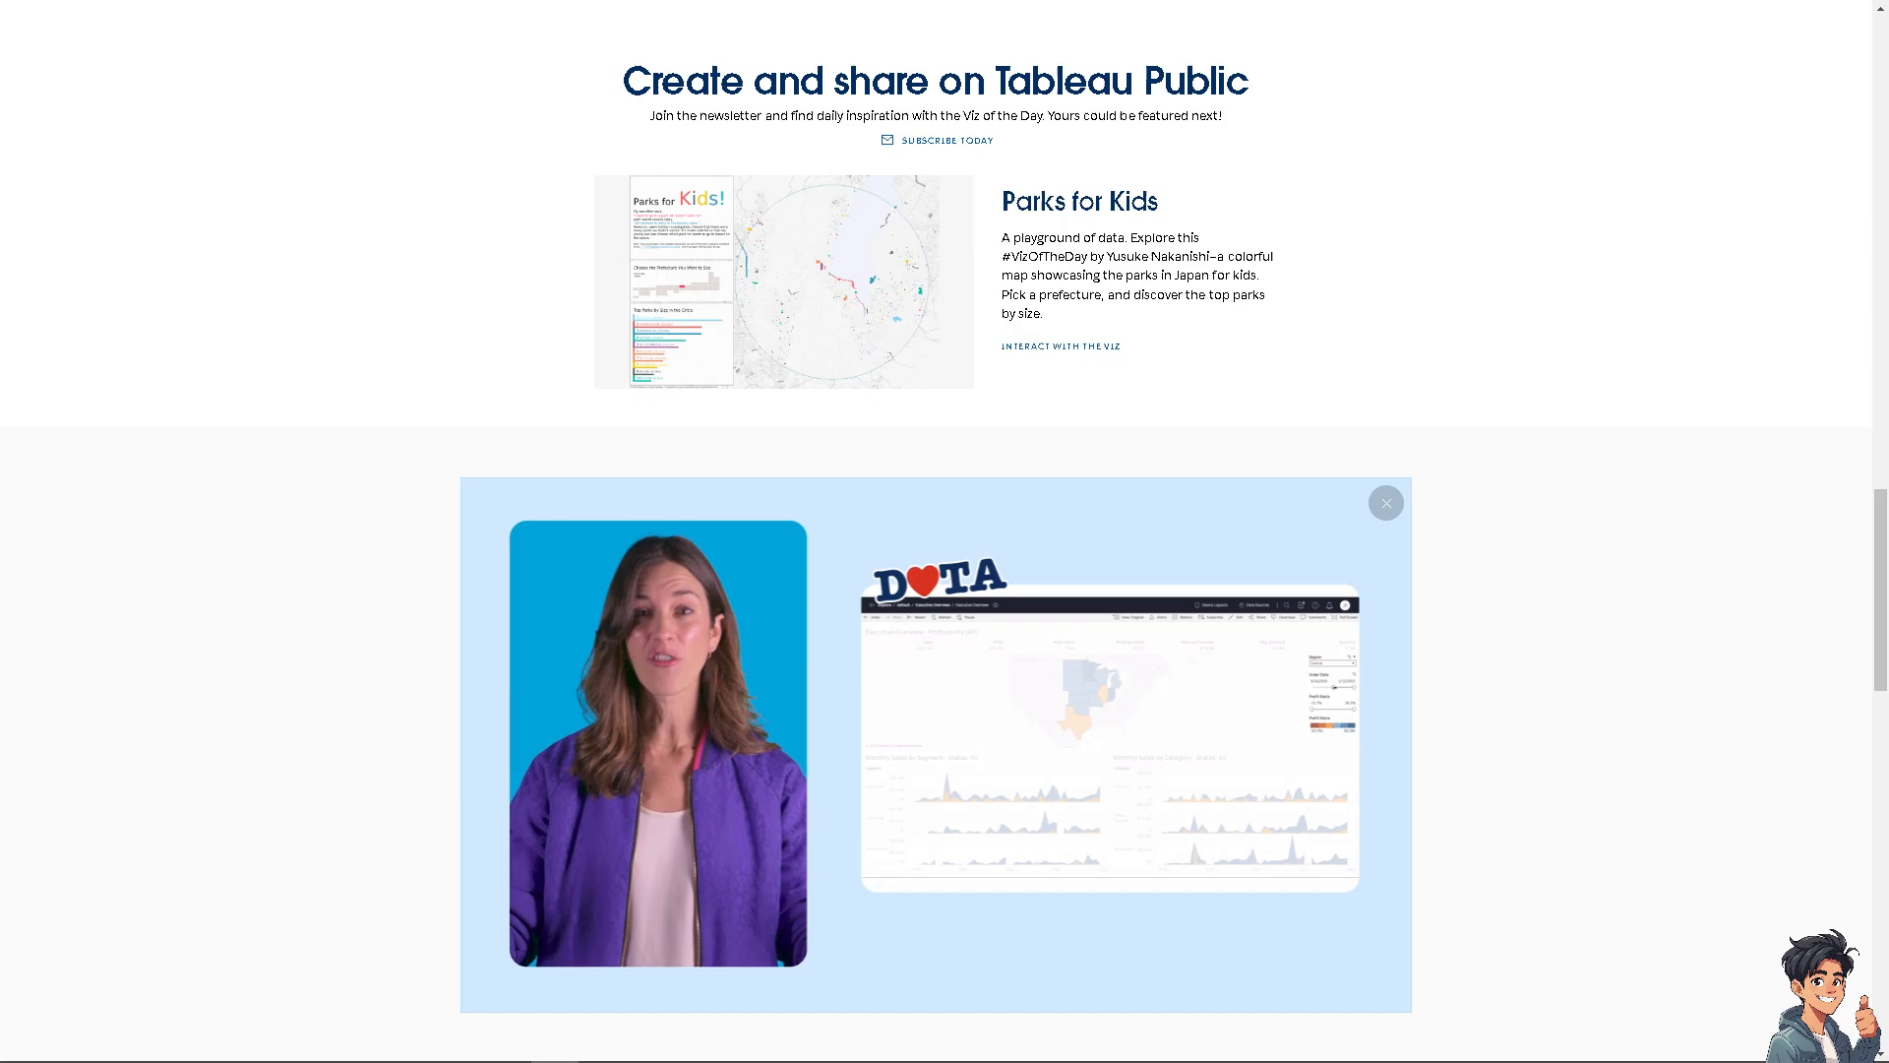
- Scroll back up the tableau.com home page after browsing its featured content
scroll(up, 3)
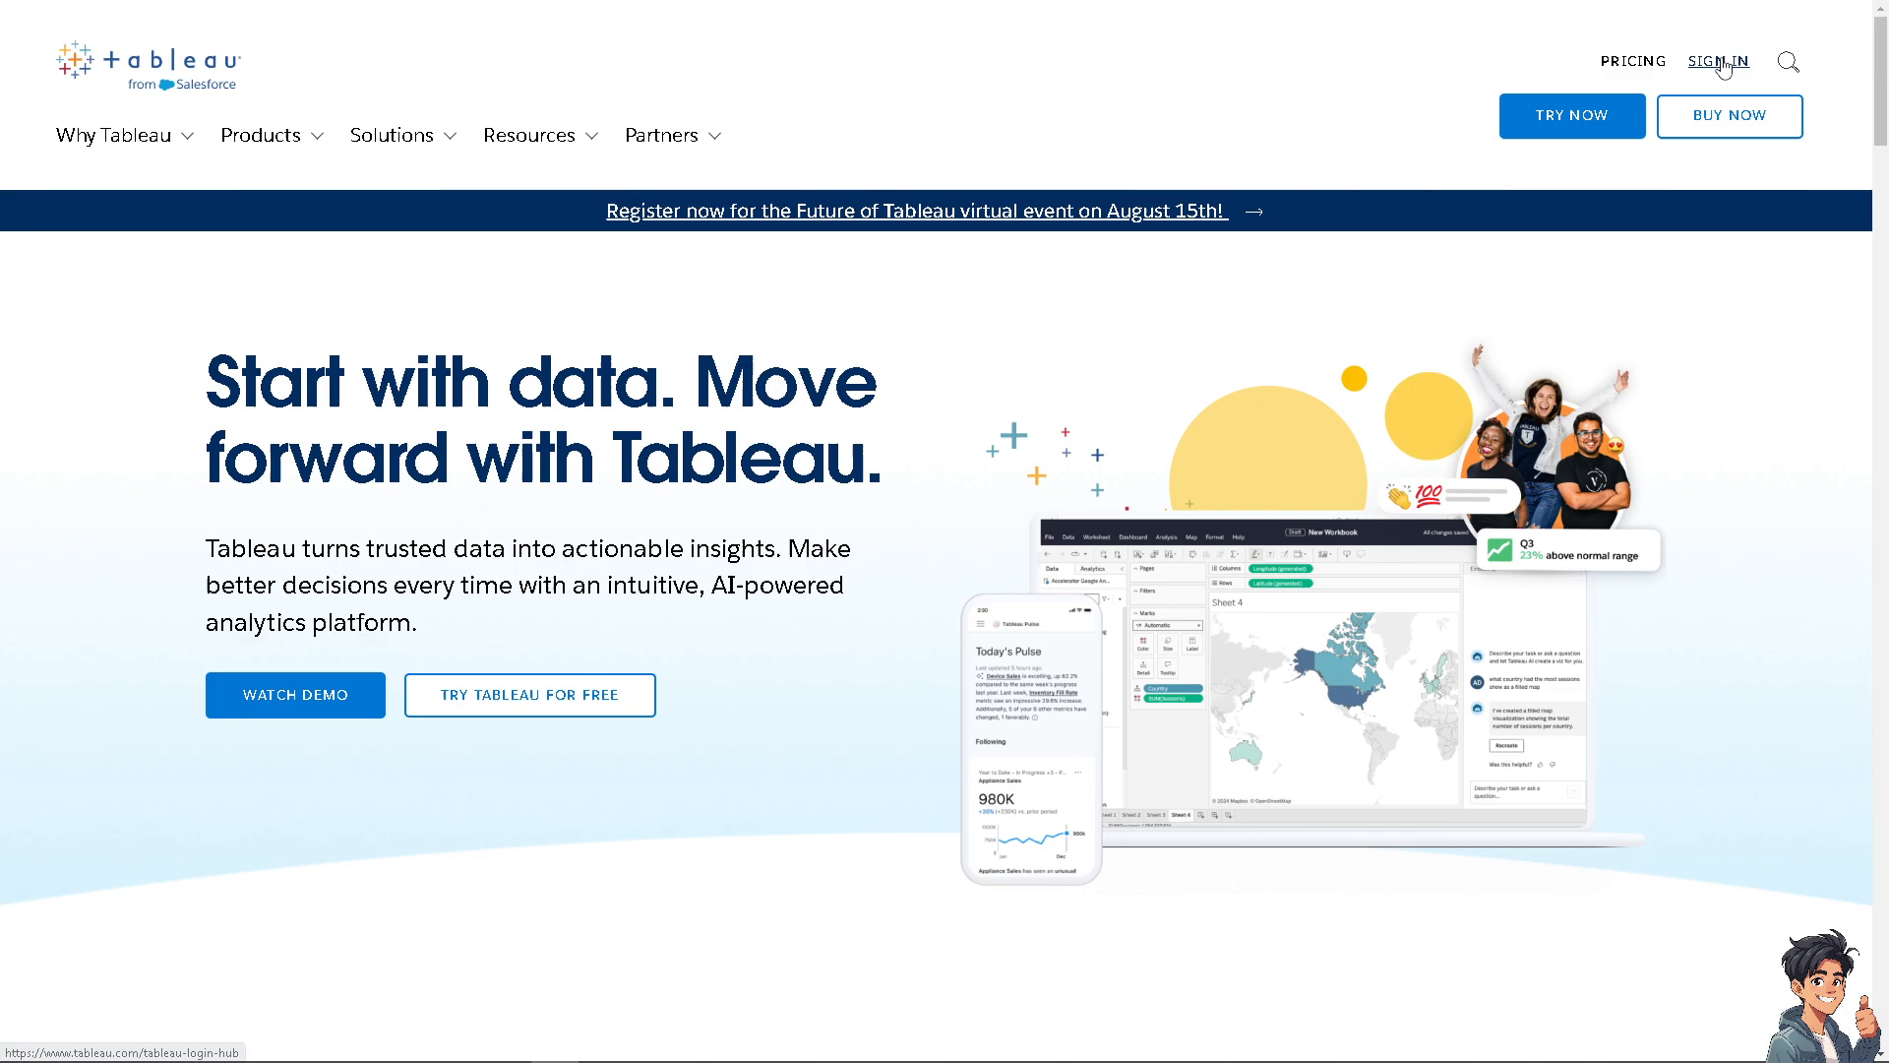
mouse_move(843, 516)
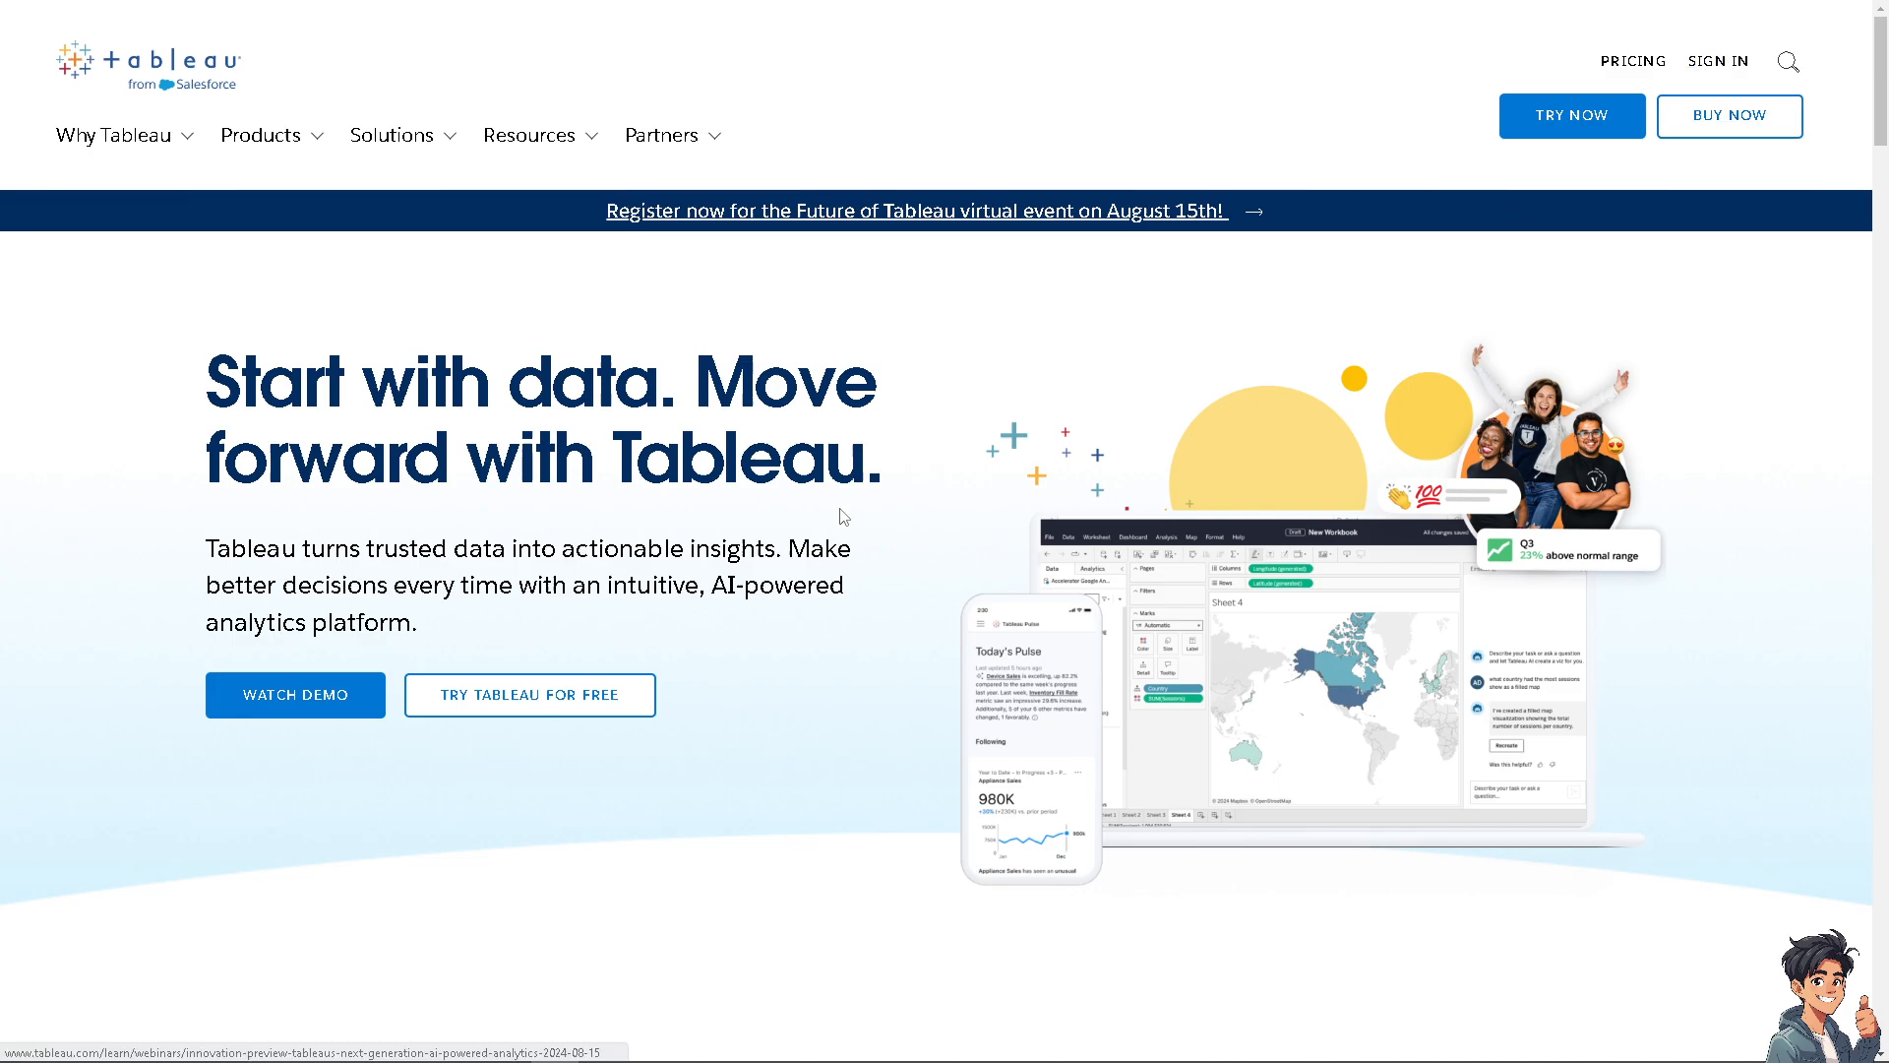
- Sign in from tableau.com and load the Tableau Cloud site's Home page
click(530, 696)
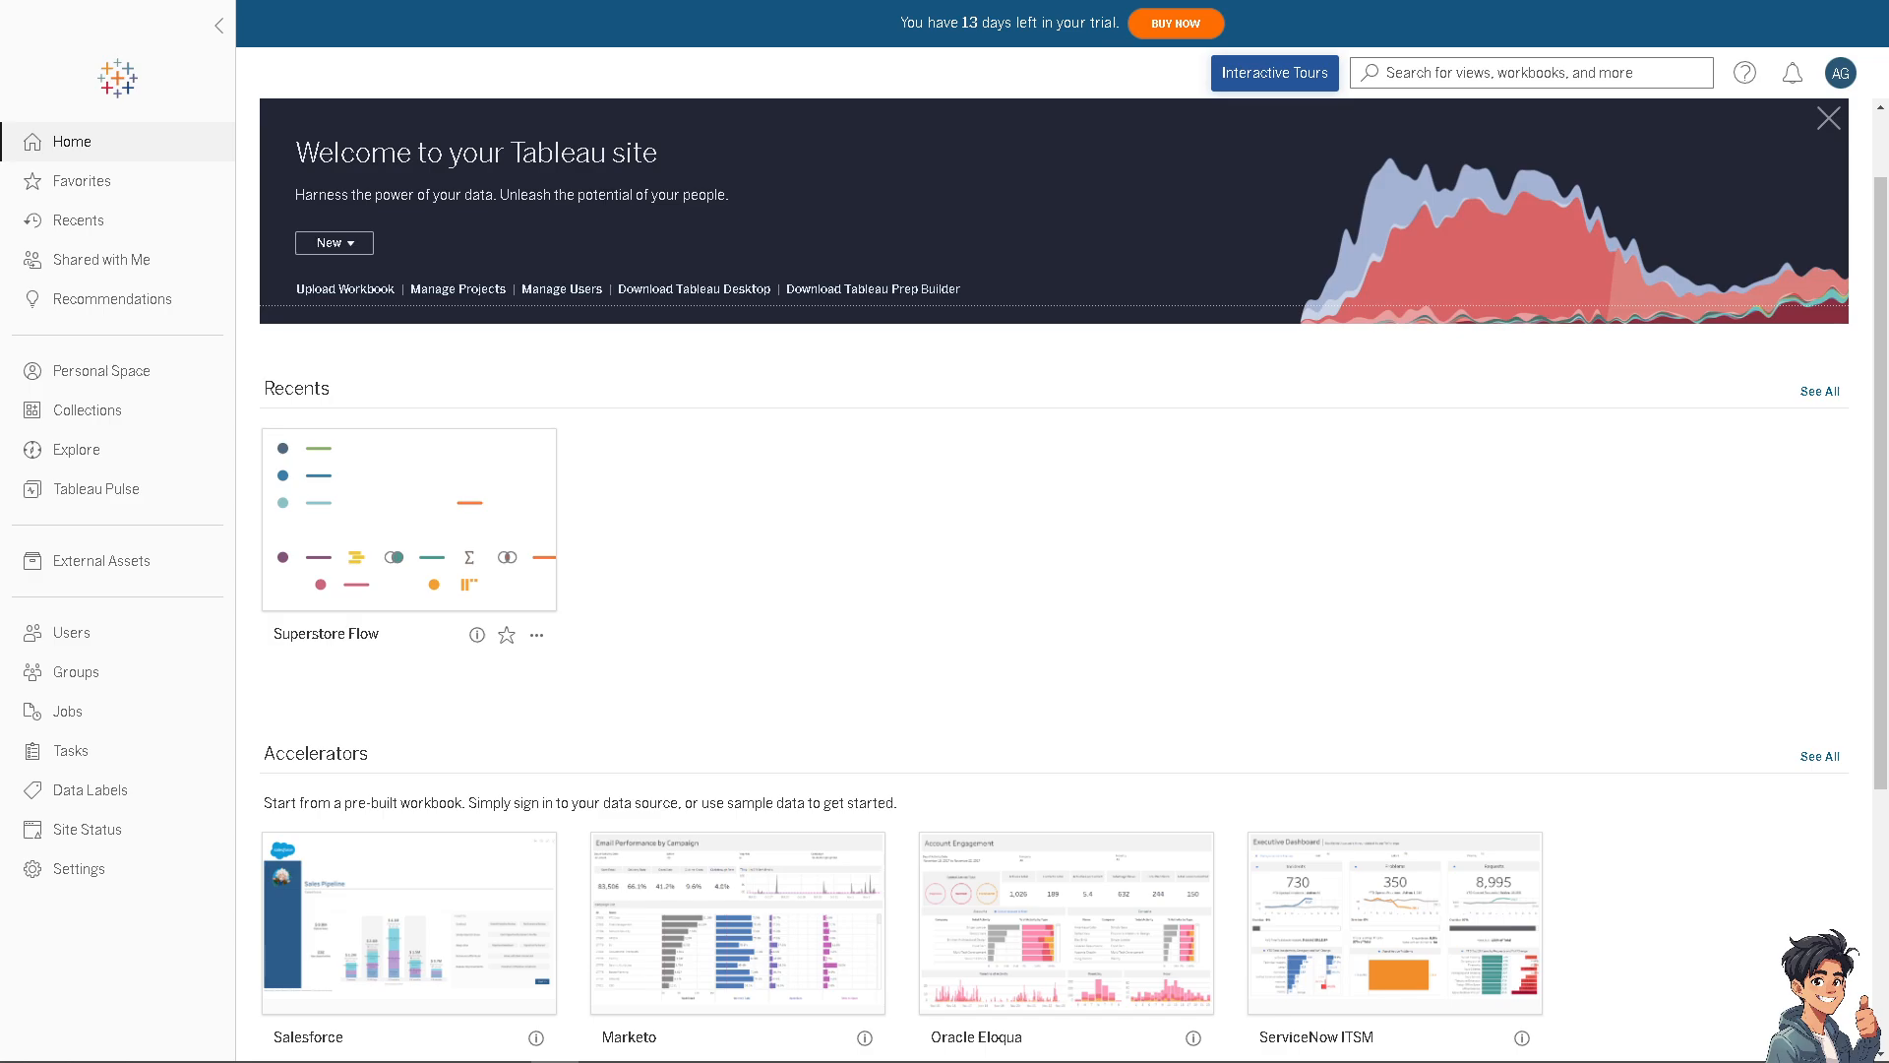
mouse_move(731, 495)
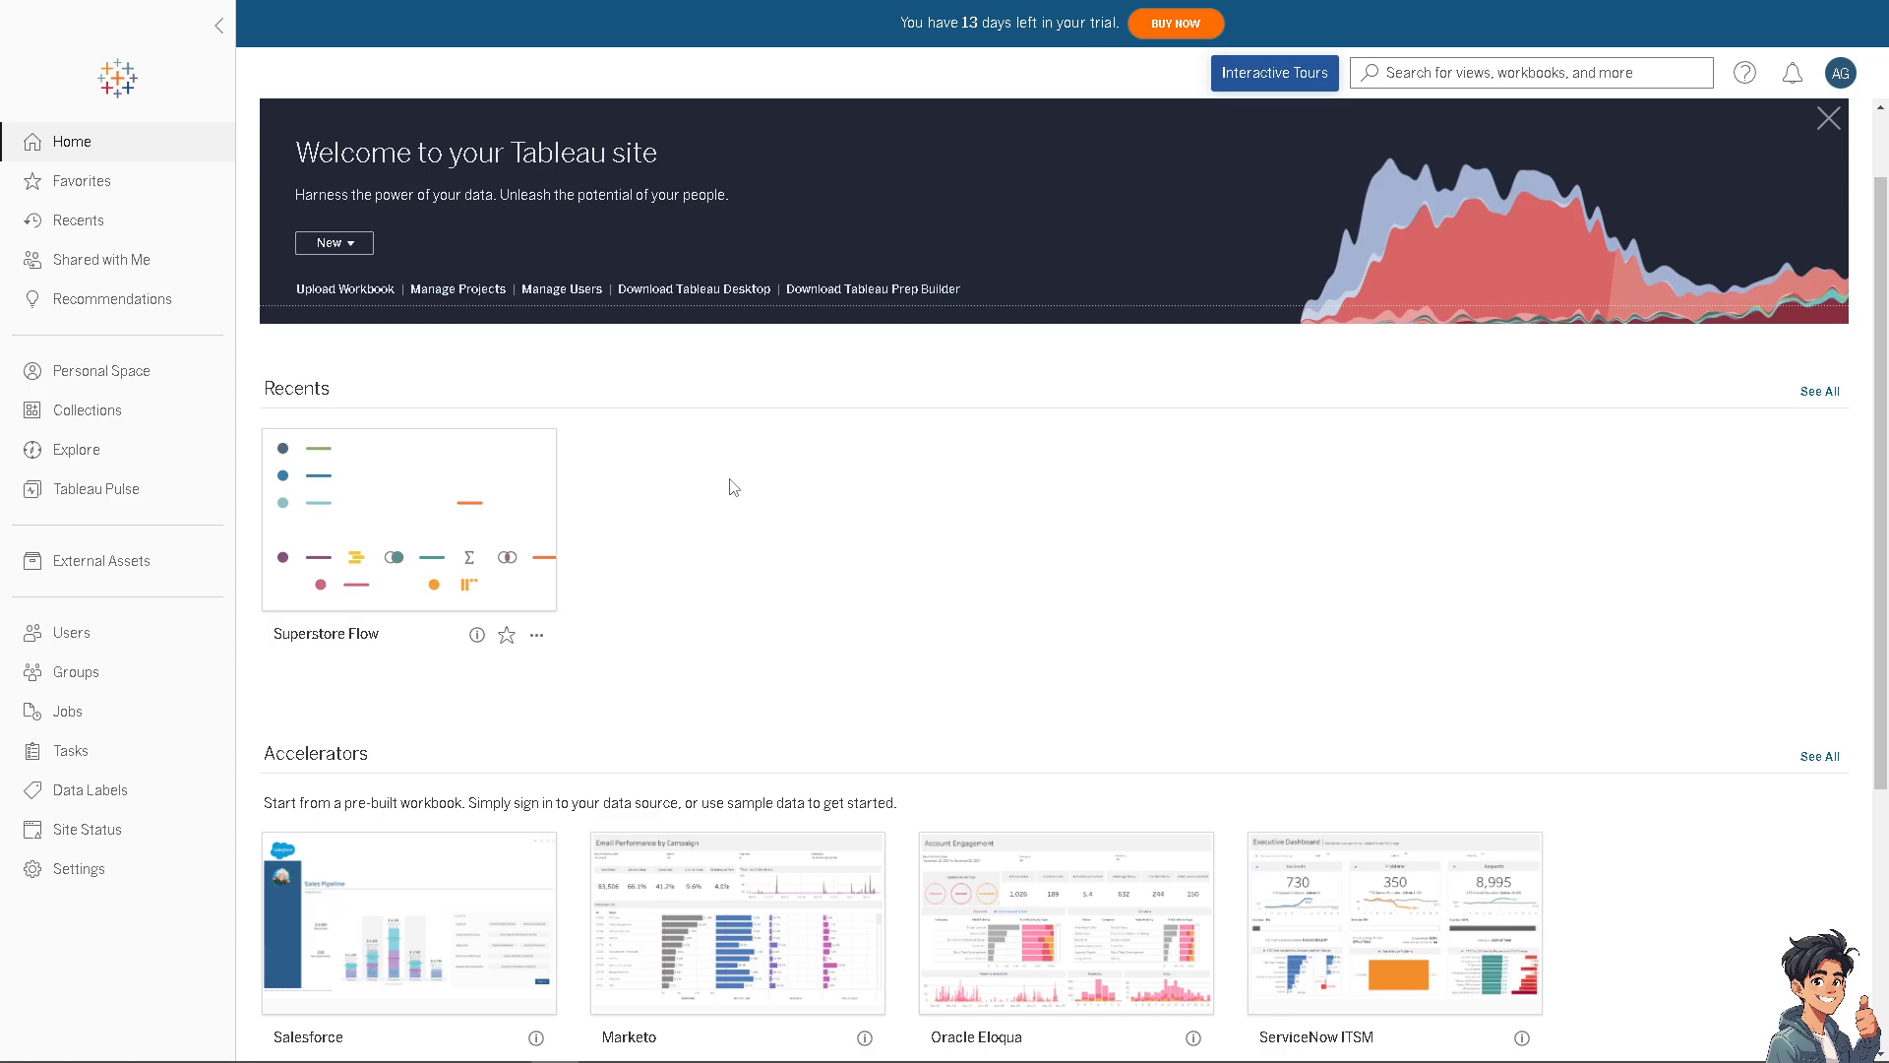
mouse_move(741, 485)
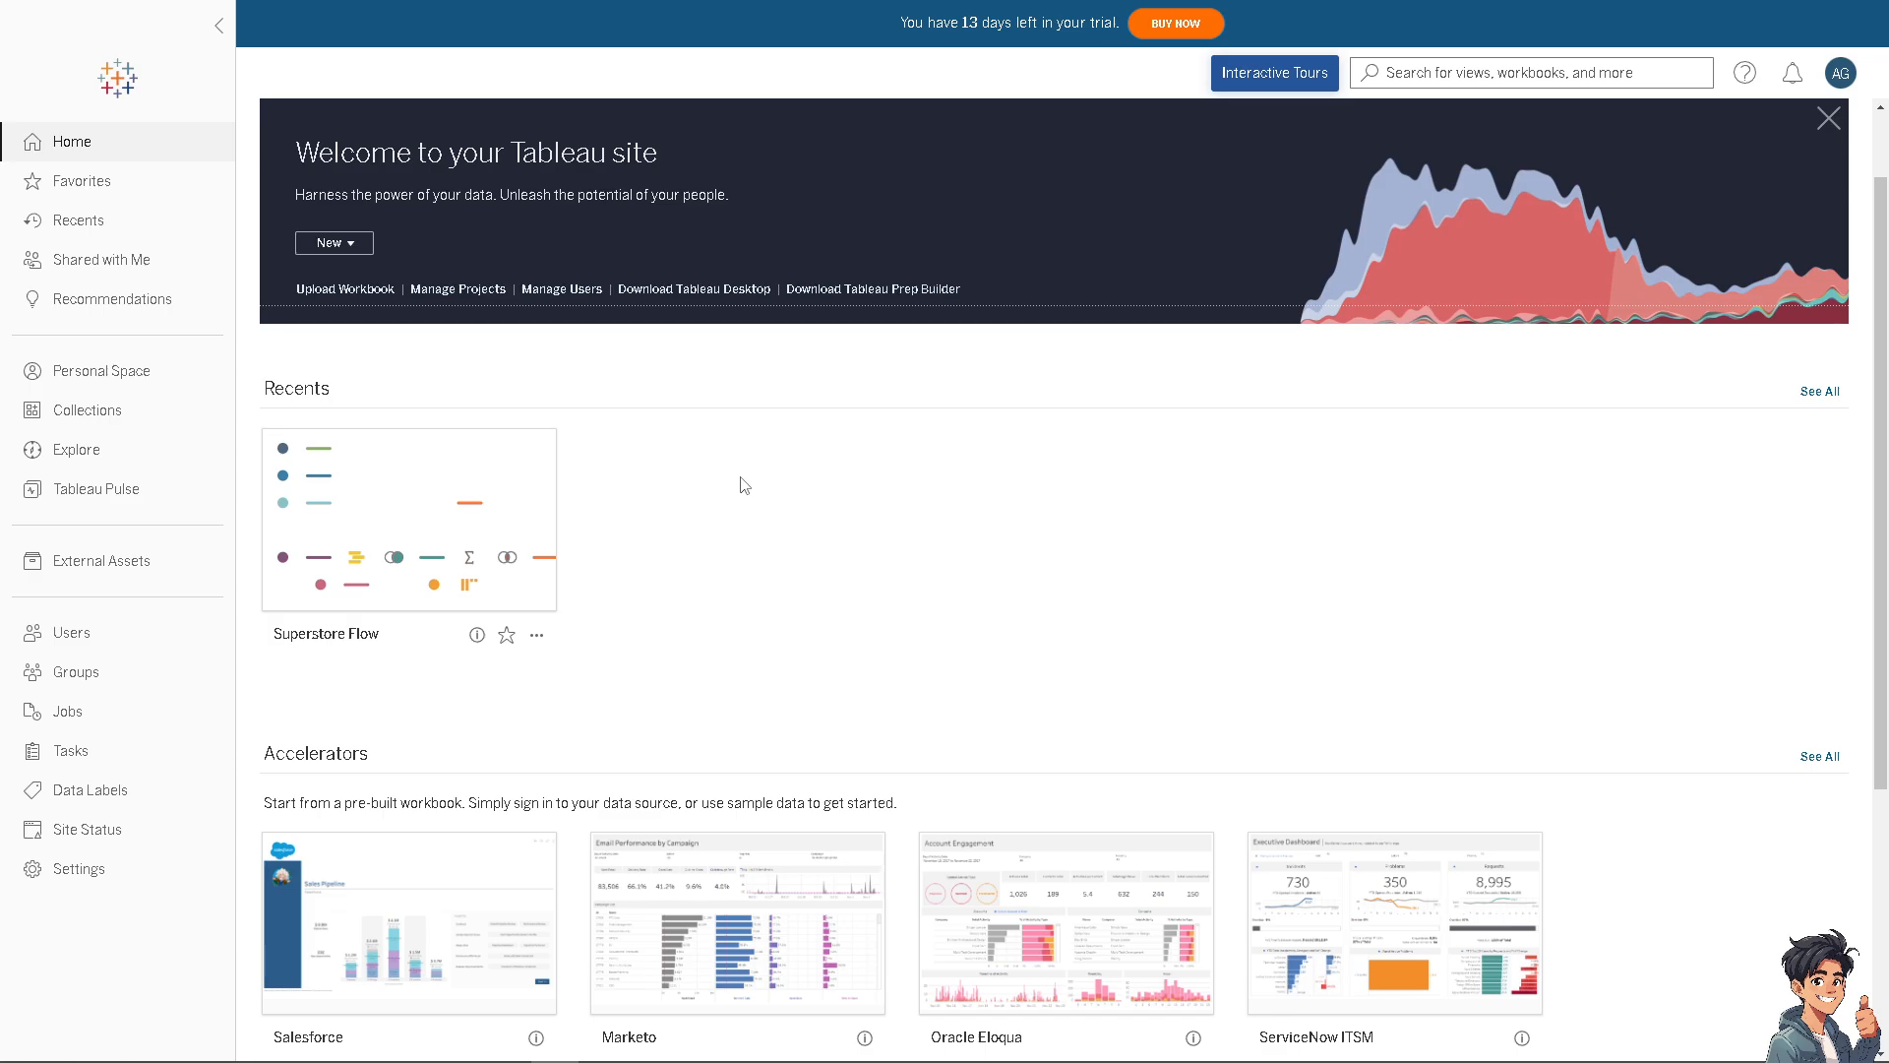
mouse_move(333, 242)
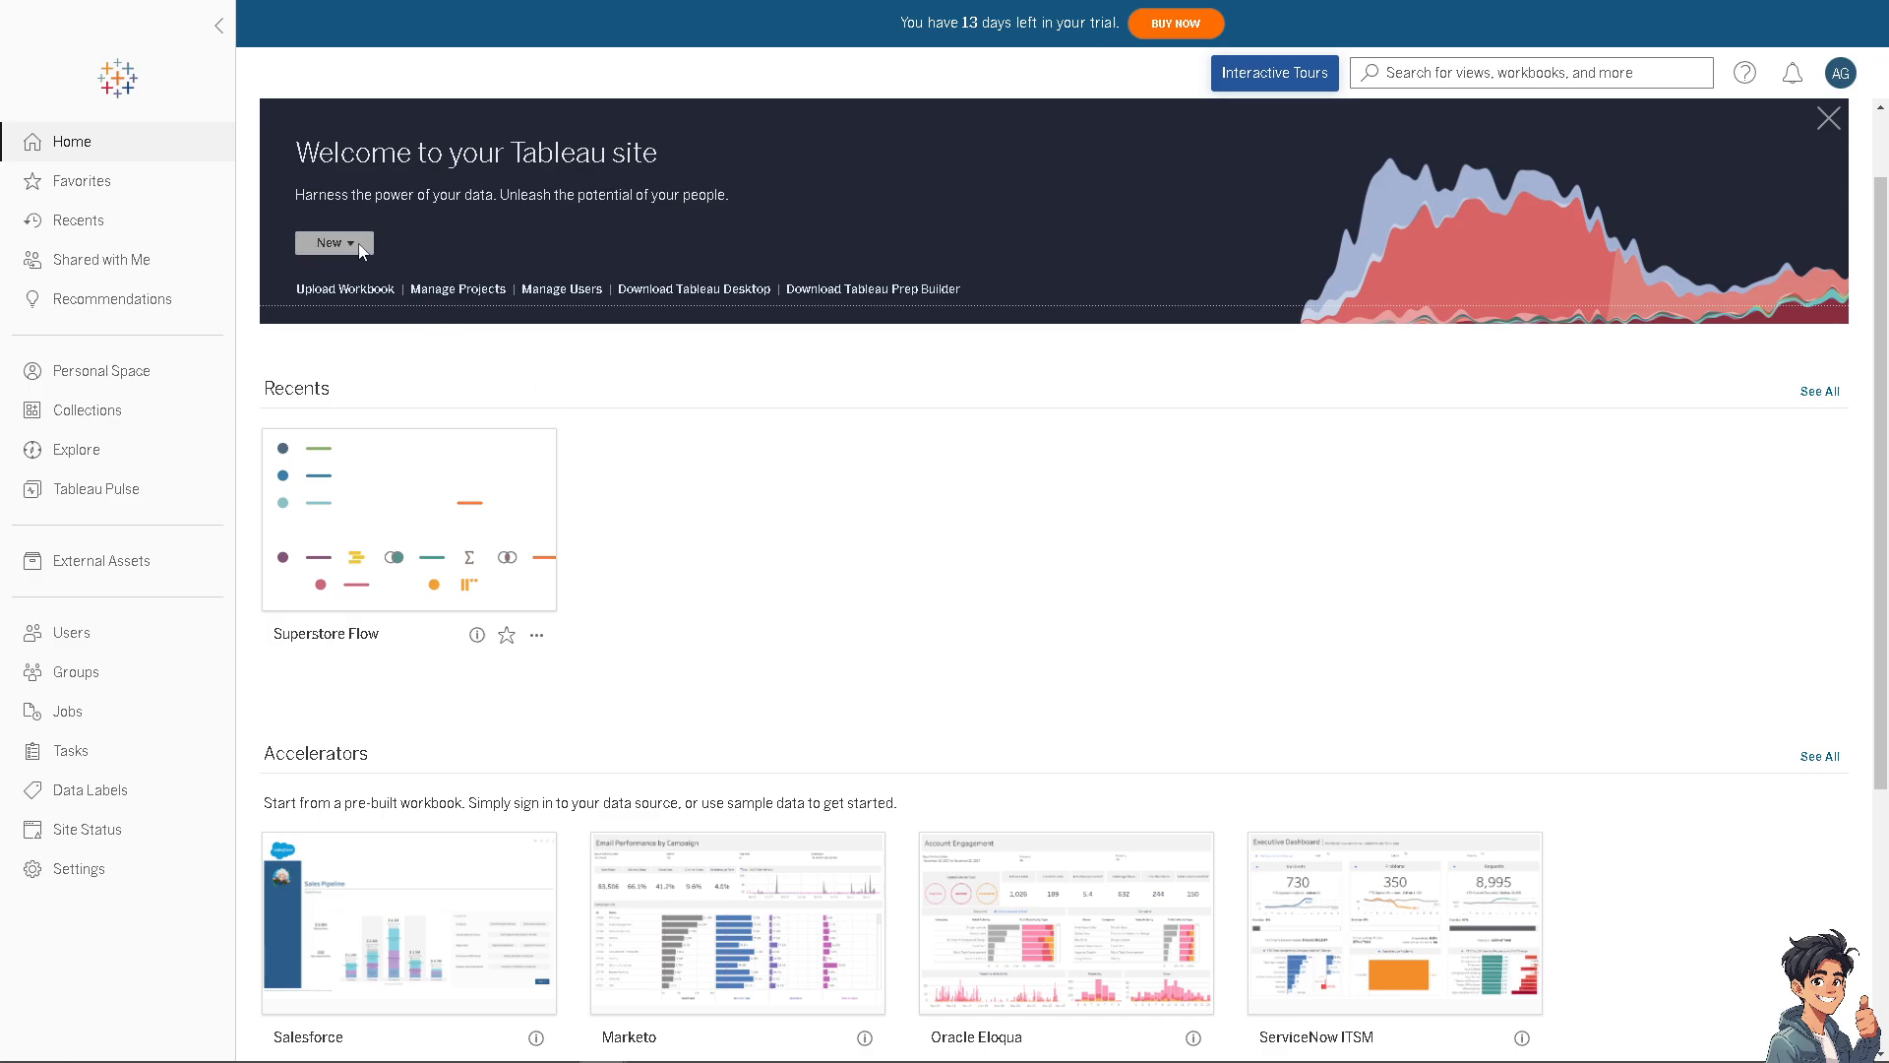
- Start a new workbook from New and connect it to Superstore Datasource
click(327, 242)
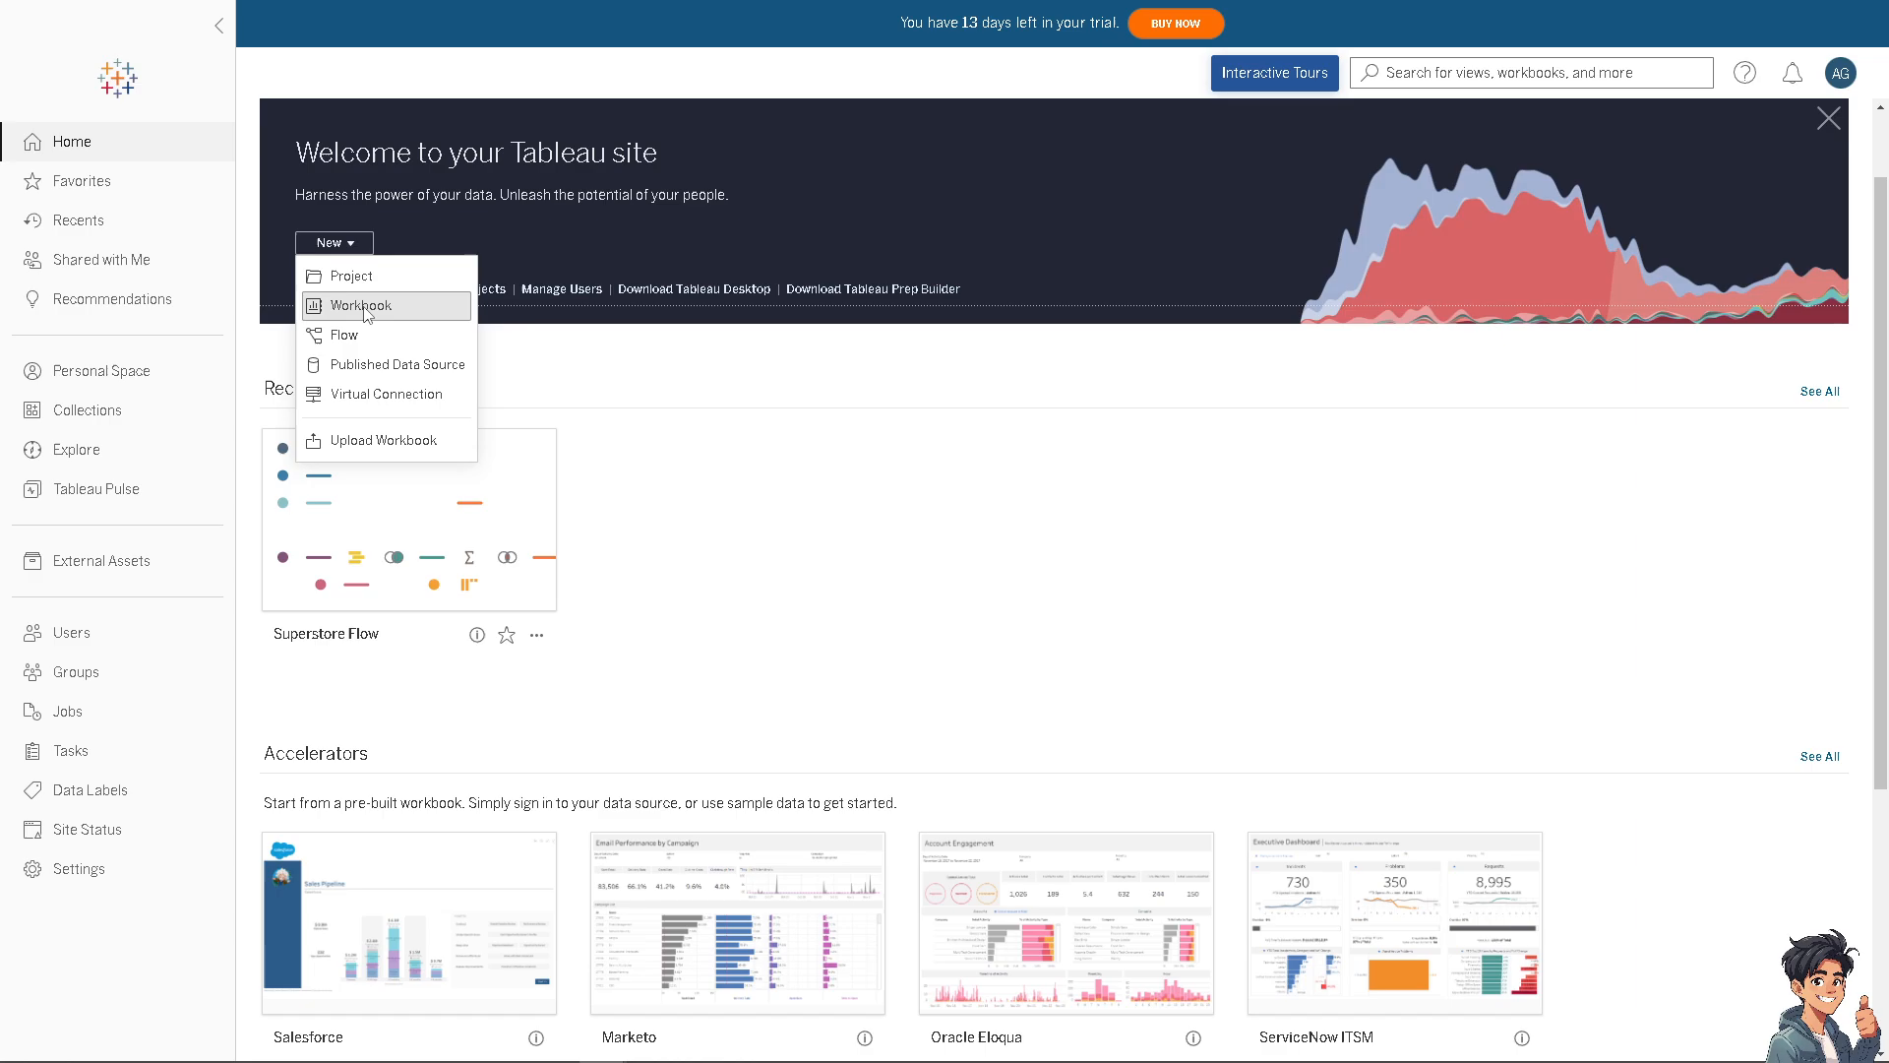
mouse_move(386, 440)
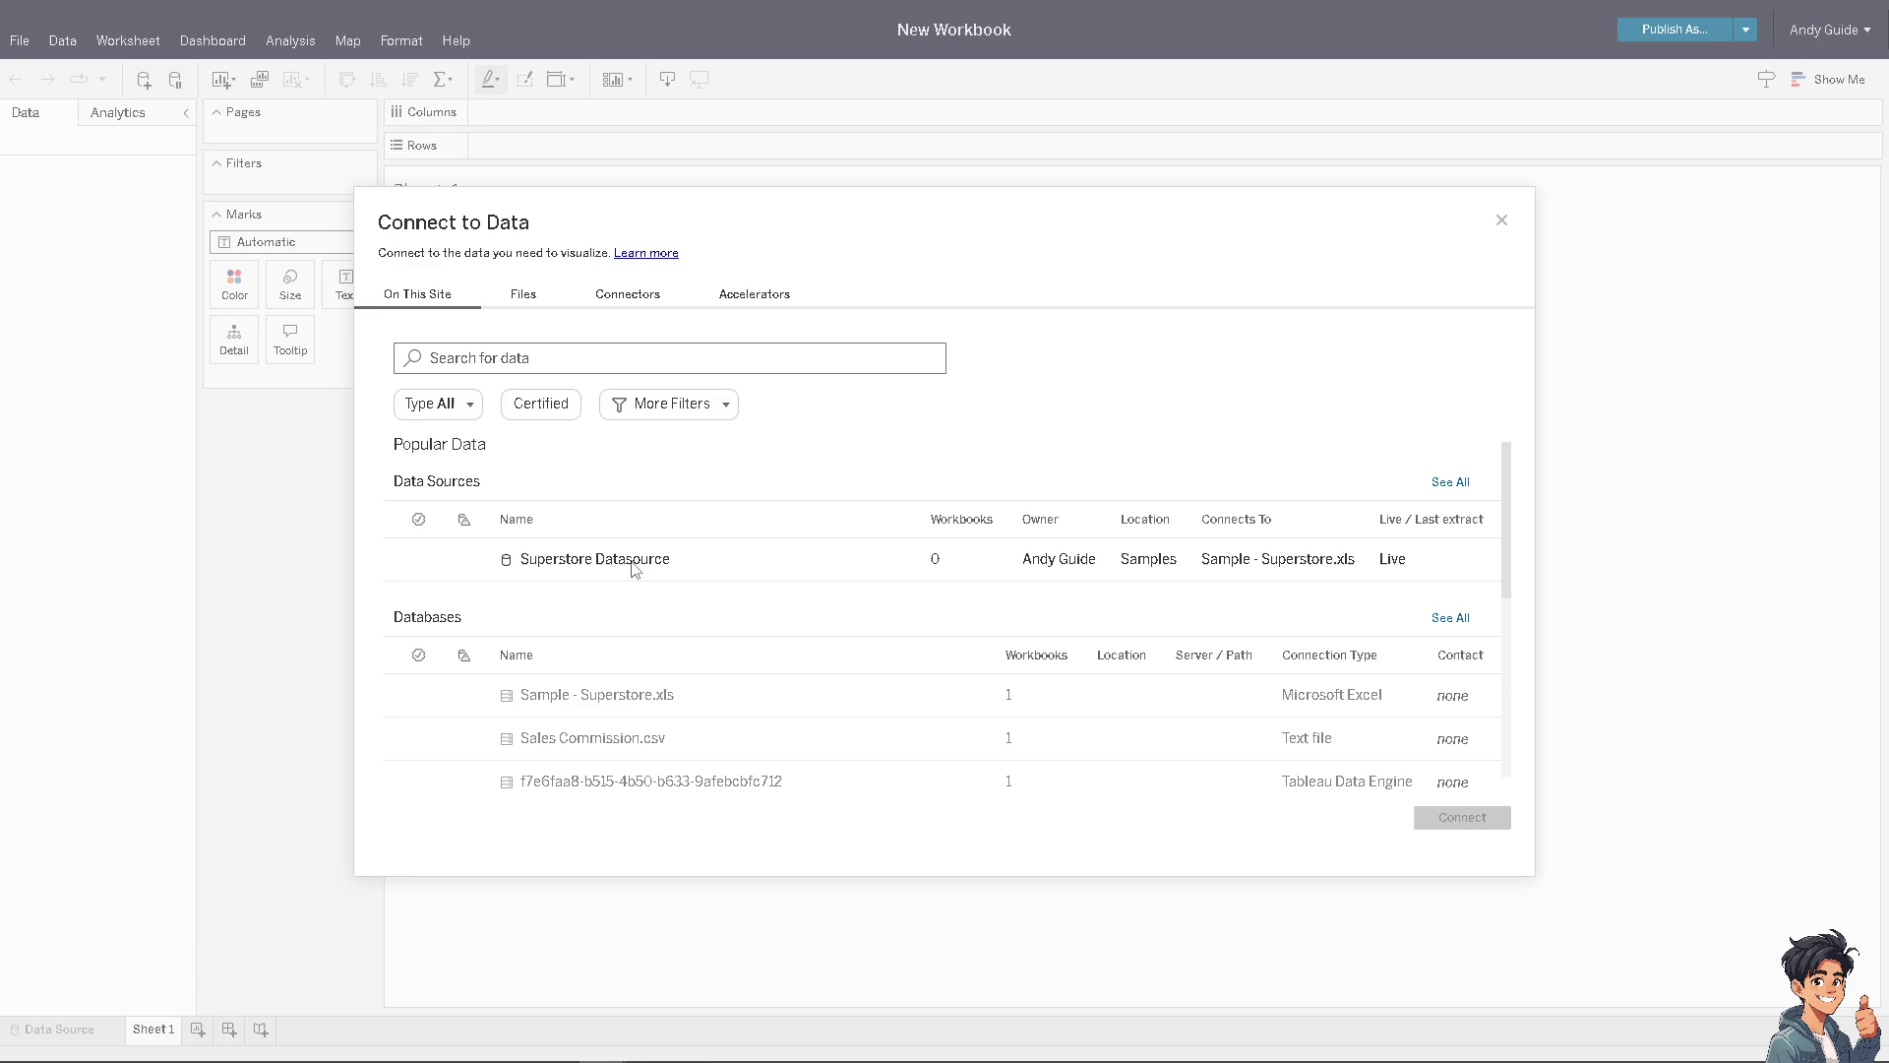
click(600, 558)
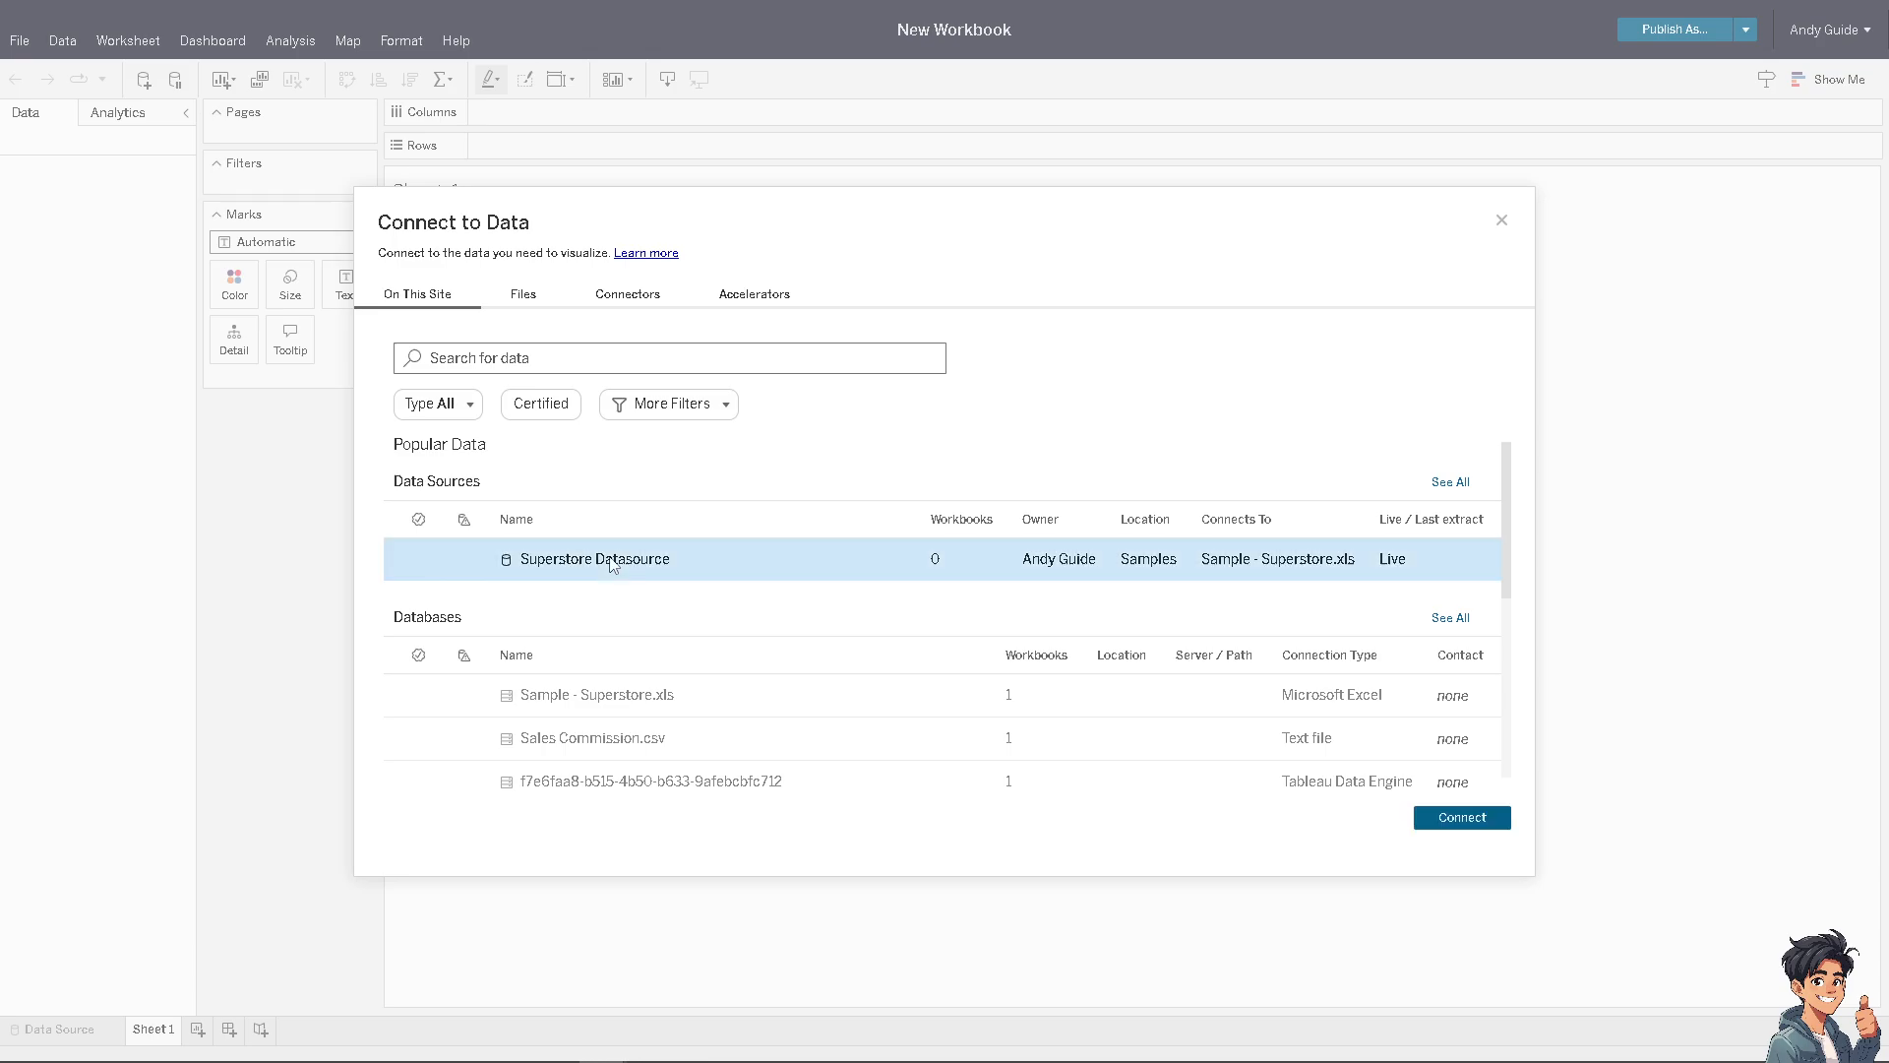
mouse_move(501, 261)
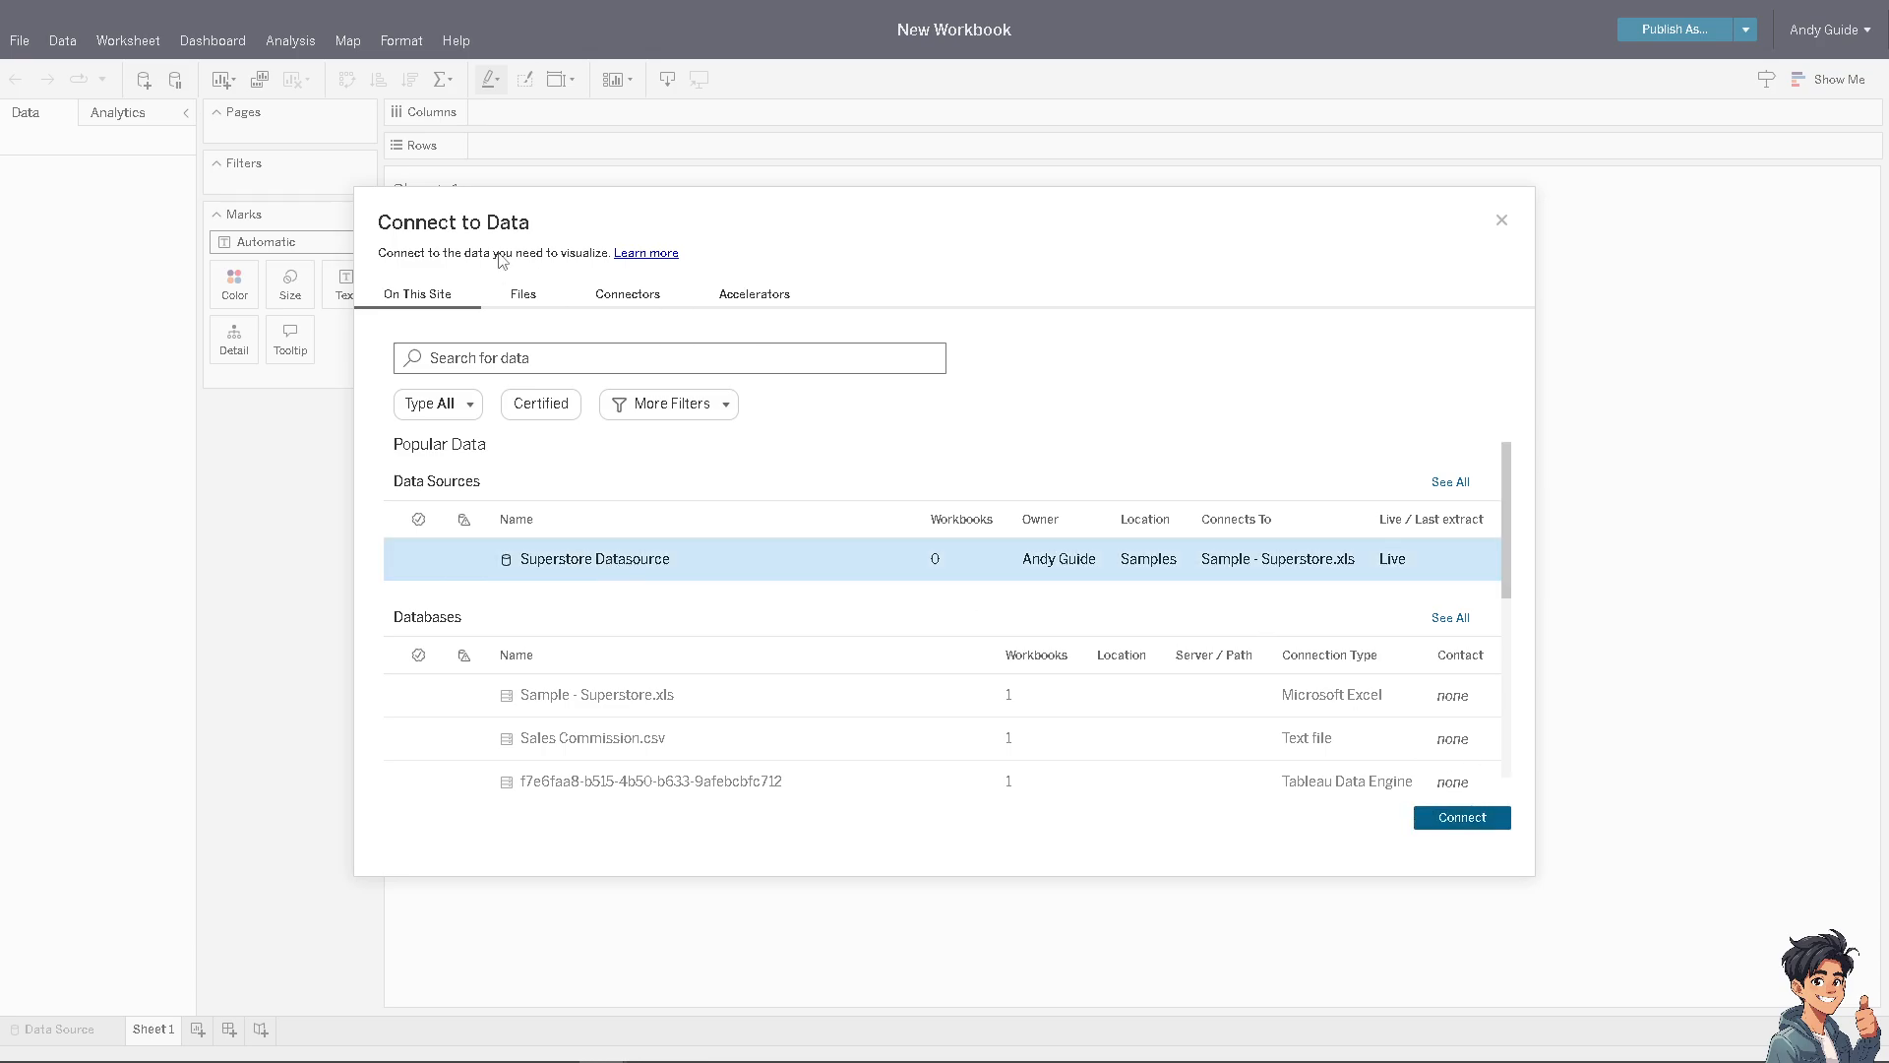
click(1460, 817)
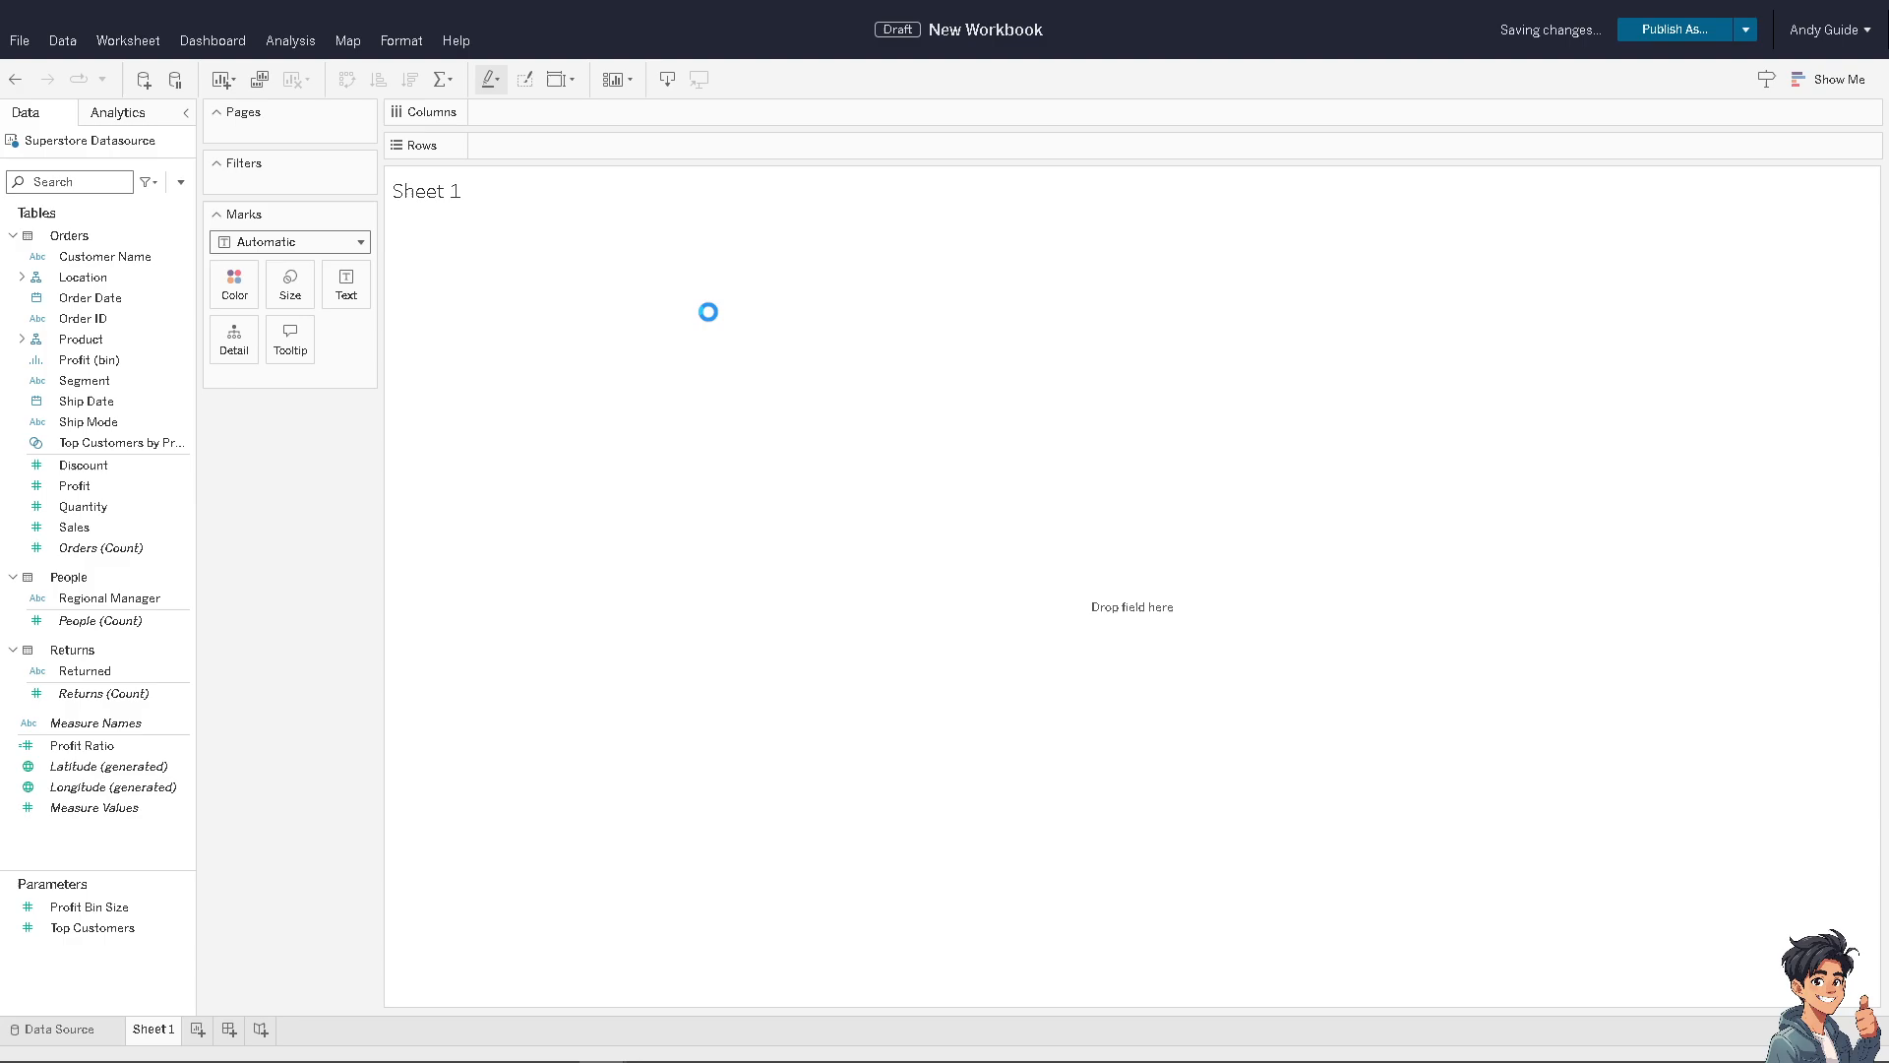
- Put Customer Name on the Rows shelf and open the Show Me chart panel
drag(105, 257, 542, 144)
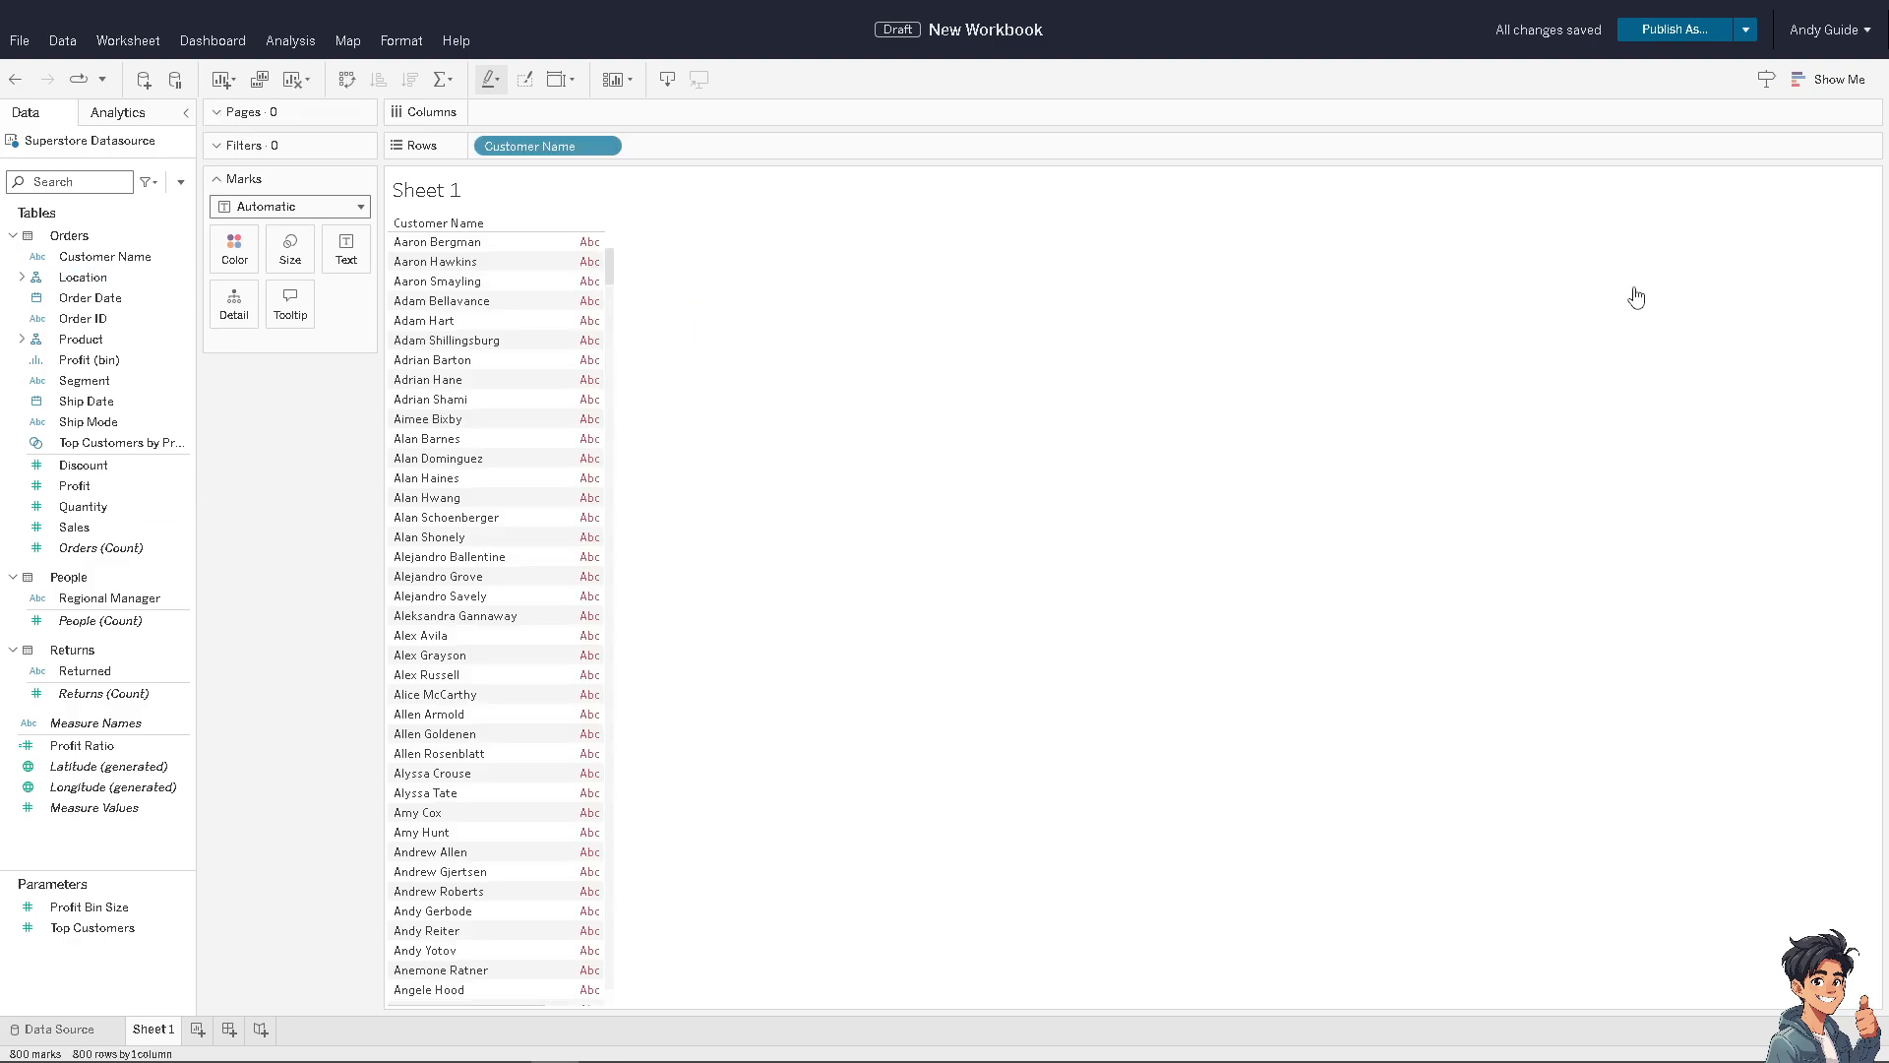
mouse_move(1850, 102)
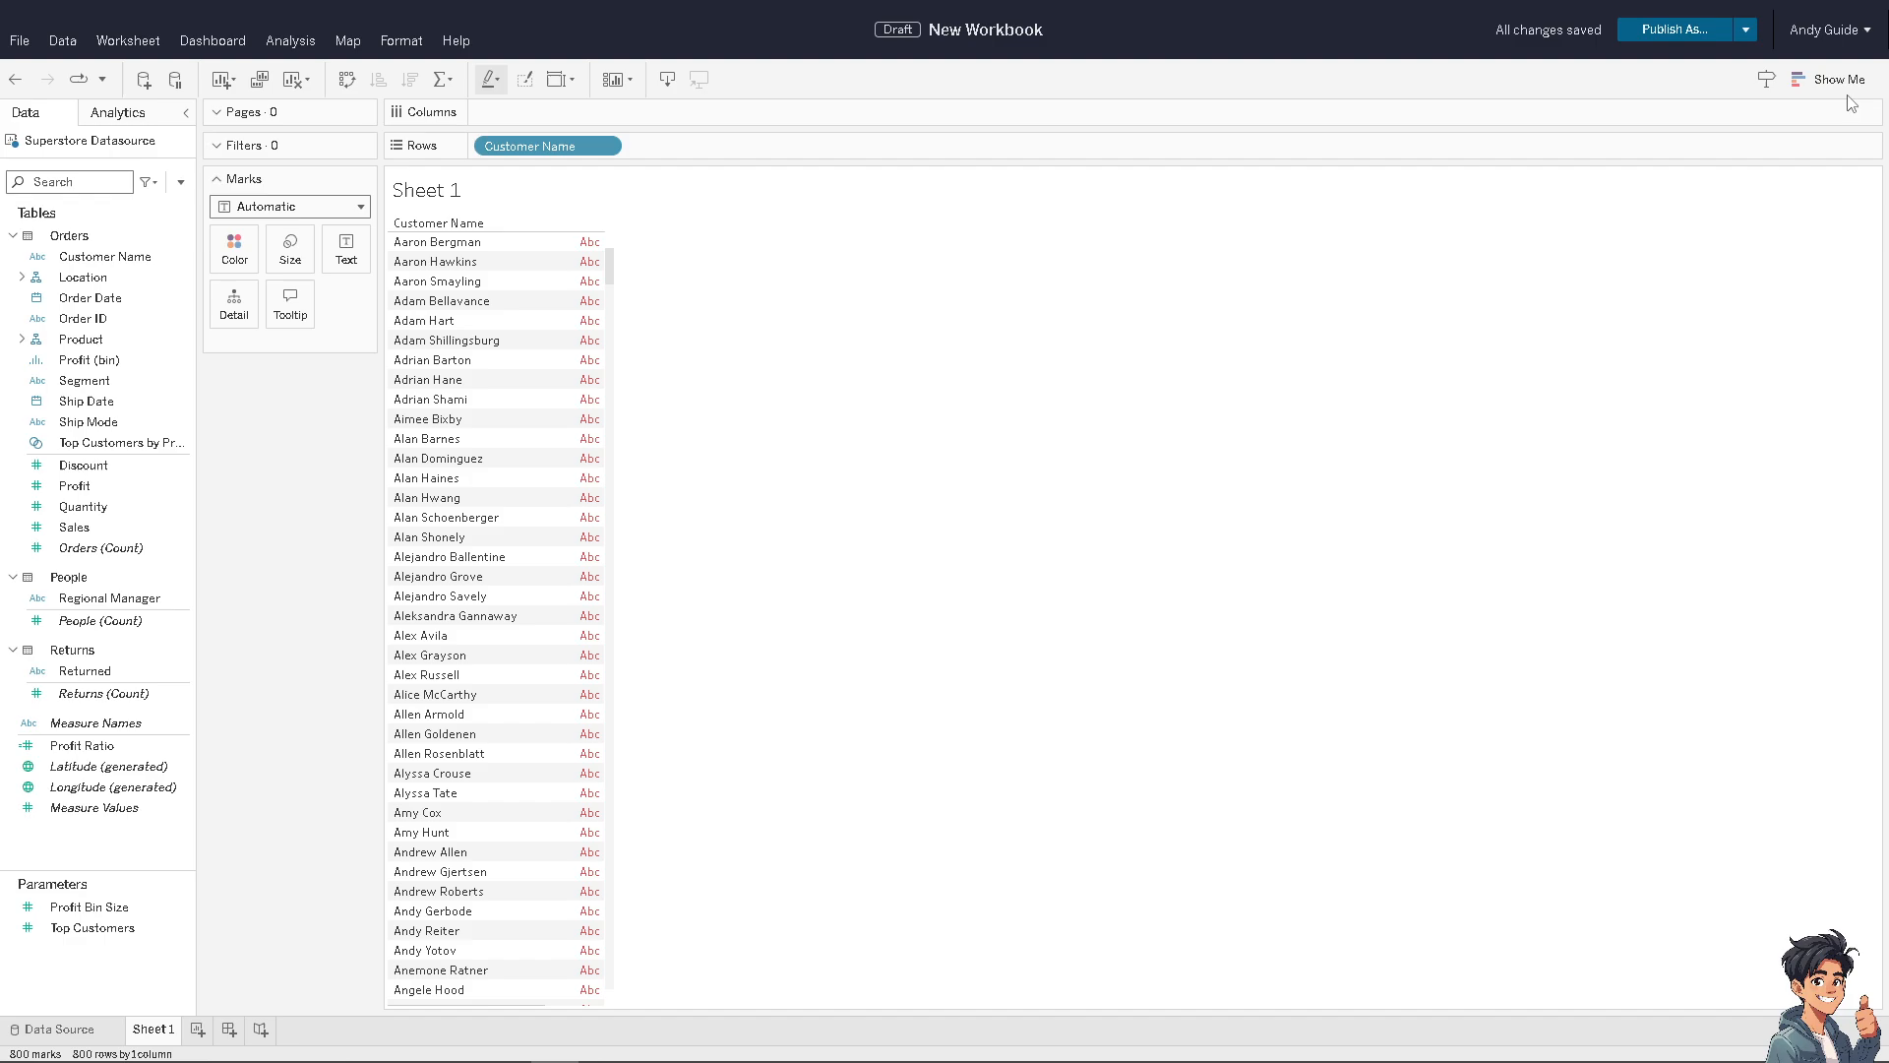
click(1835, 80)
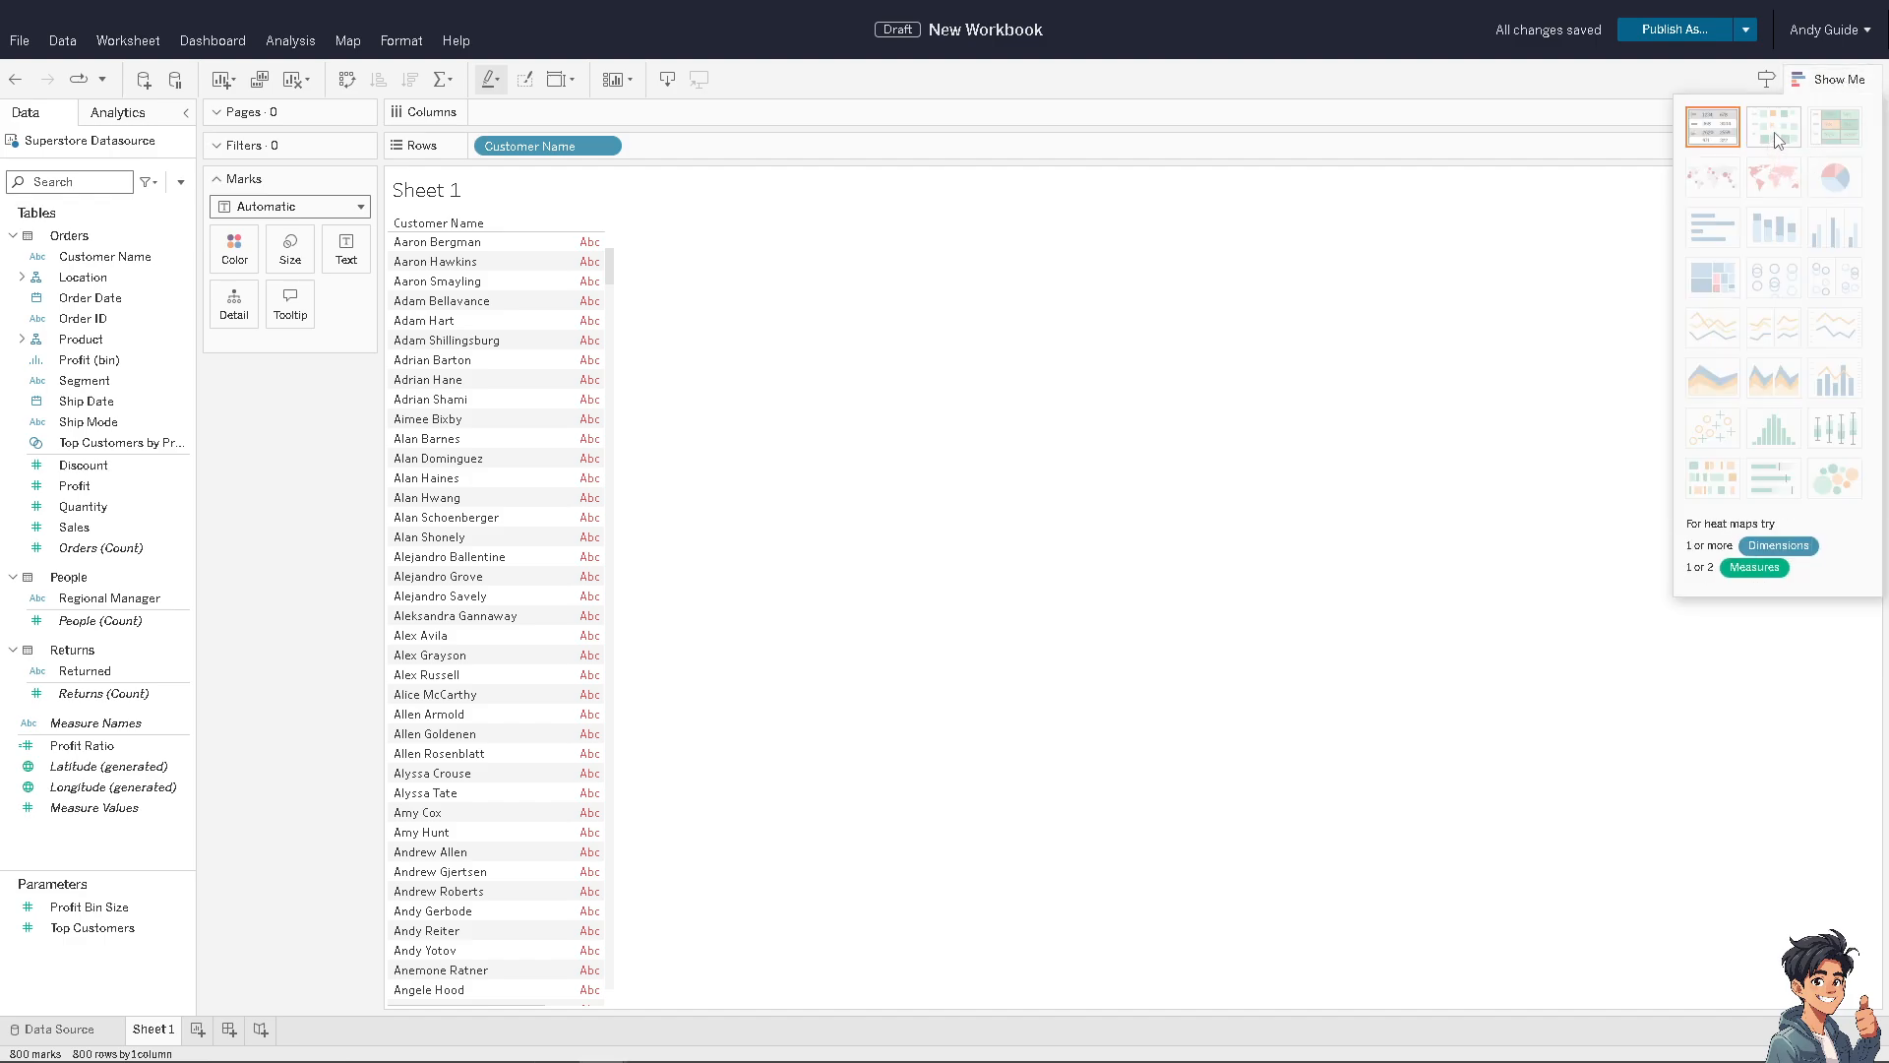
mouse_move(1836, 178)
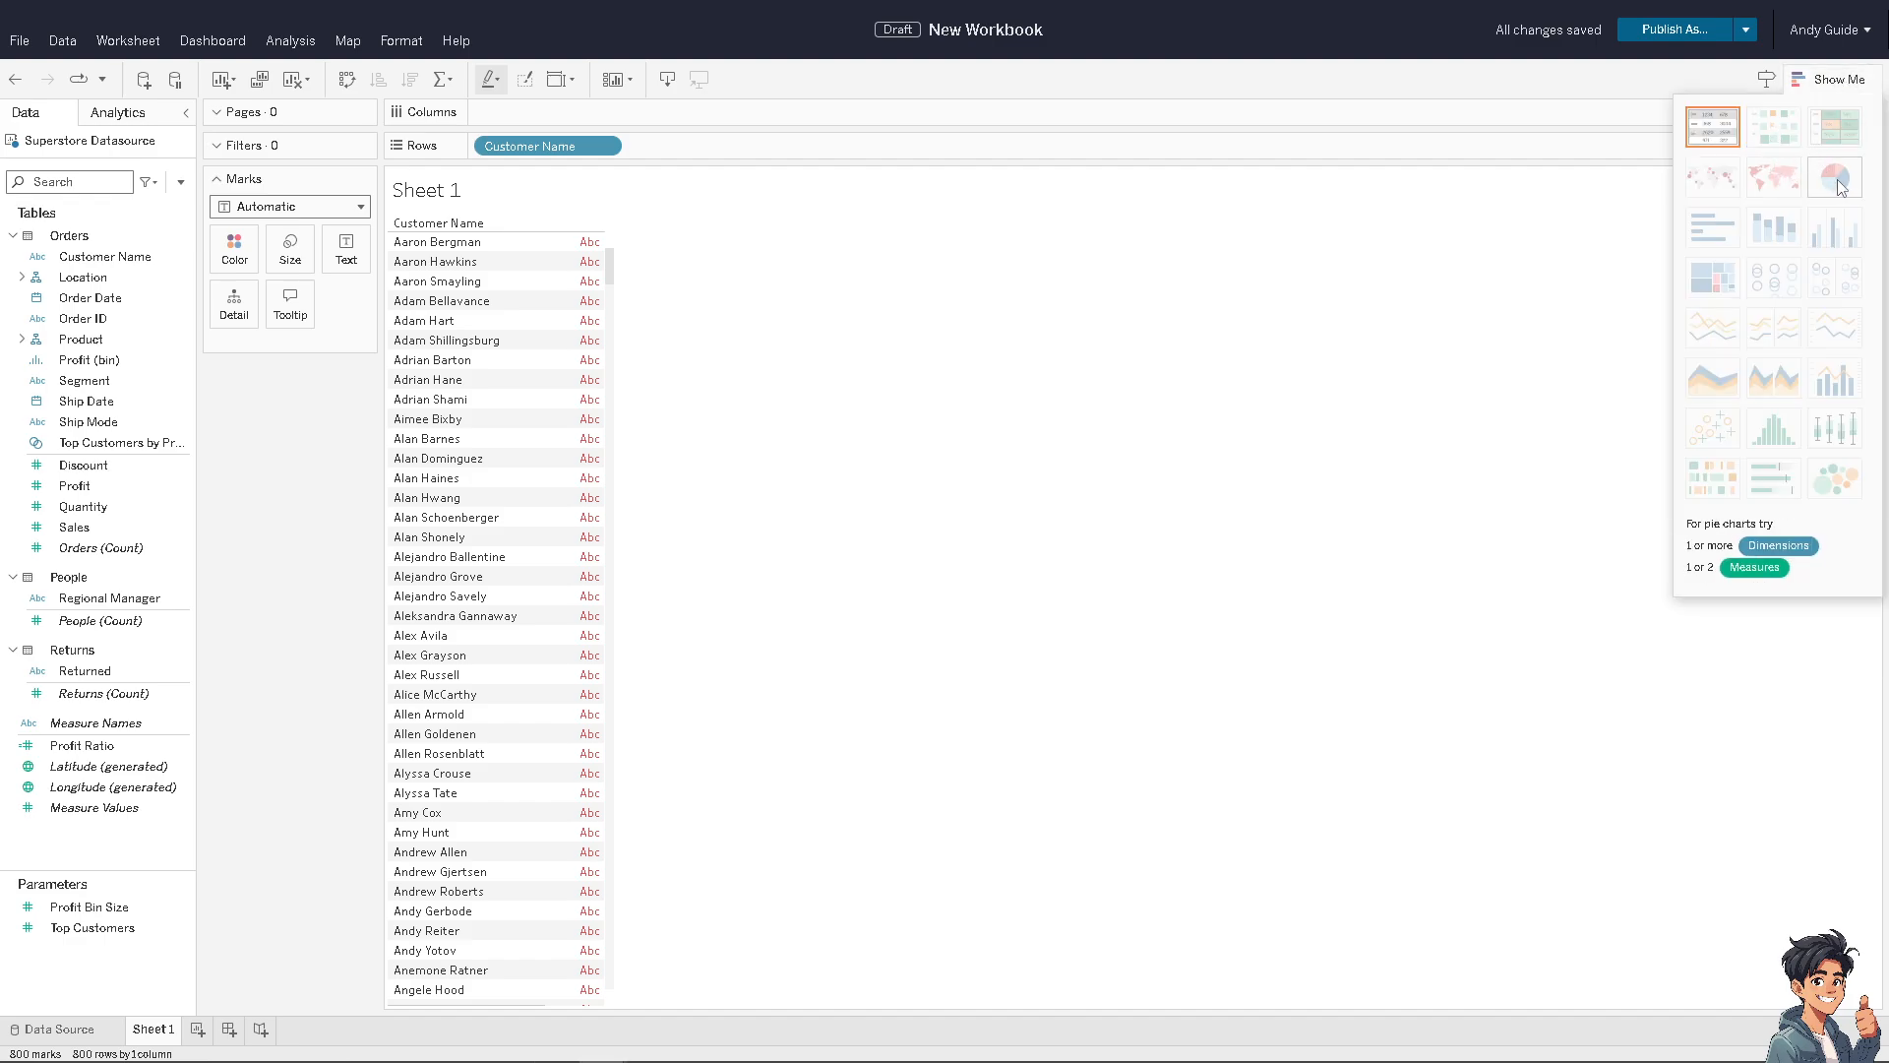
mouse_move(1773, 226)
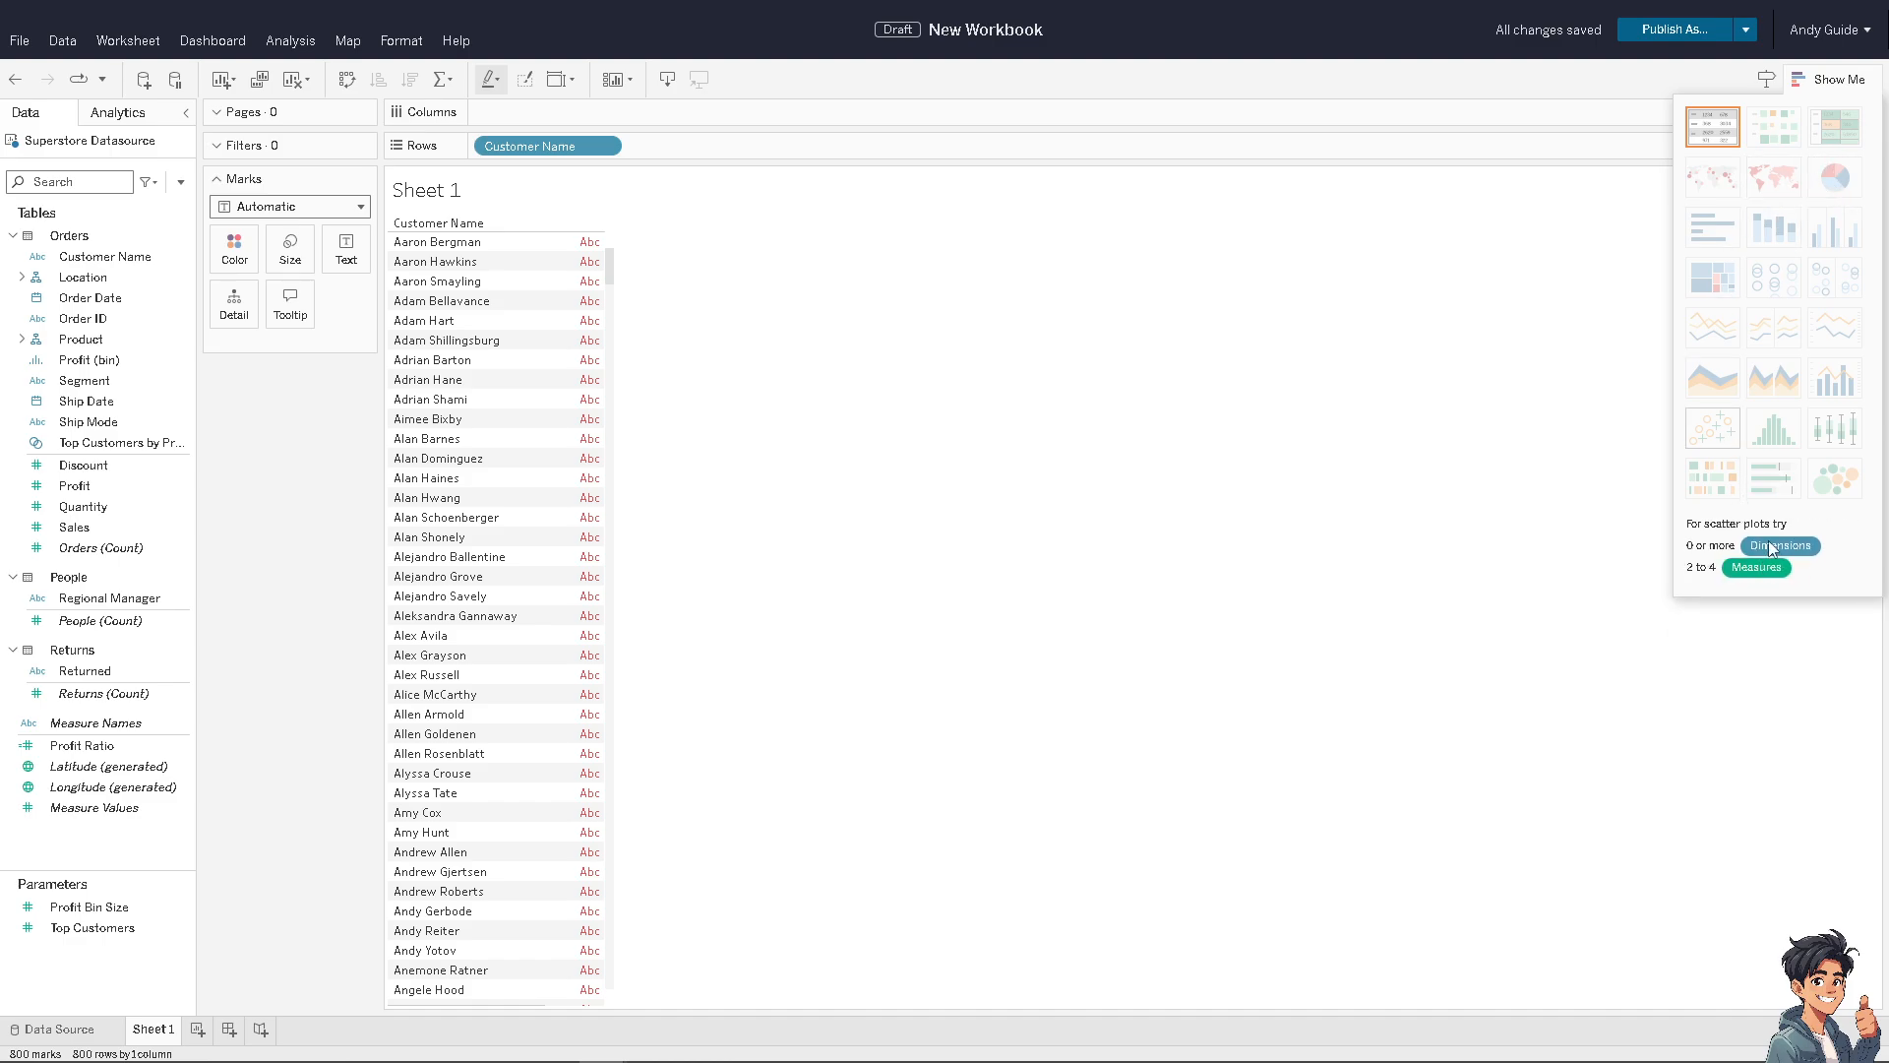
mouse_move(1712, 127)
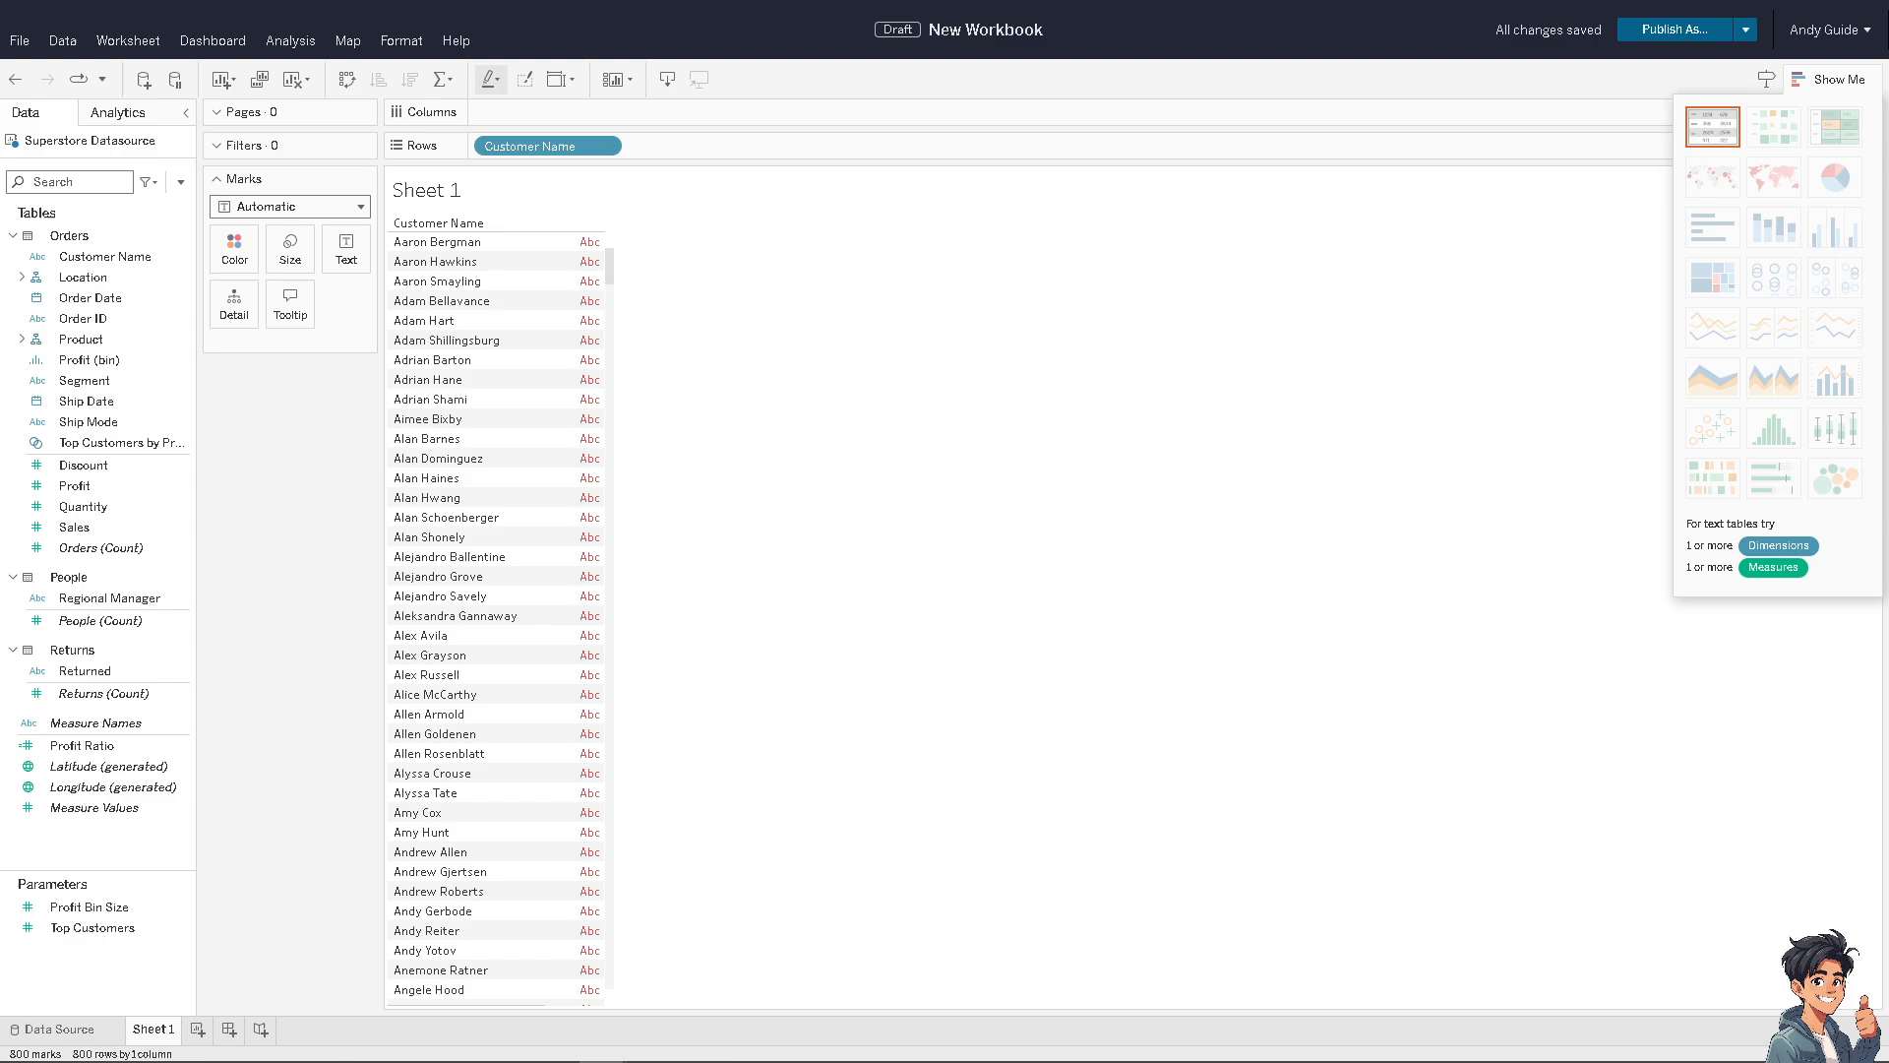
- Confirm the tutorial thumbnail in Edit Image Object and close the upload-saving notice
click(264, 1029)
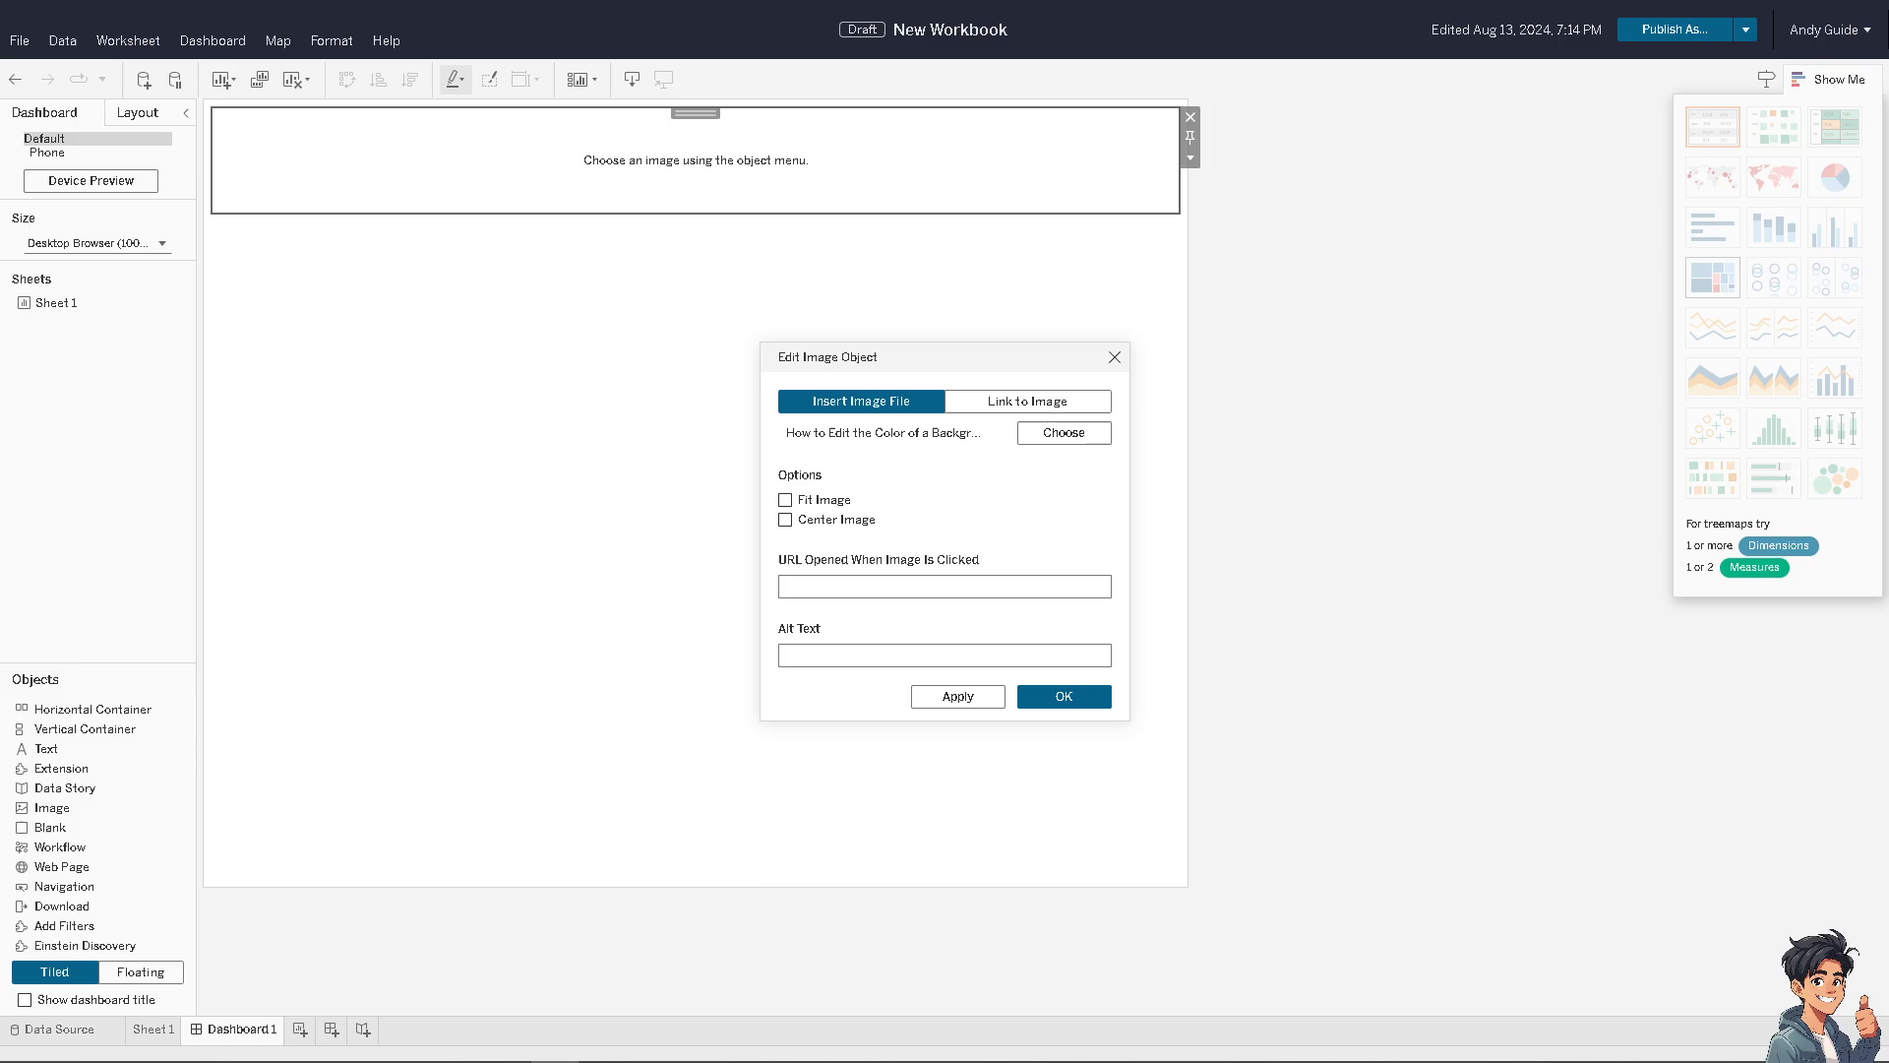
click(1063, 697)
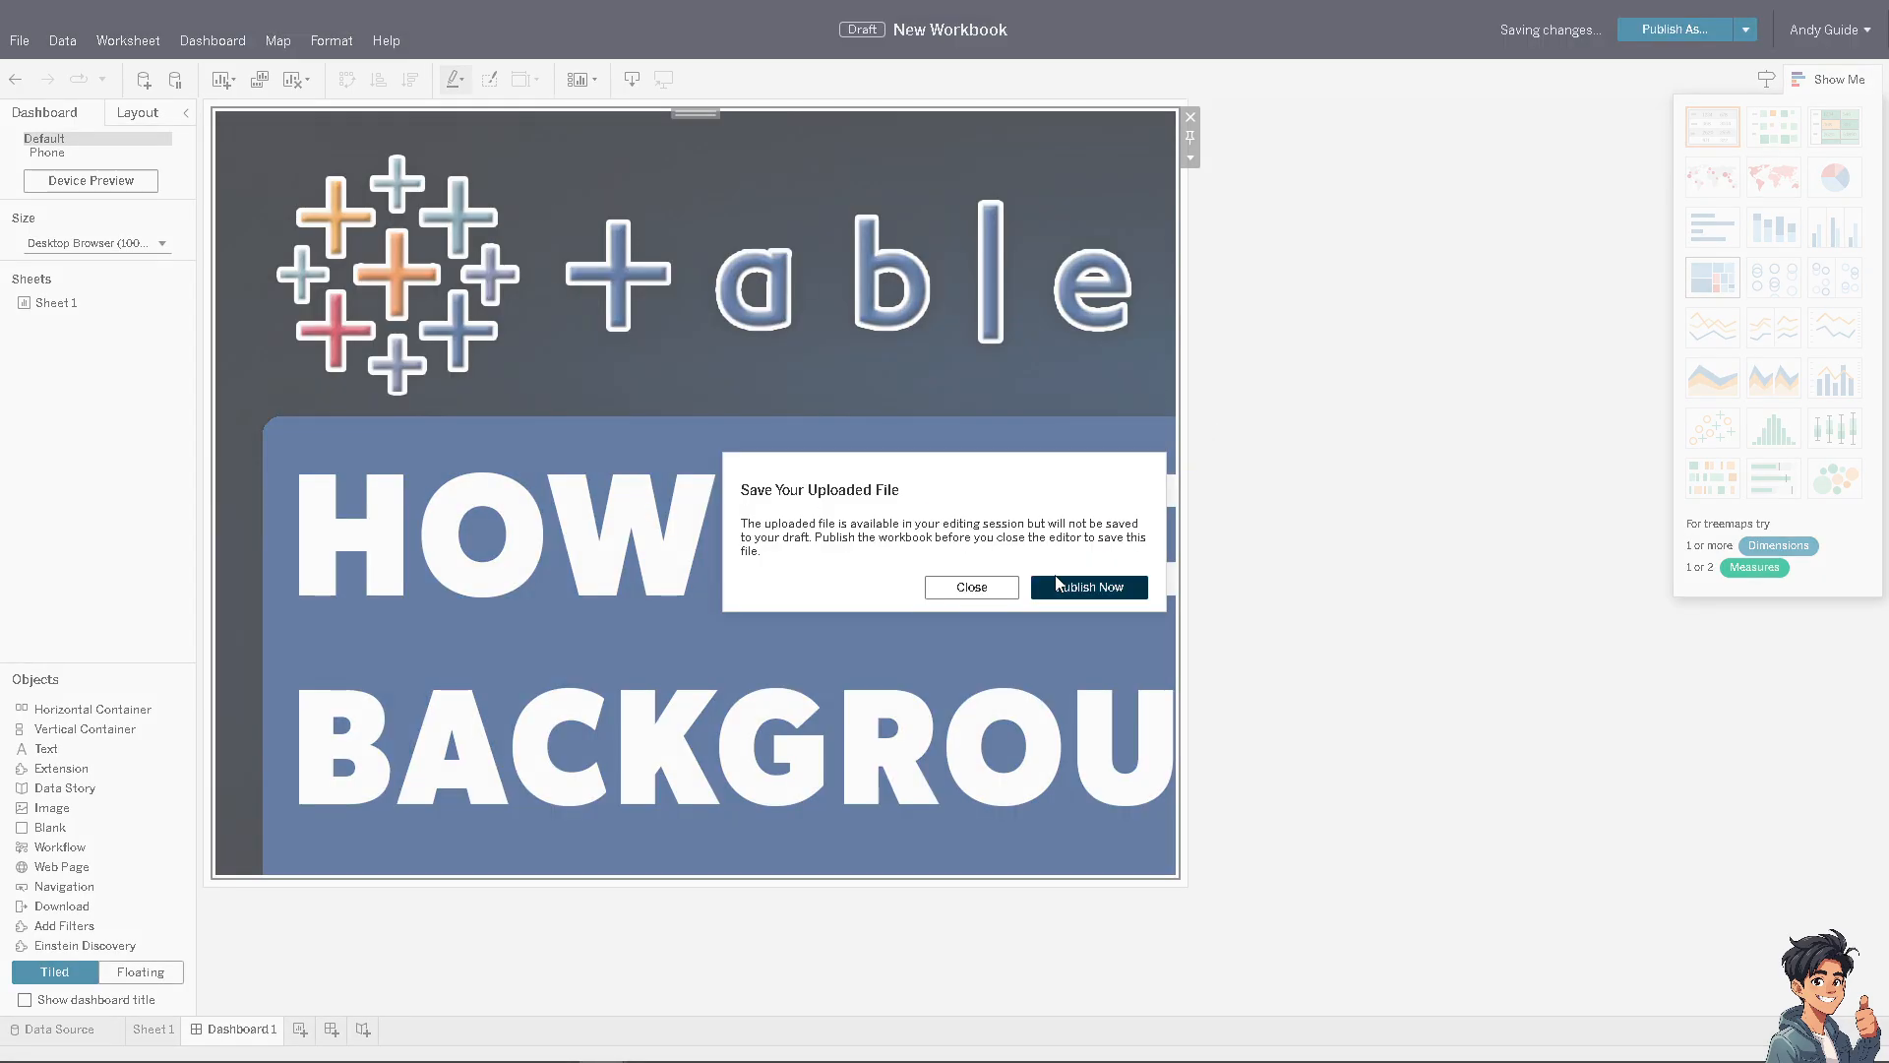
click(971, 586)
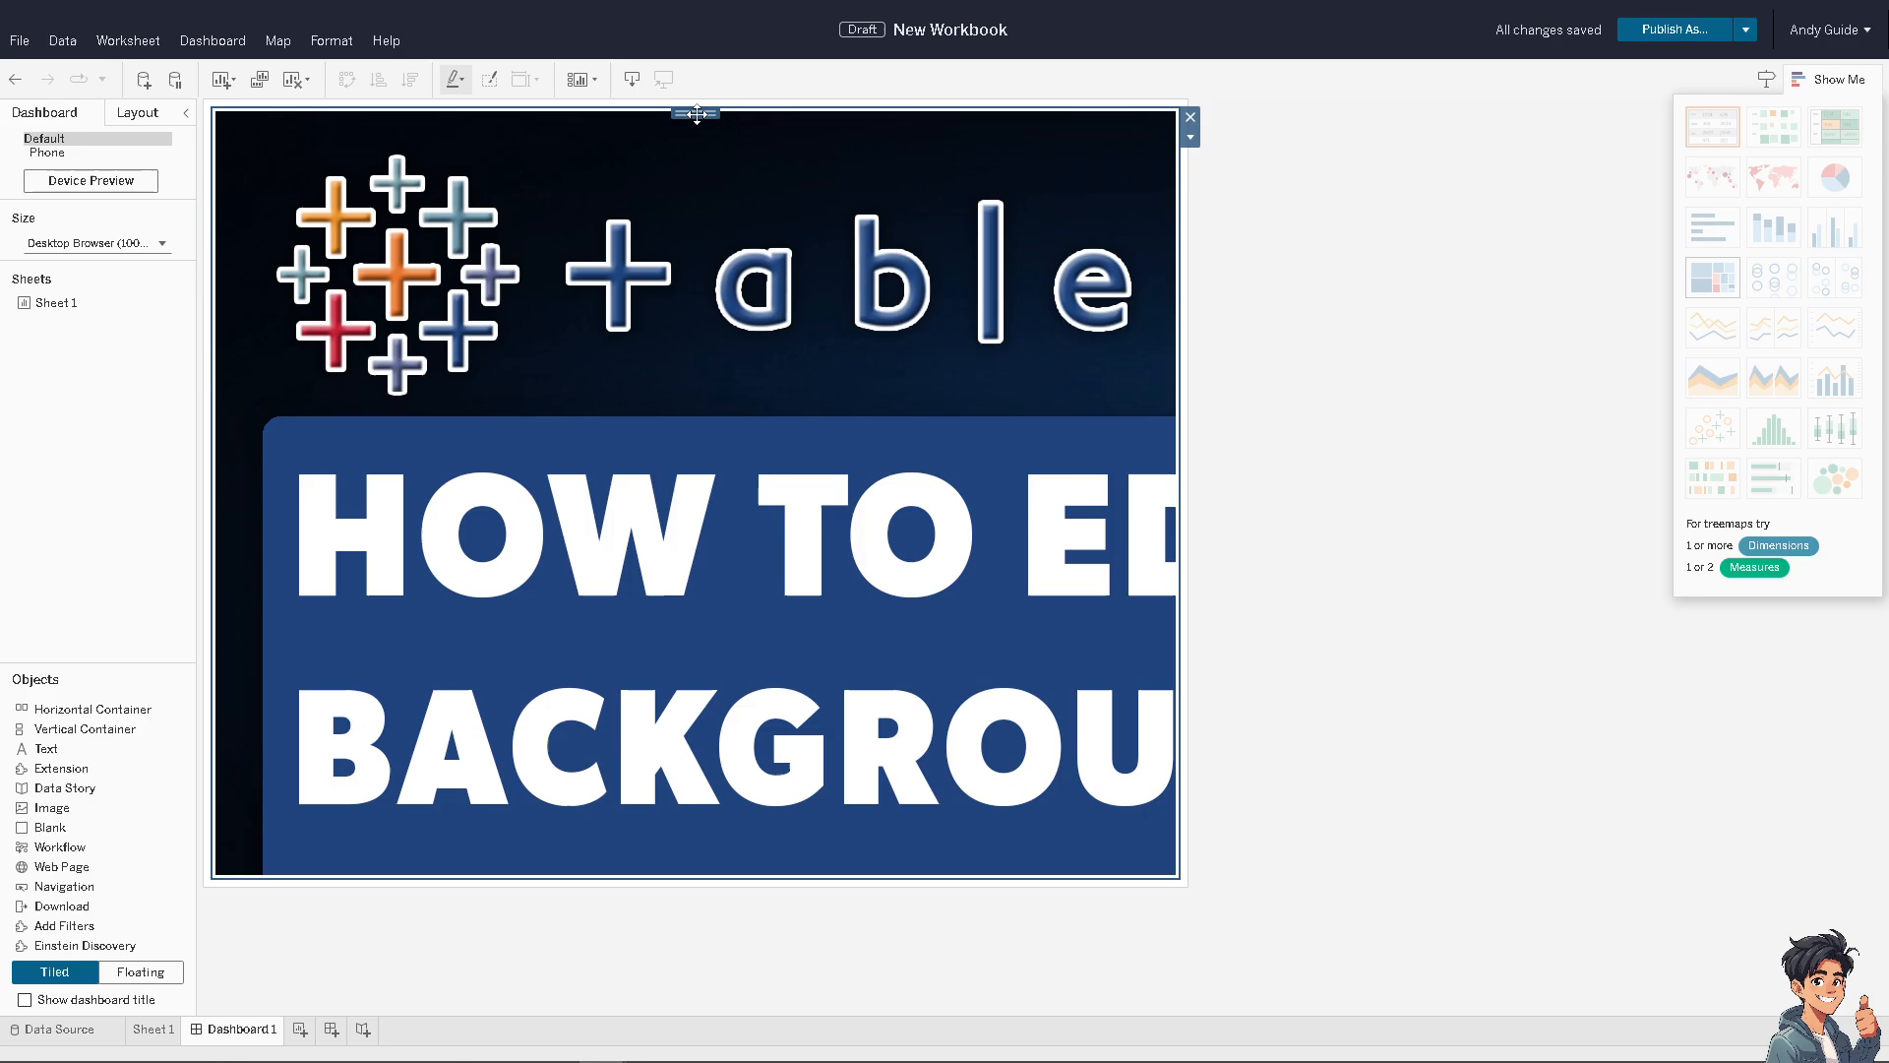
- Set the container's Layout background to pale blue, after briefly trying black
click(135, 113)
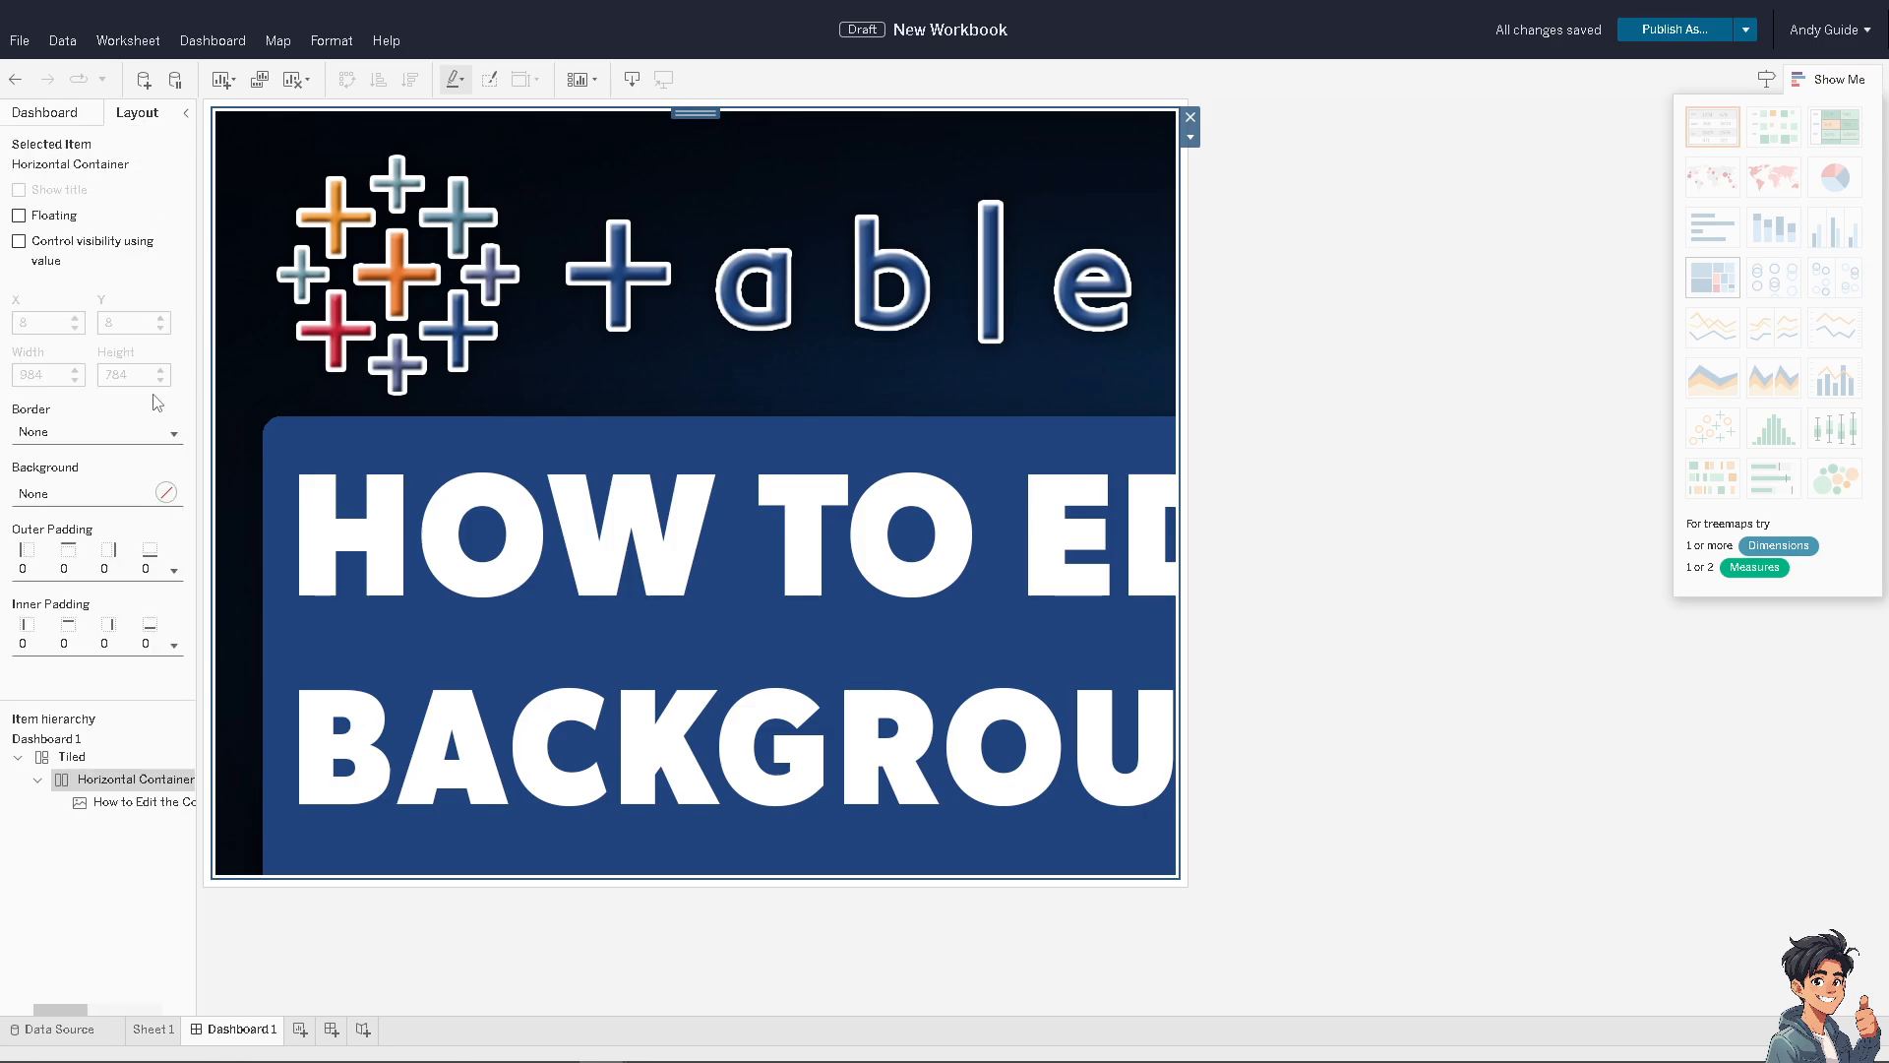
click(166, 494)
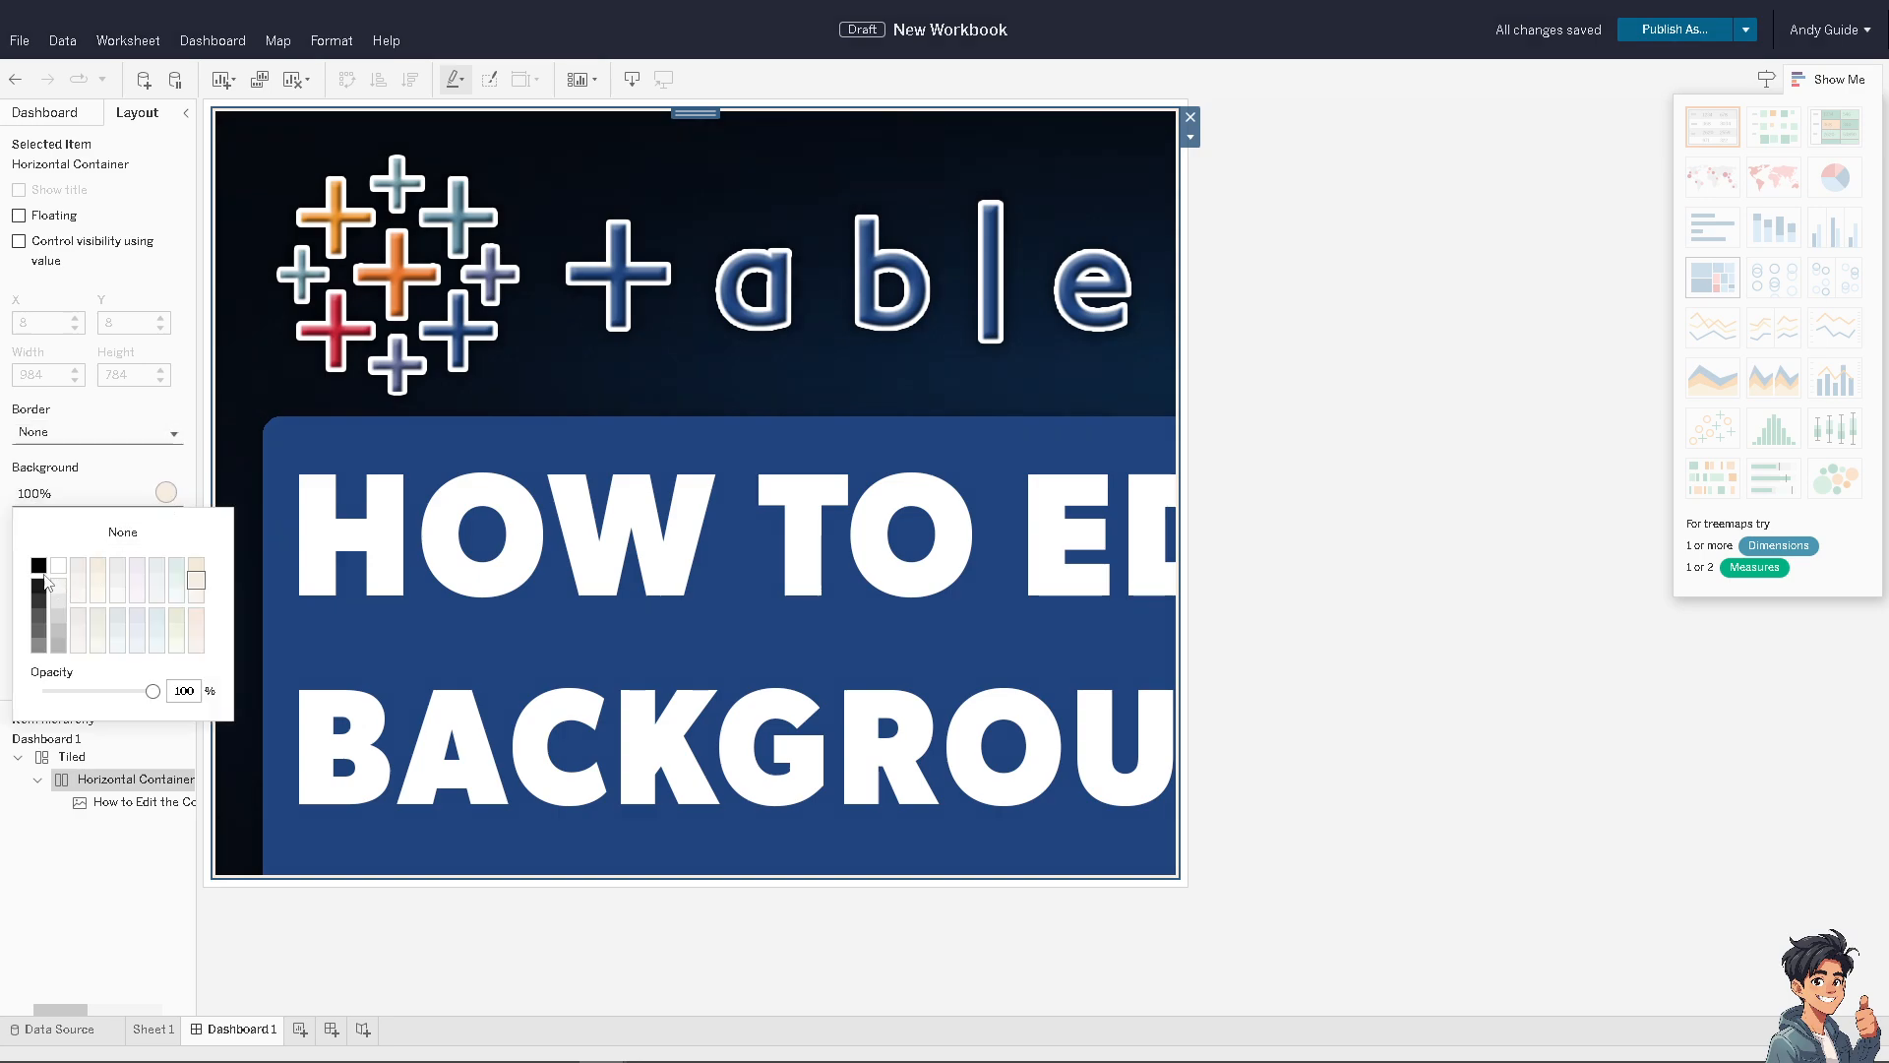
click(39, 565)
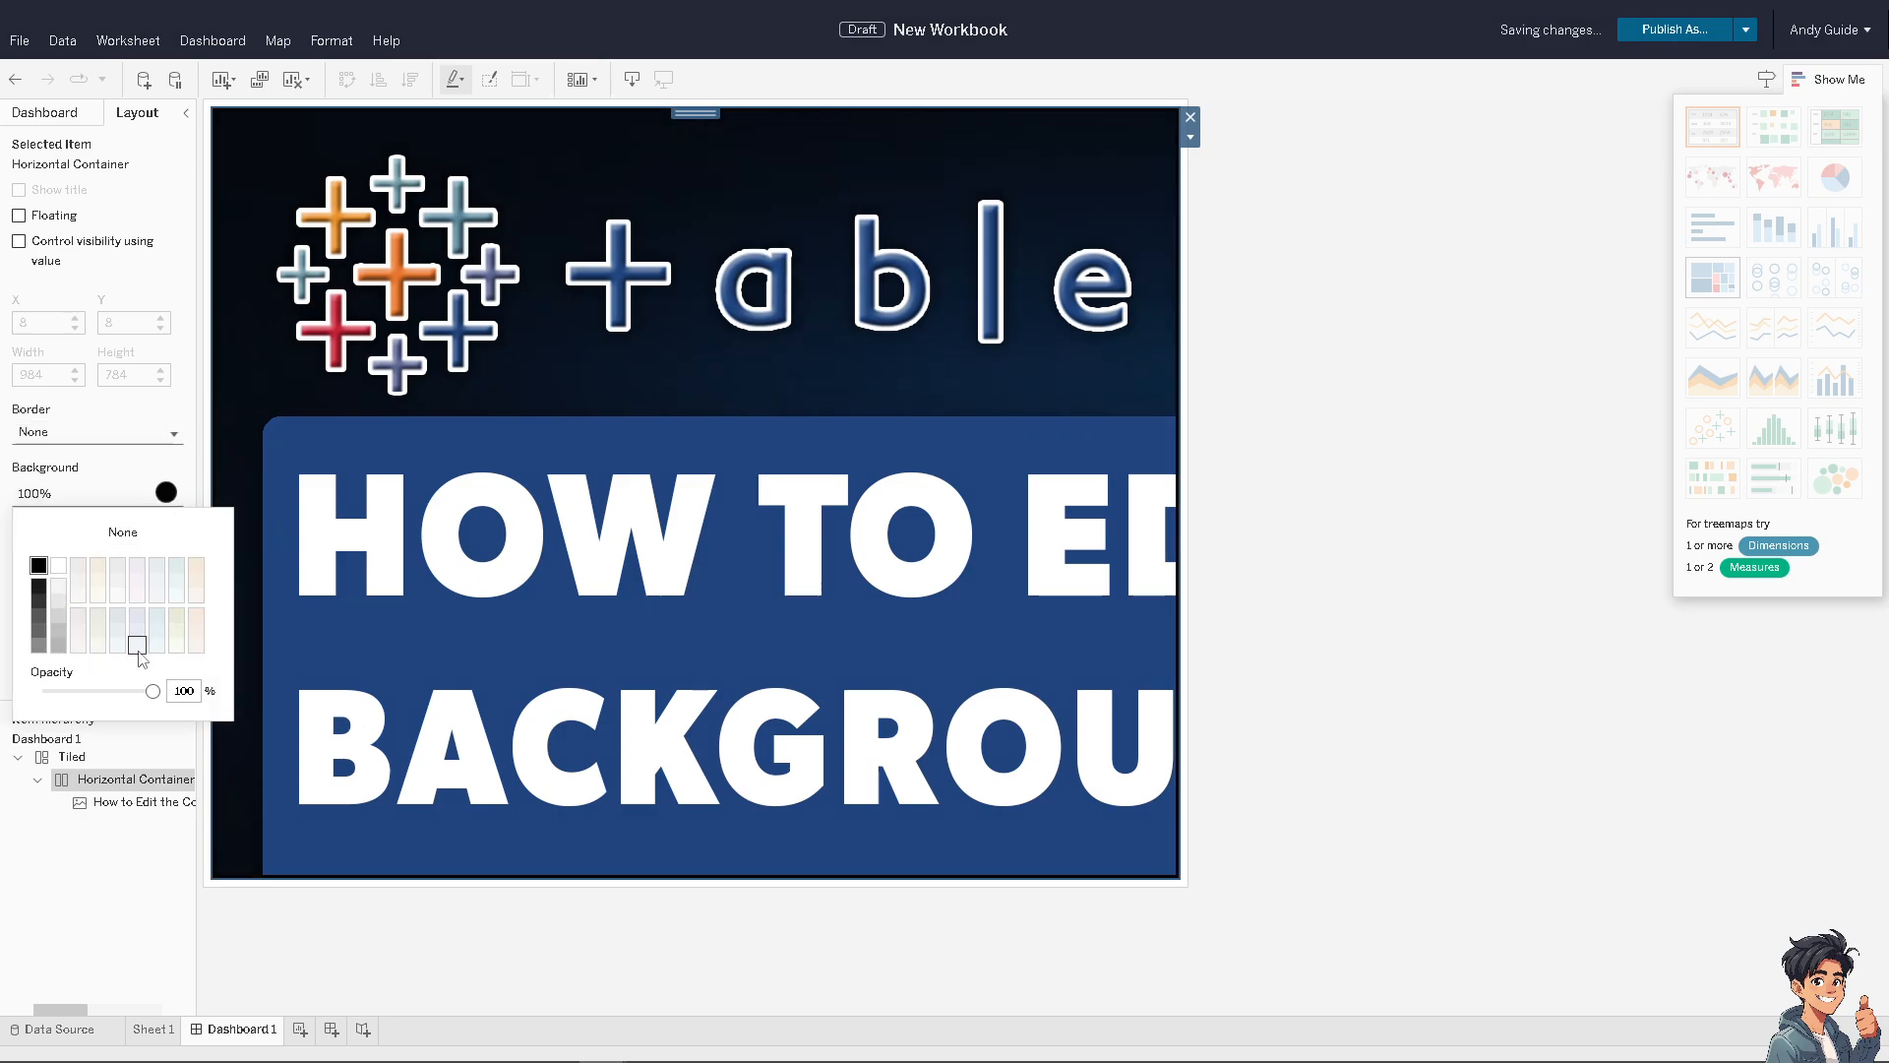
click(155, 614)
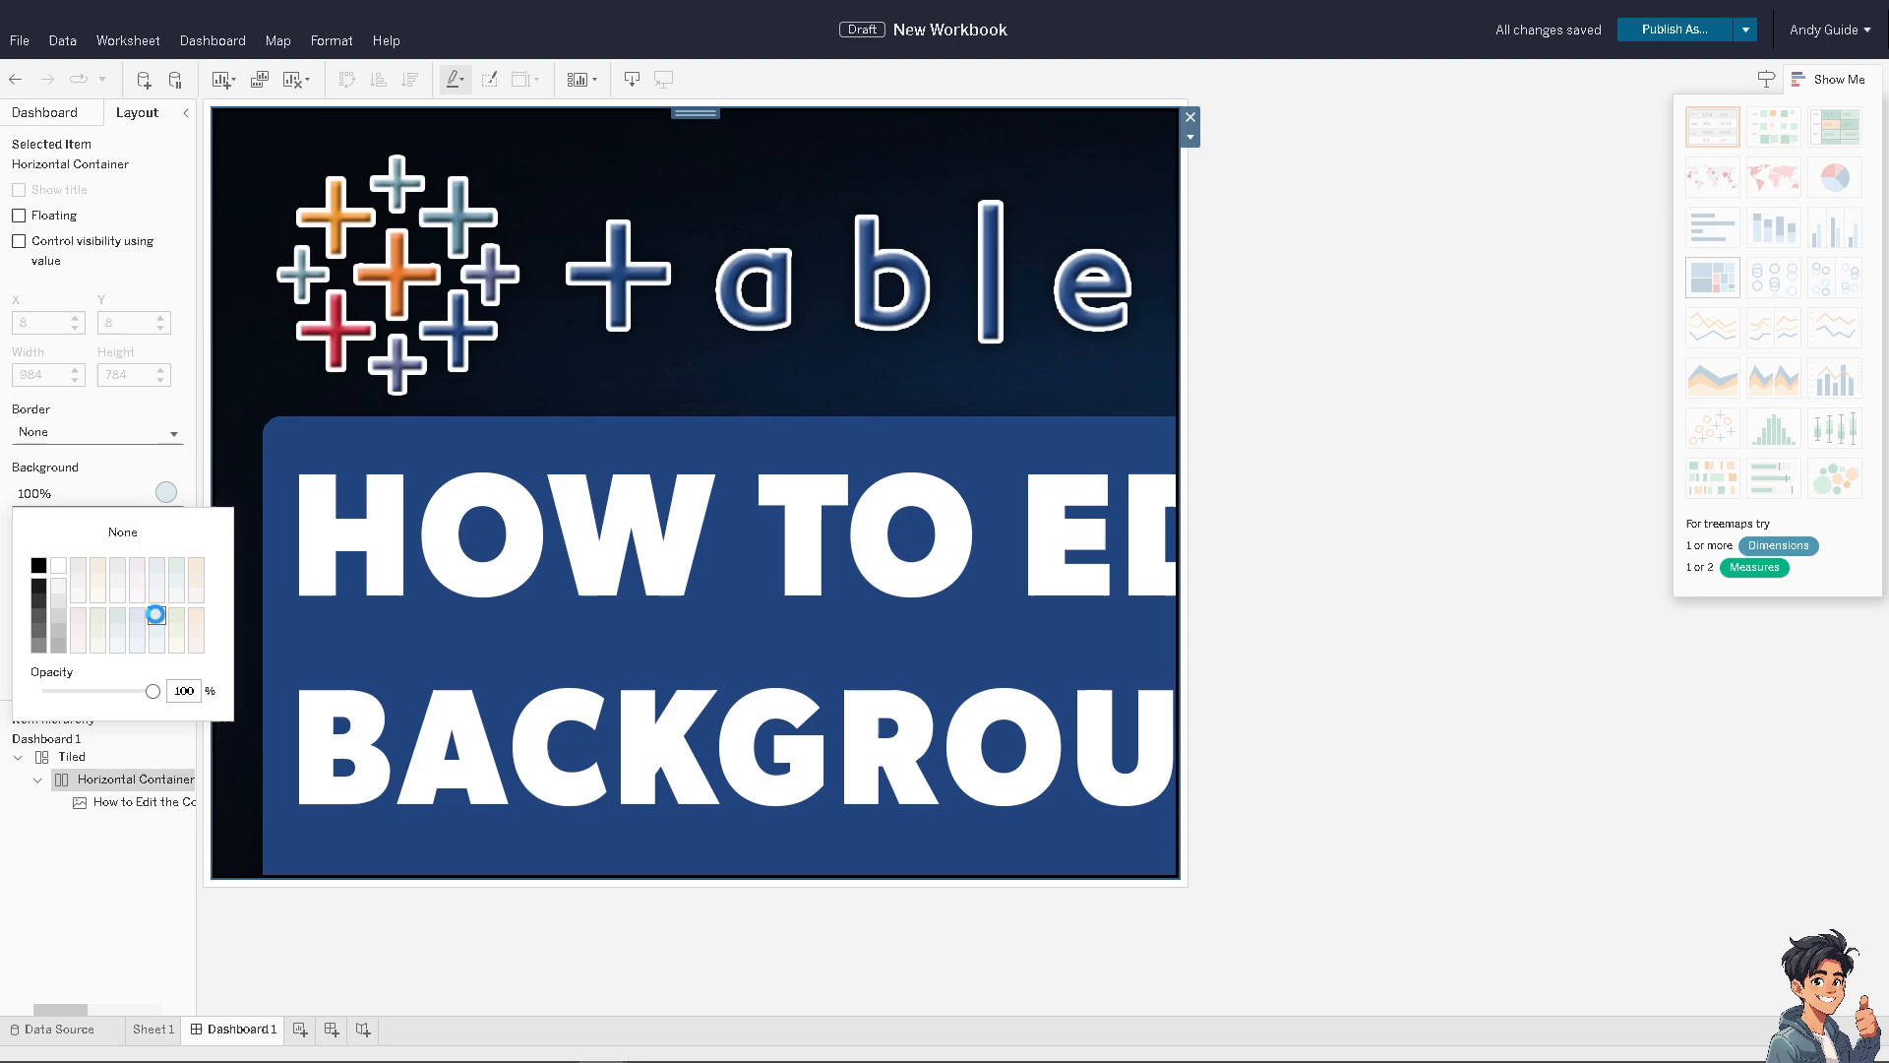
click(96, 431)
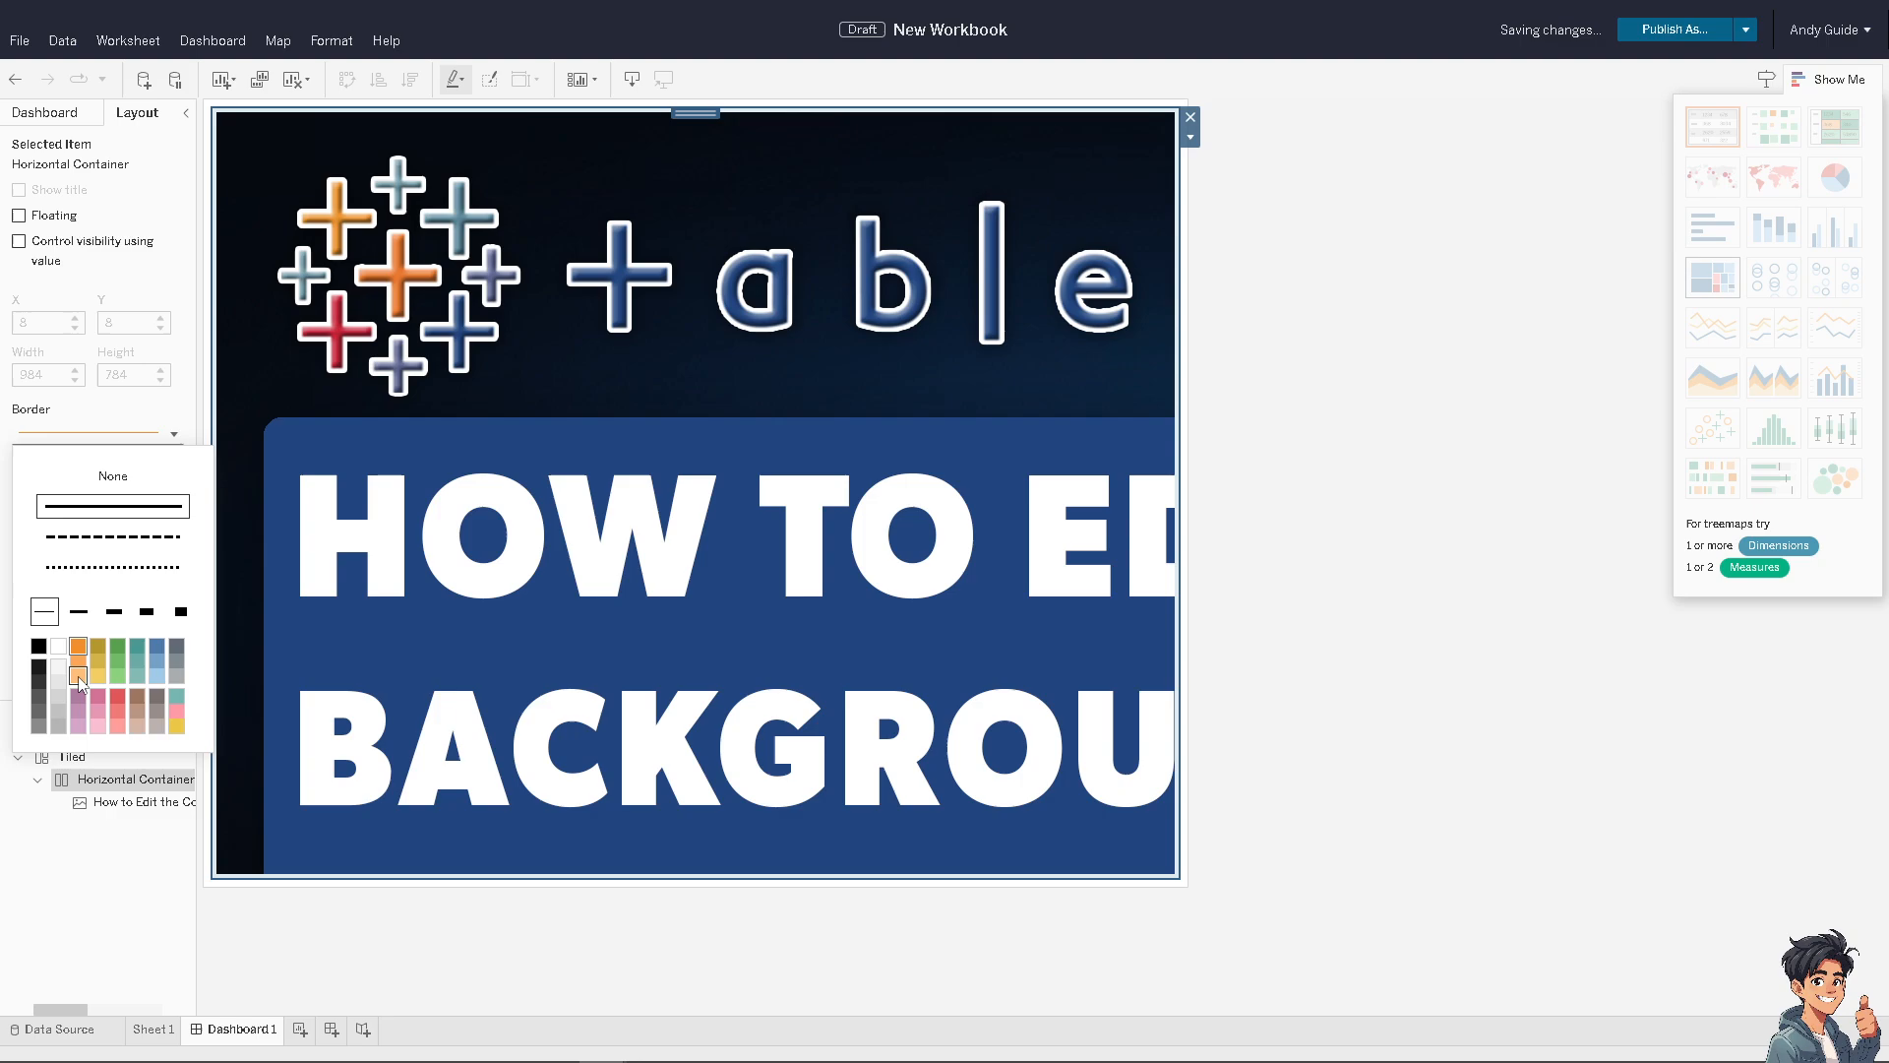
- Give the container border a light orange colour and the thickest line weight
click(181, 612)
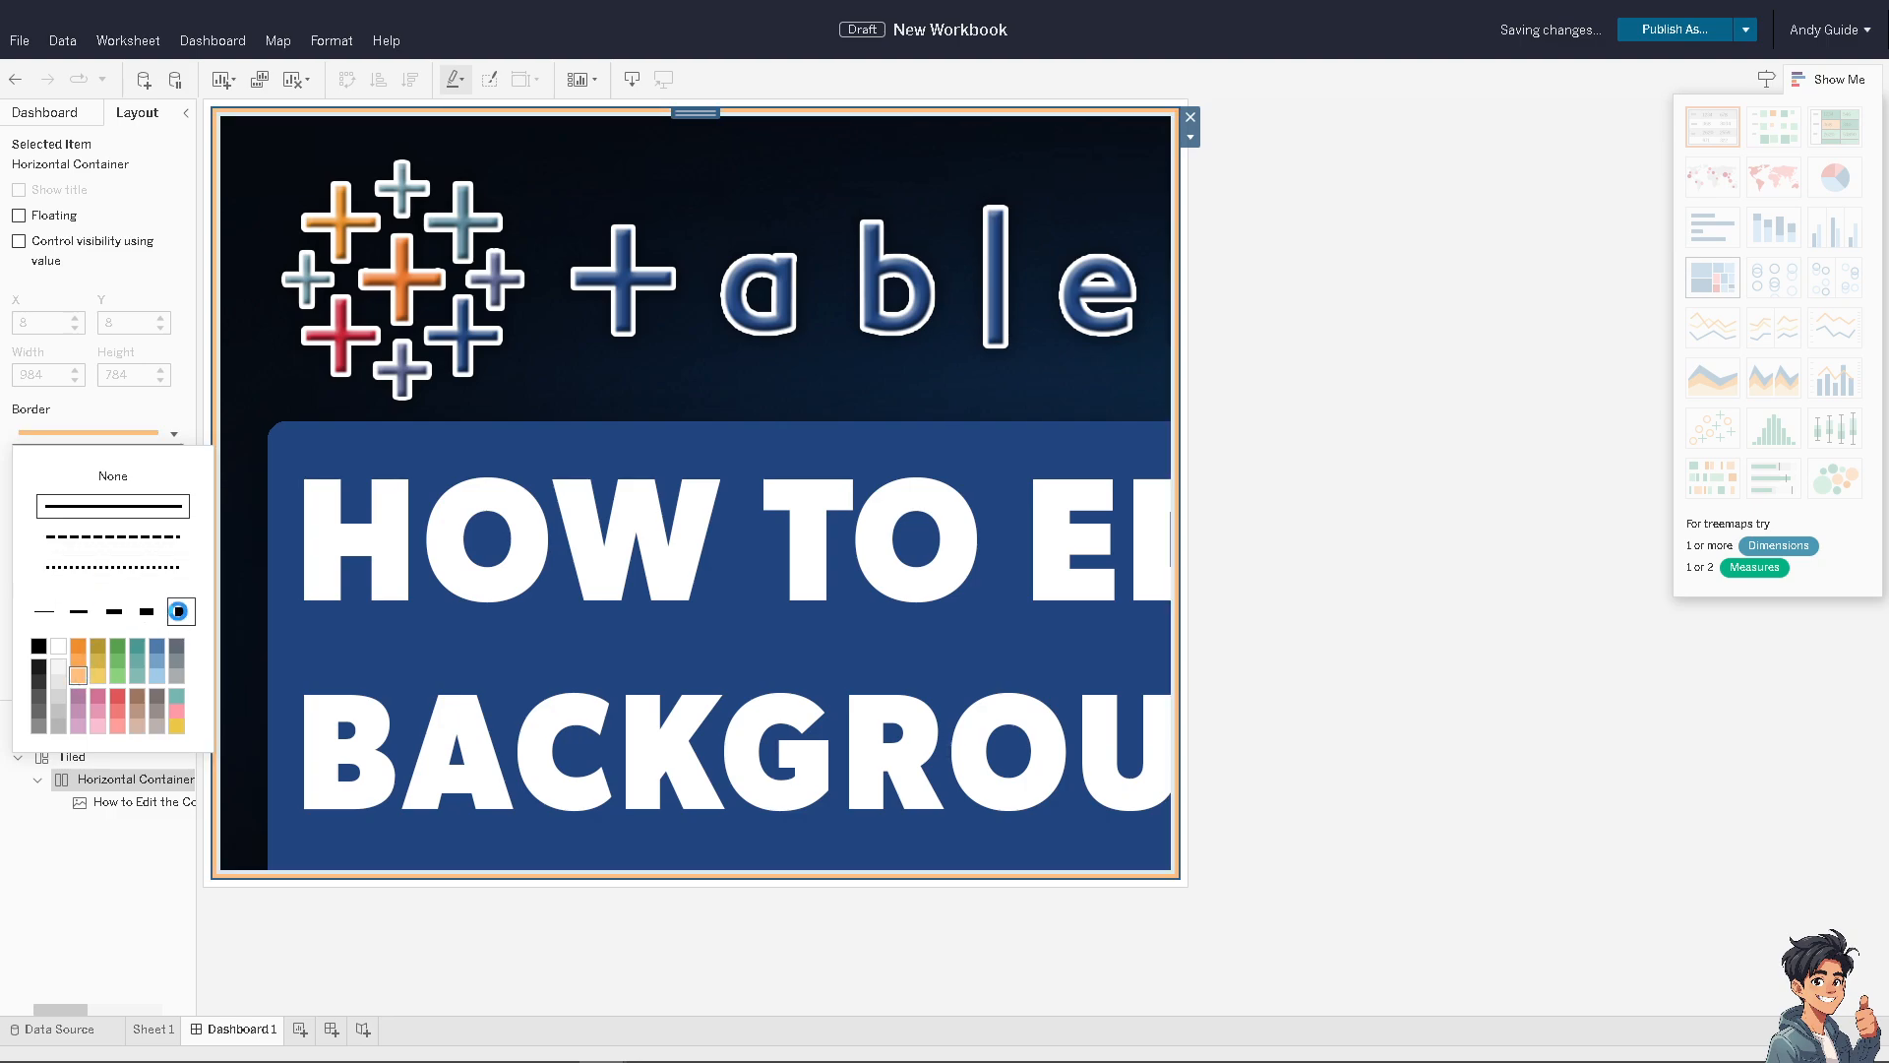
click(179, 611)
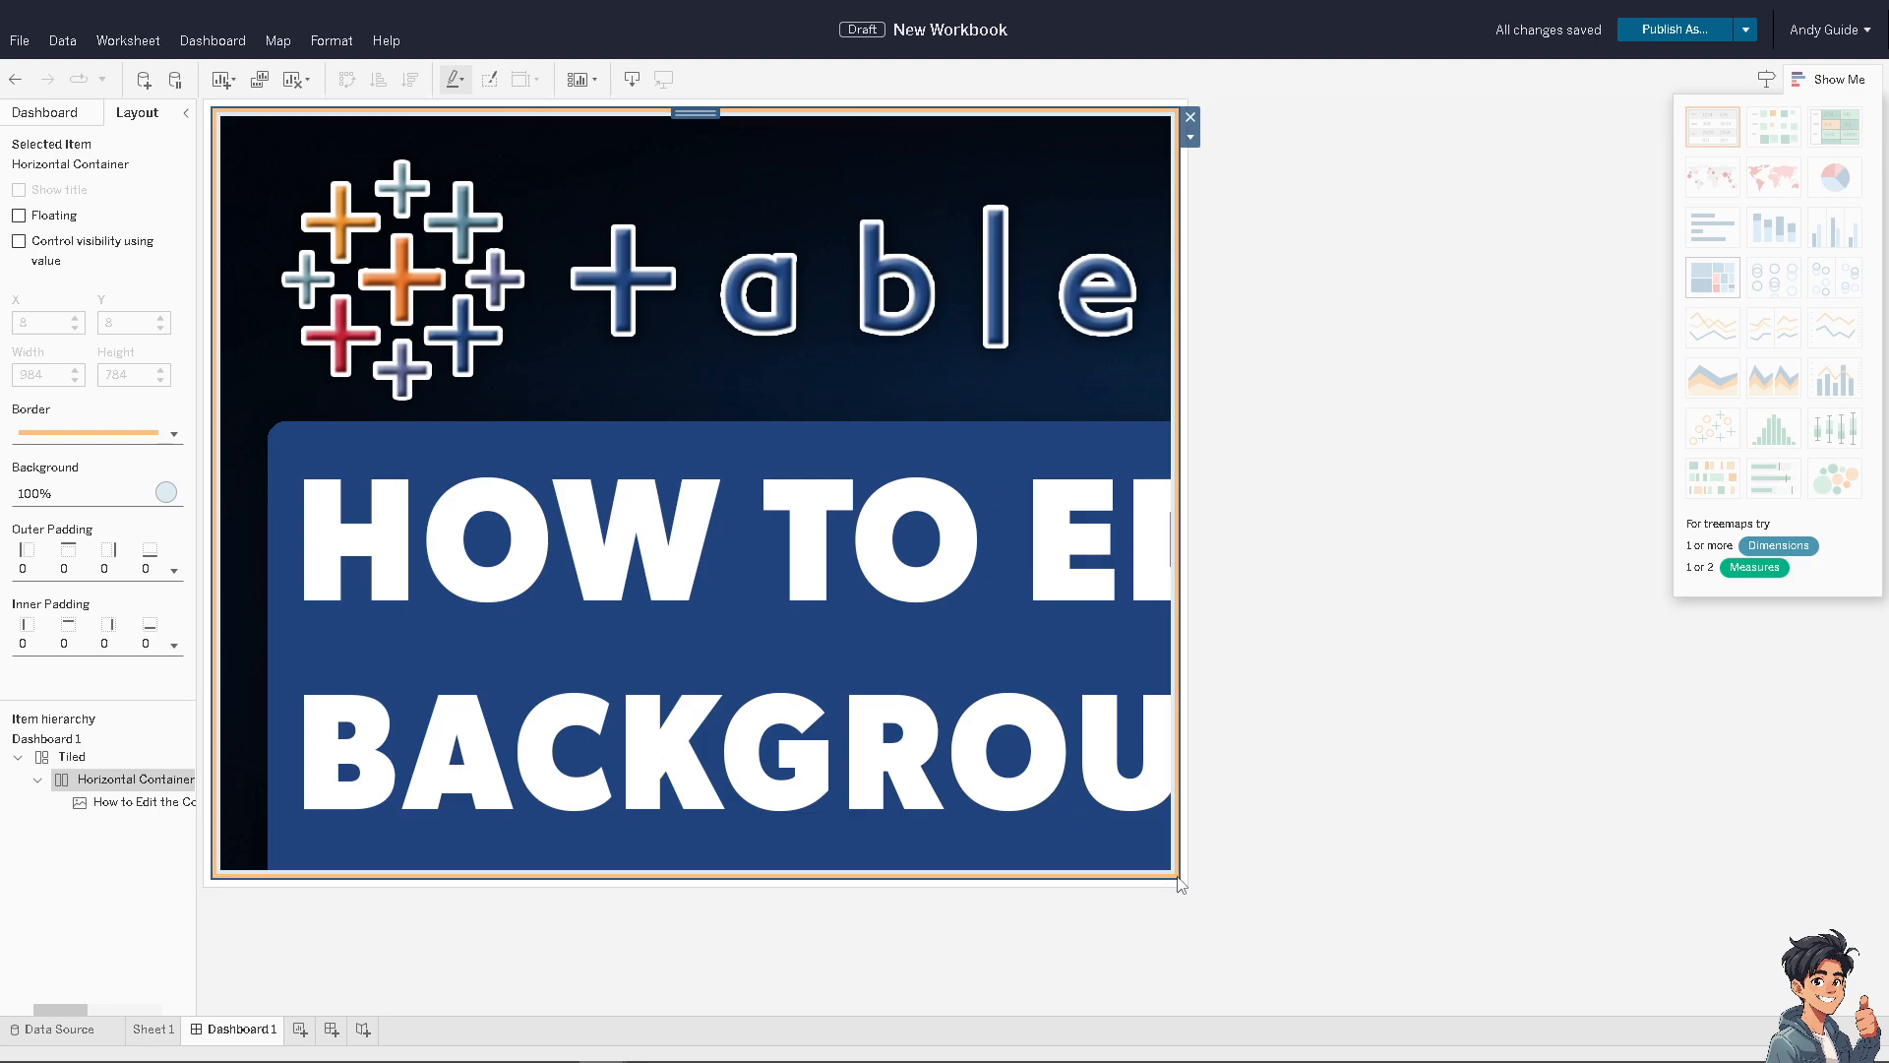
mouse_move(221, 479)
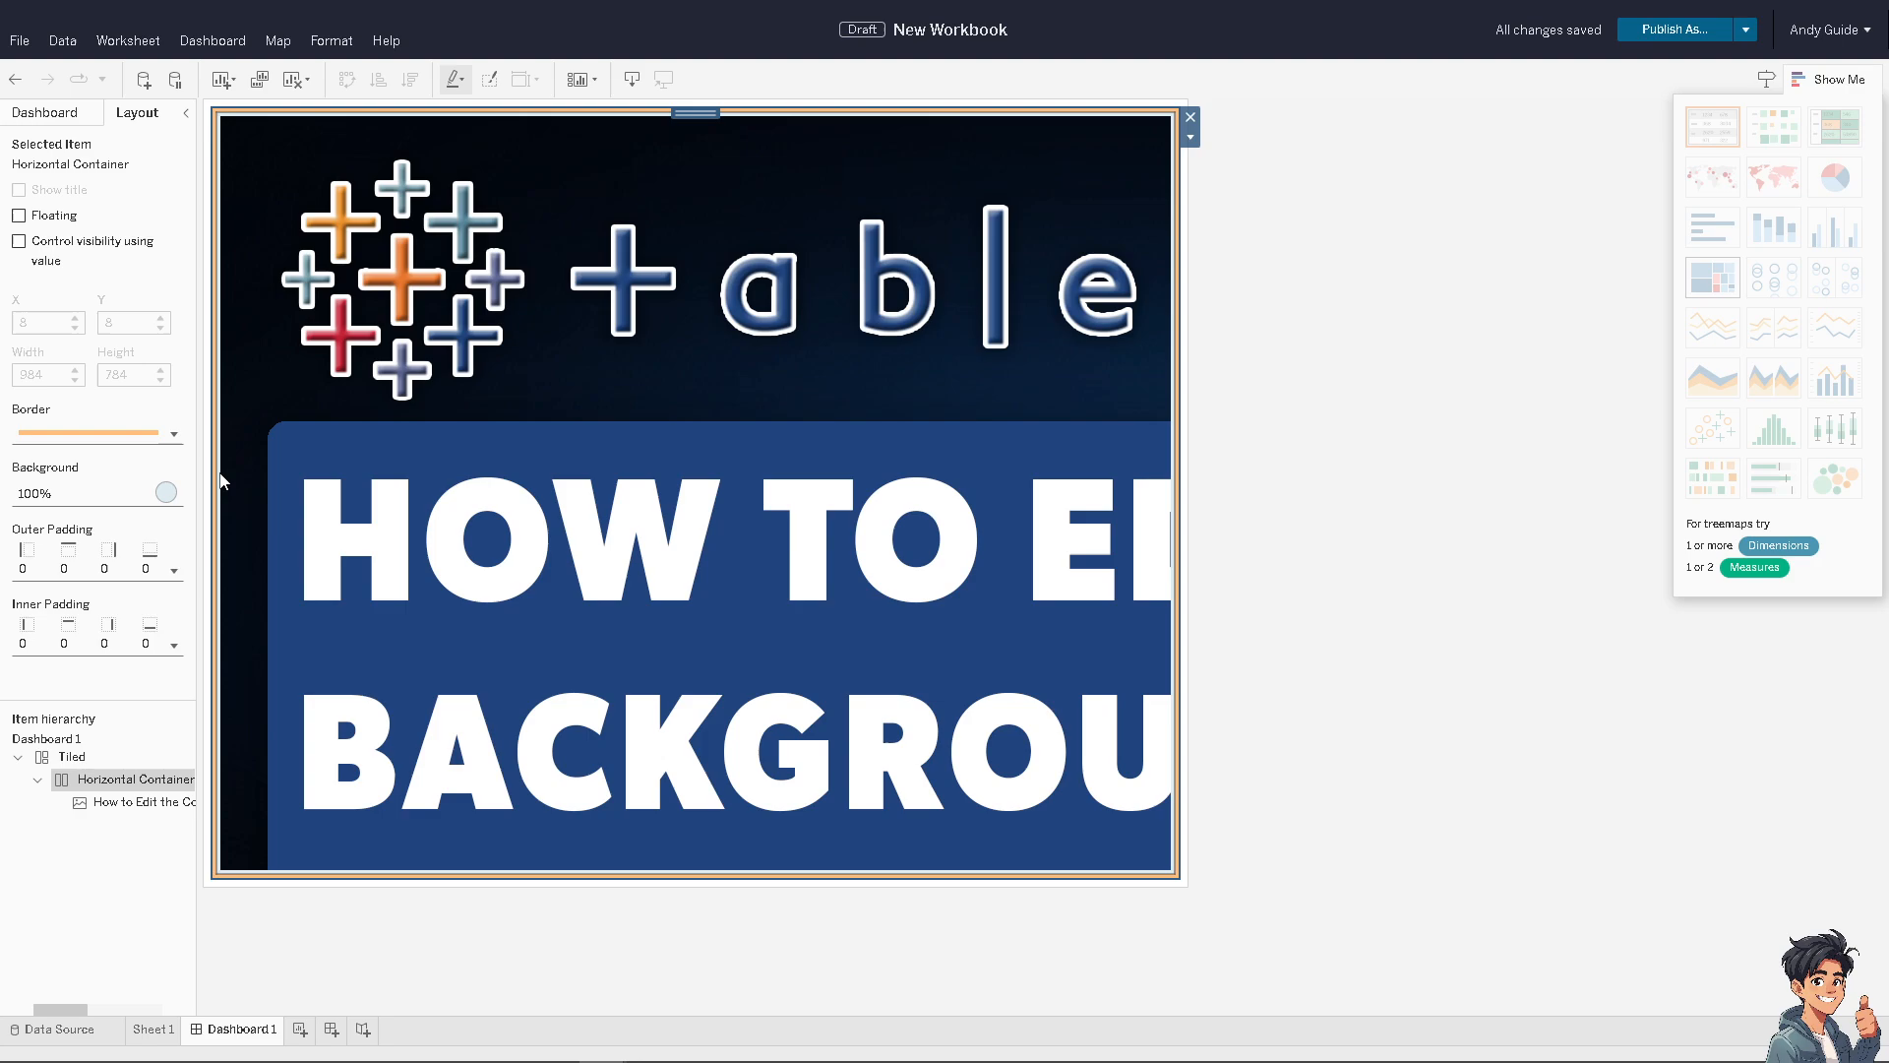
click(165, 493)
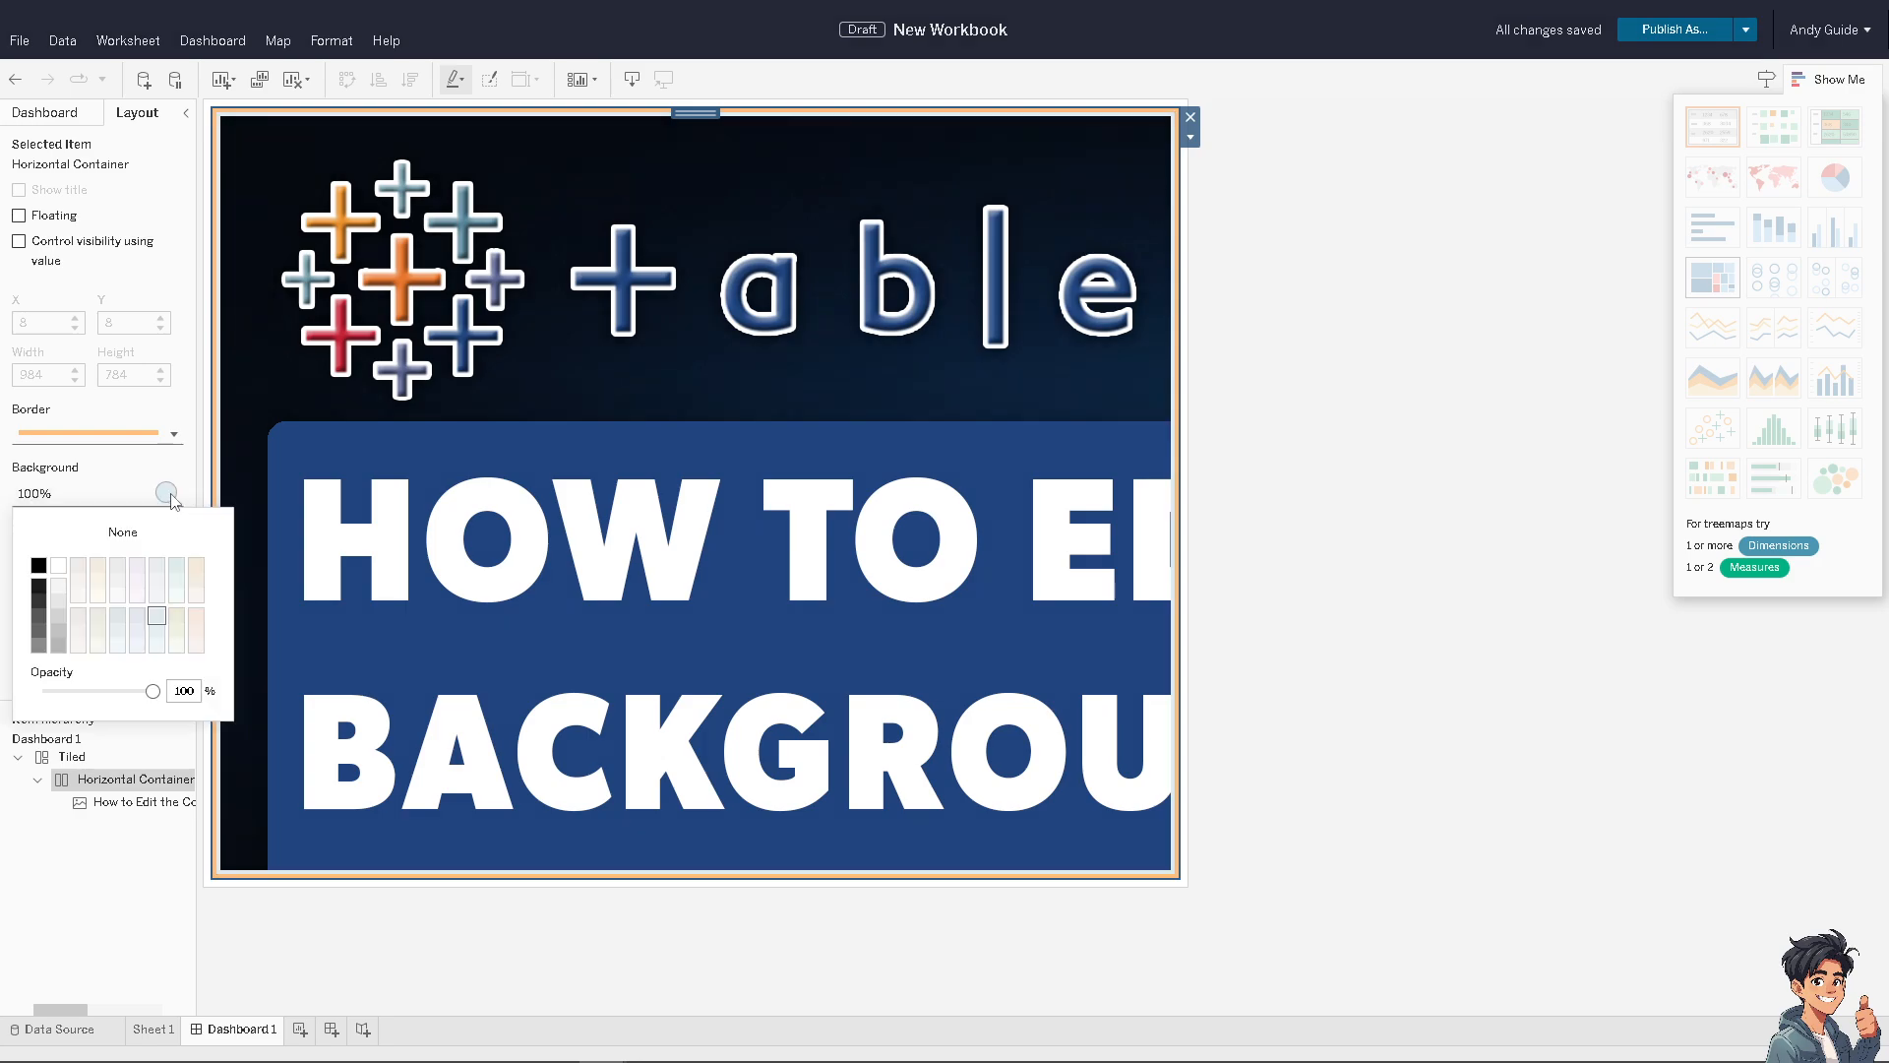
mouse_move(232, 691)
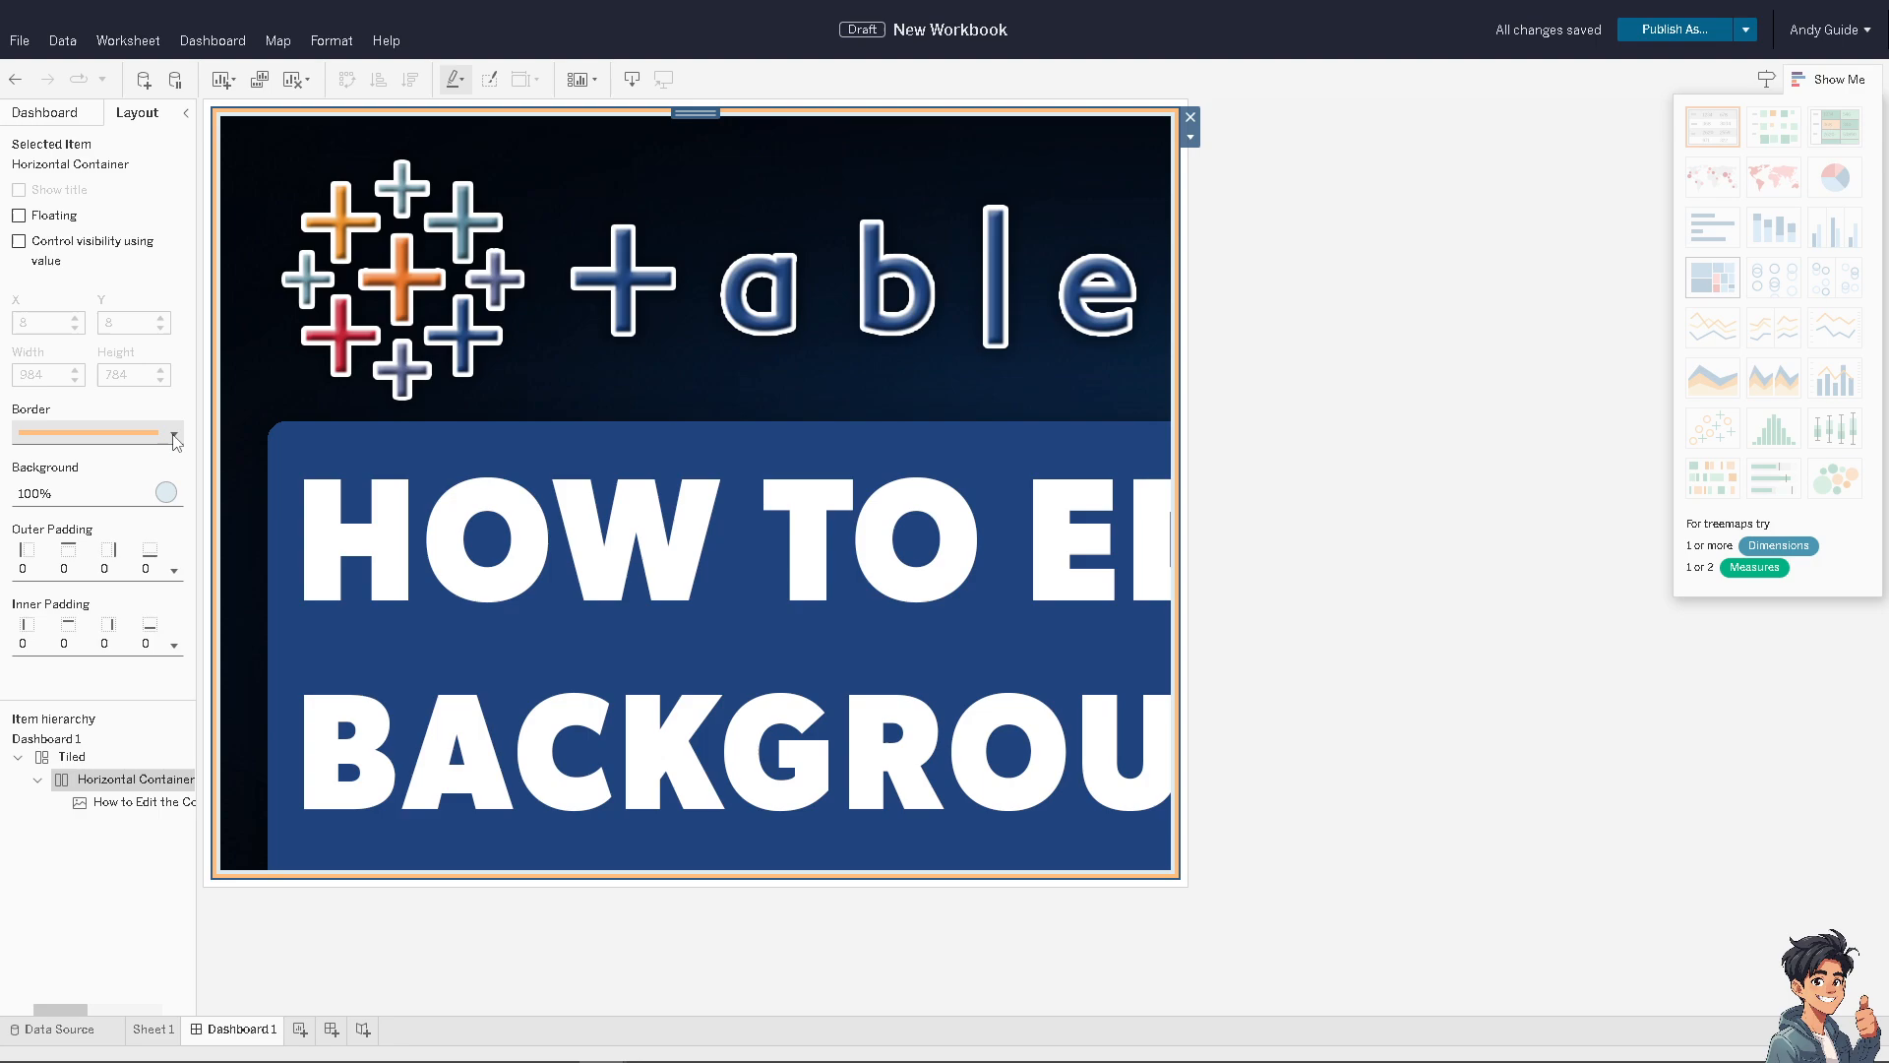
click(174, 434)
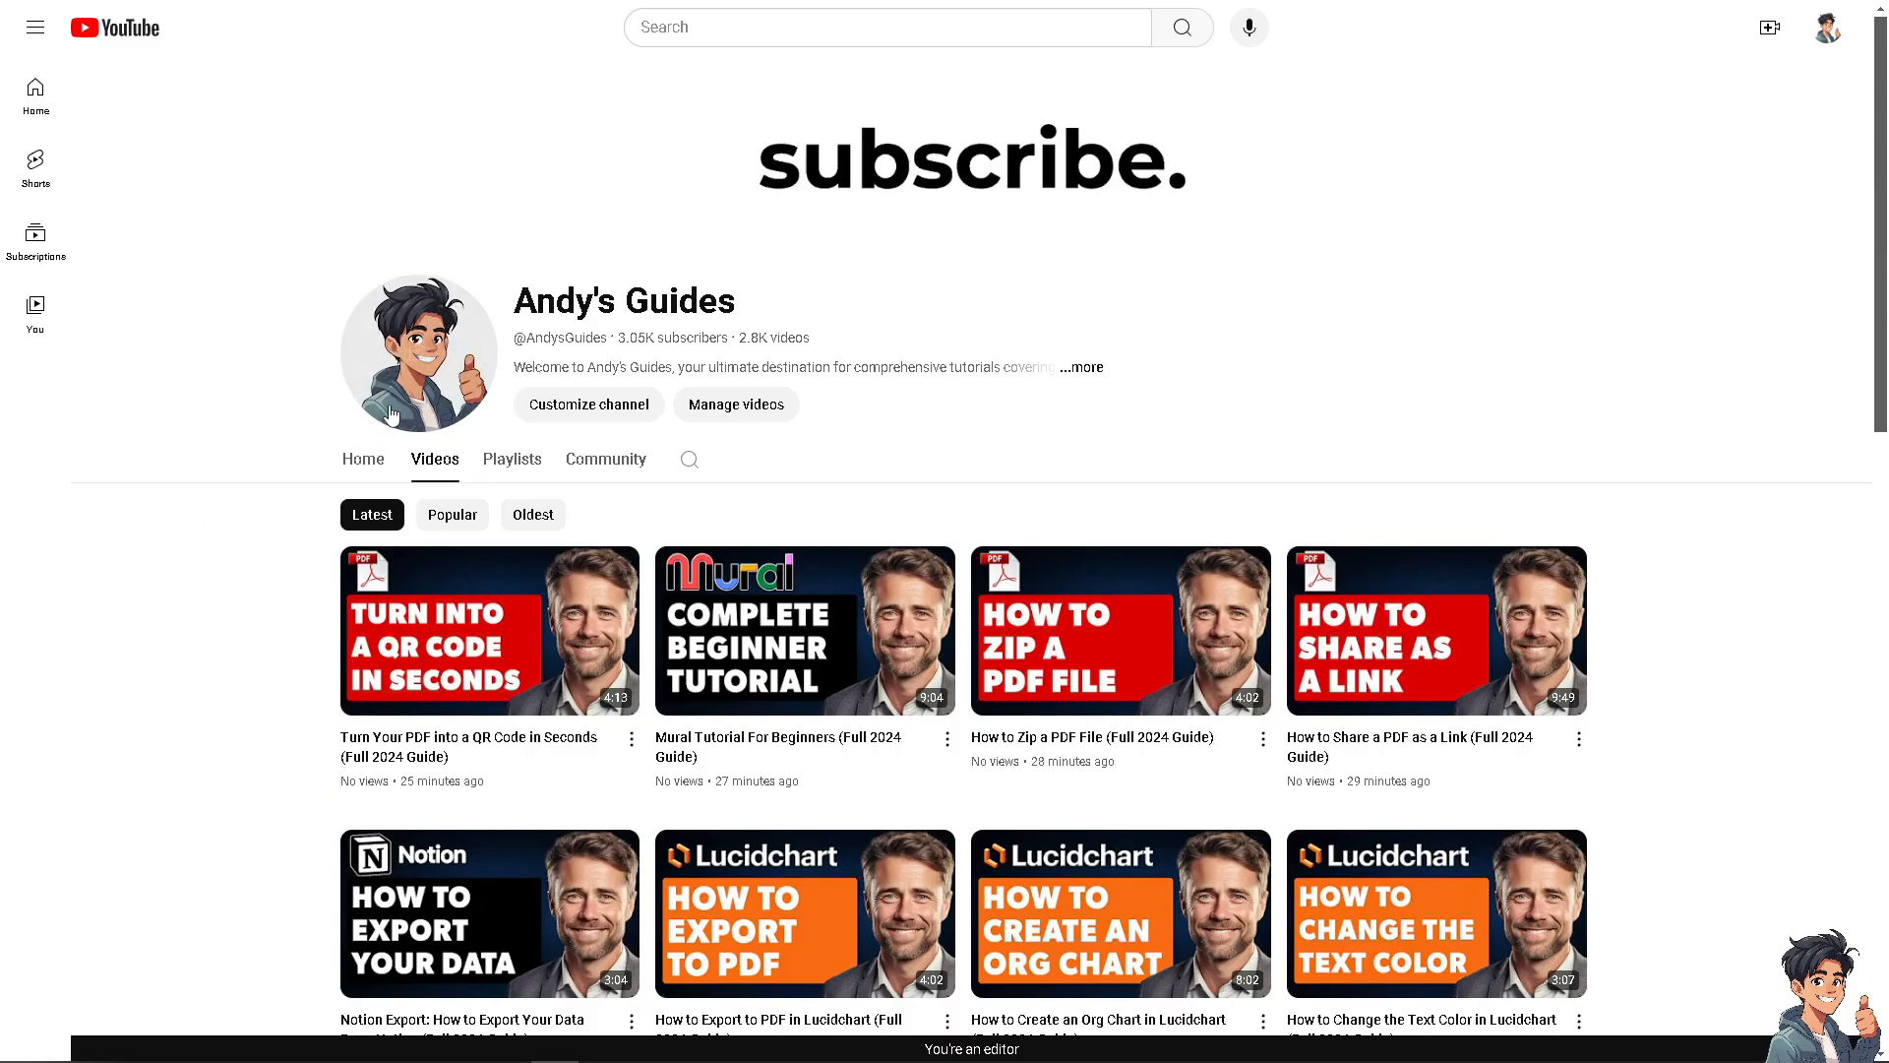
mouse_move(417, 350)
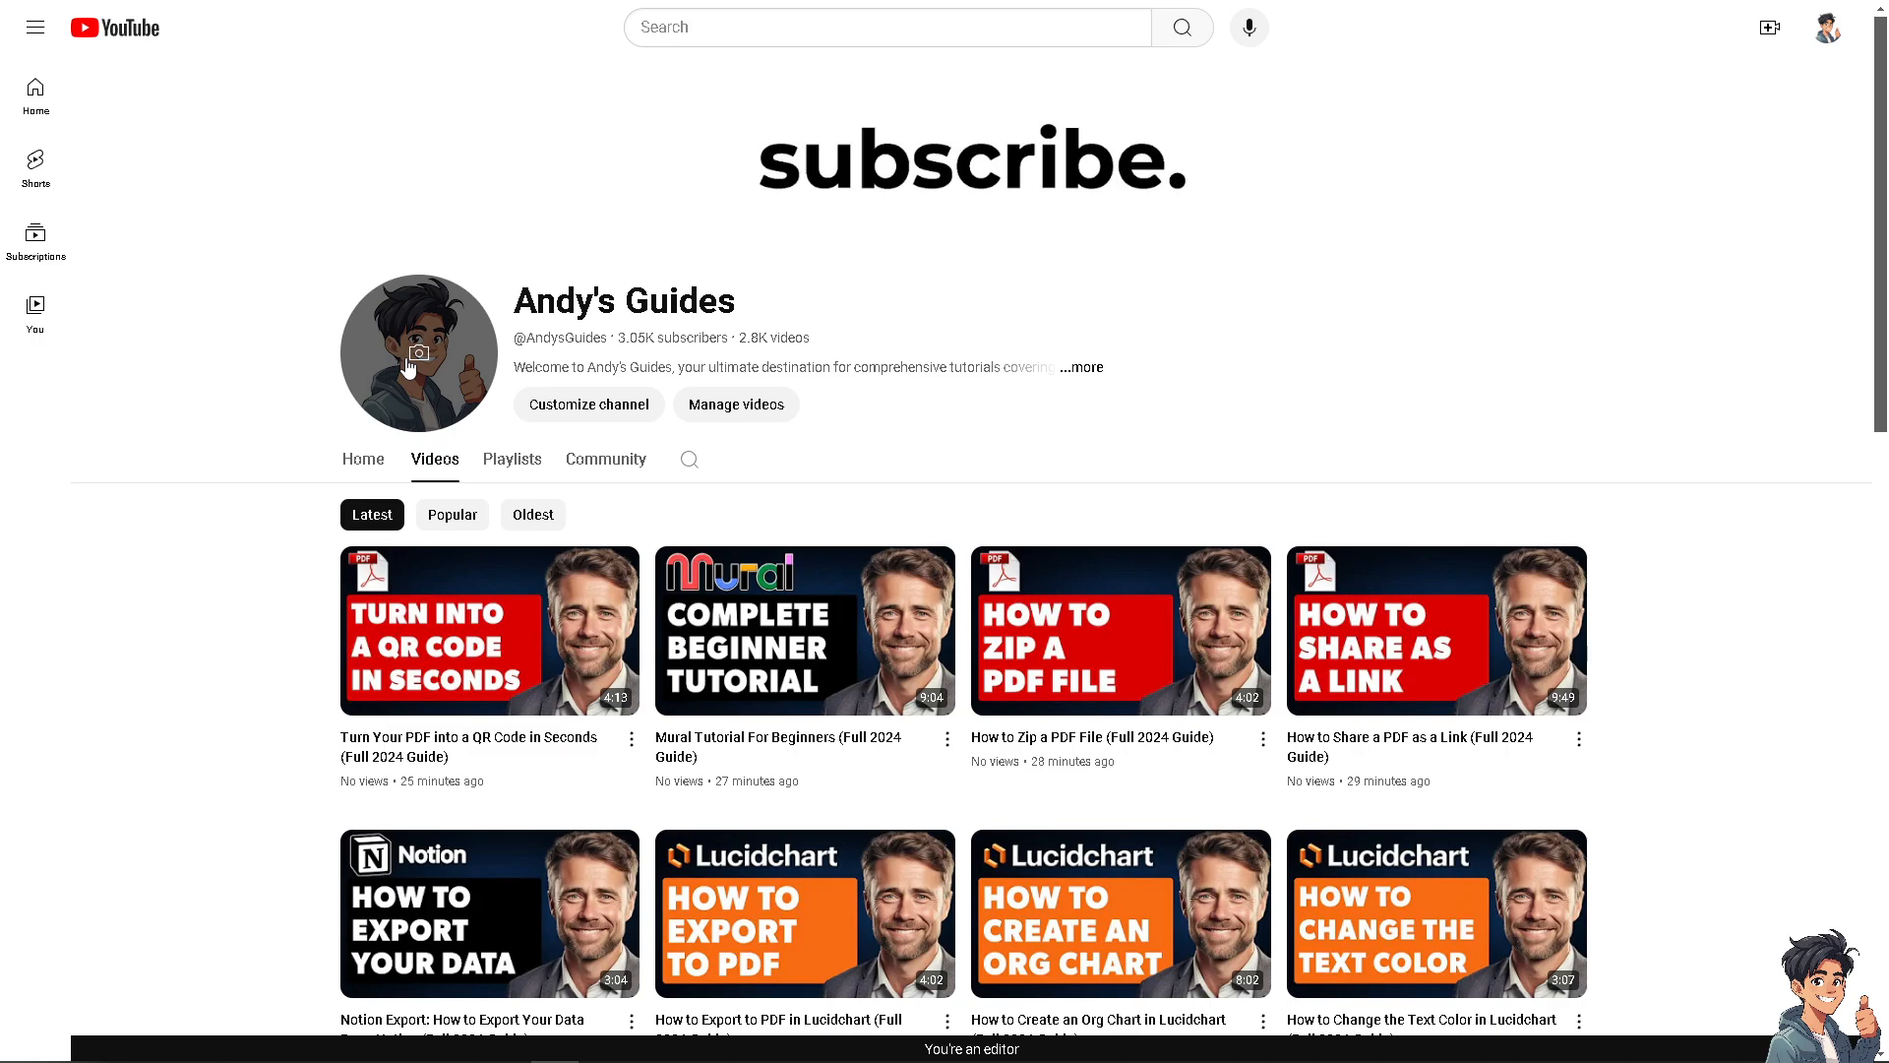
mouse_move(1048, 189)
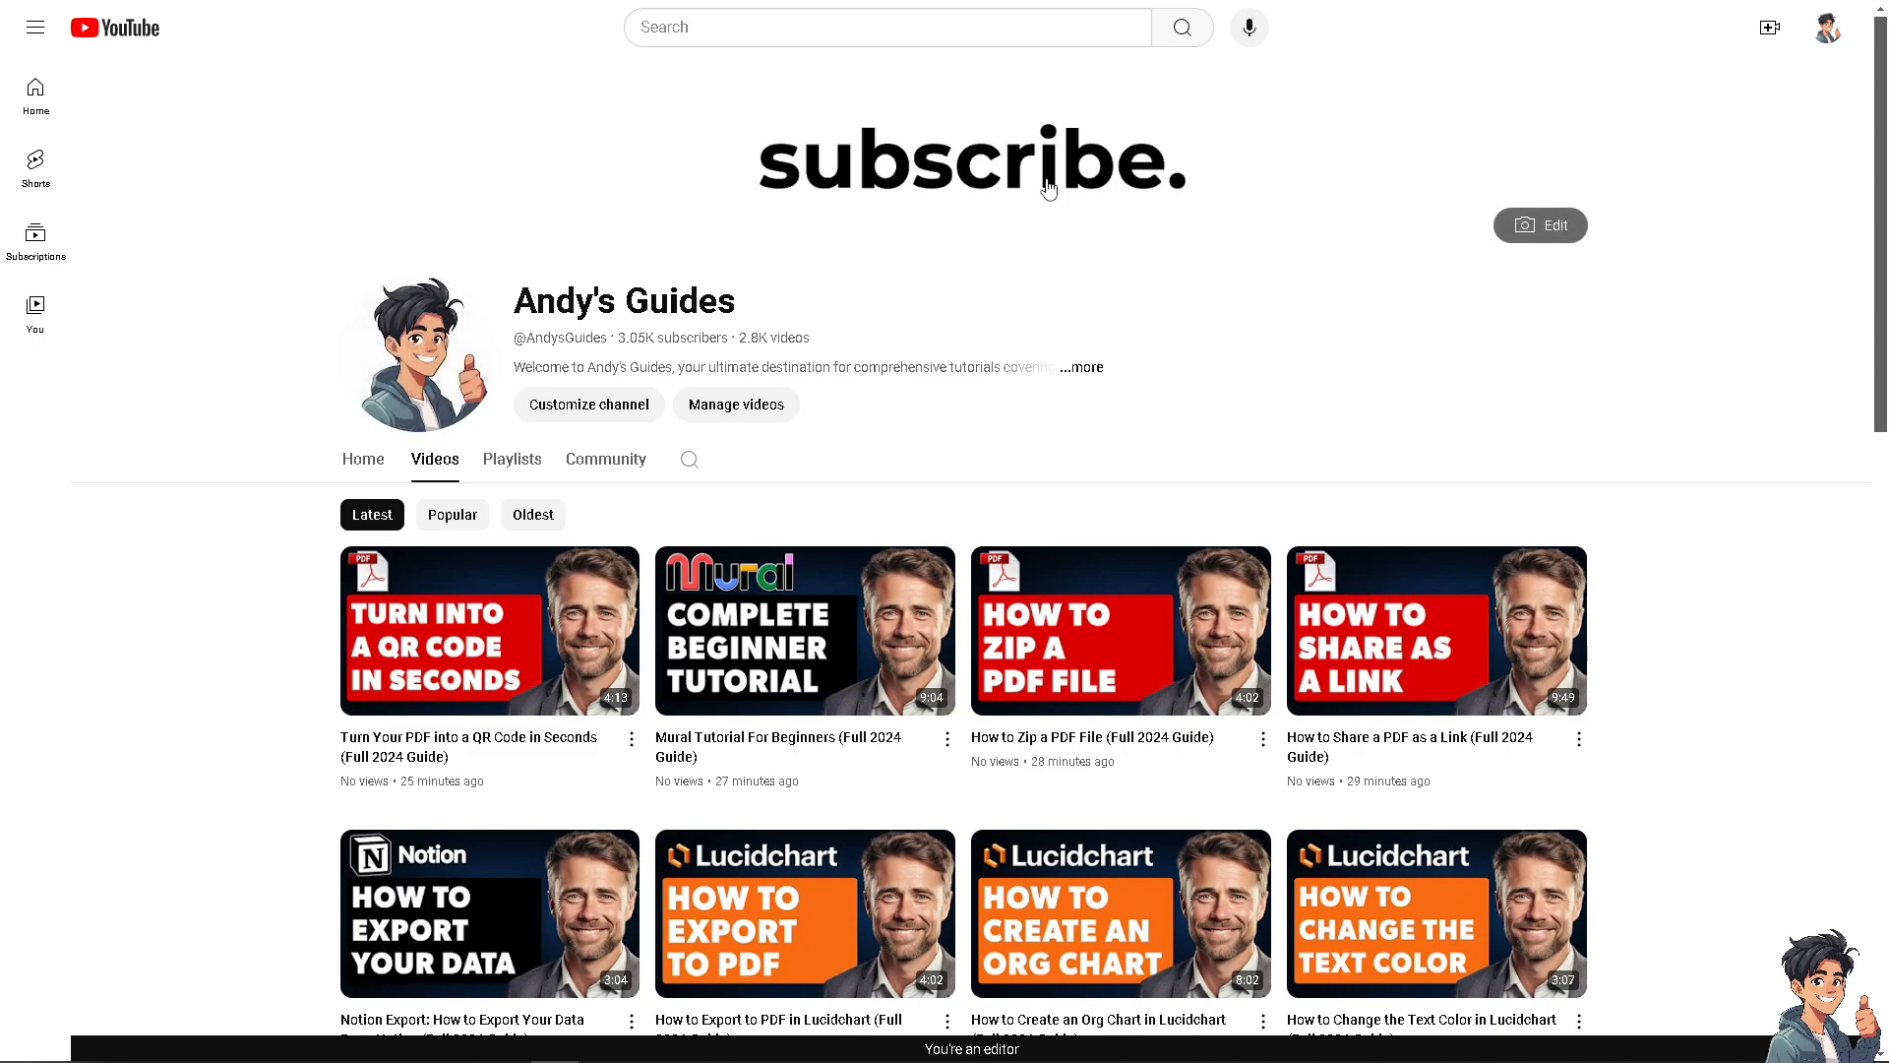
- Scroll down the channel's uploads to the older Miro tutorial videos
scroll(down, 3)
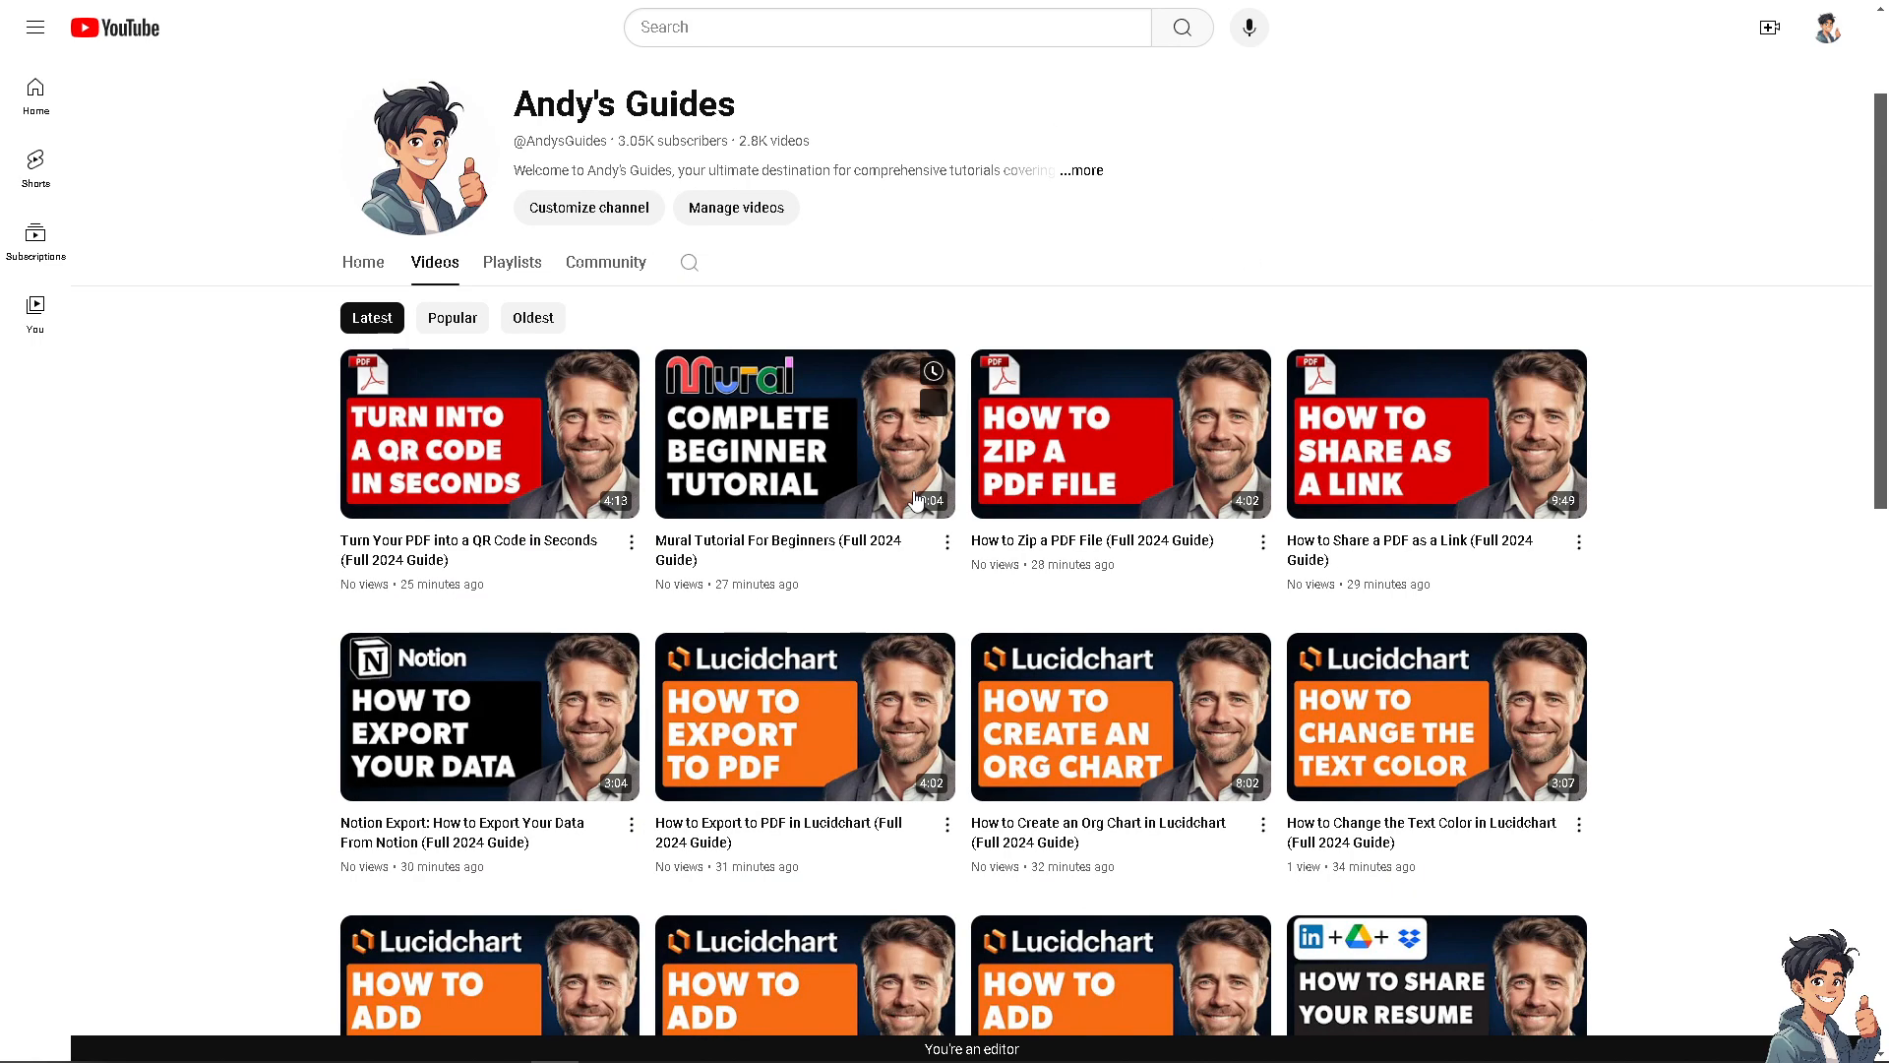
scroll(down, 3)
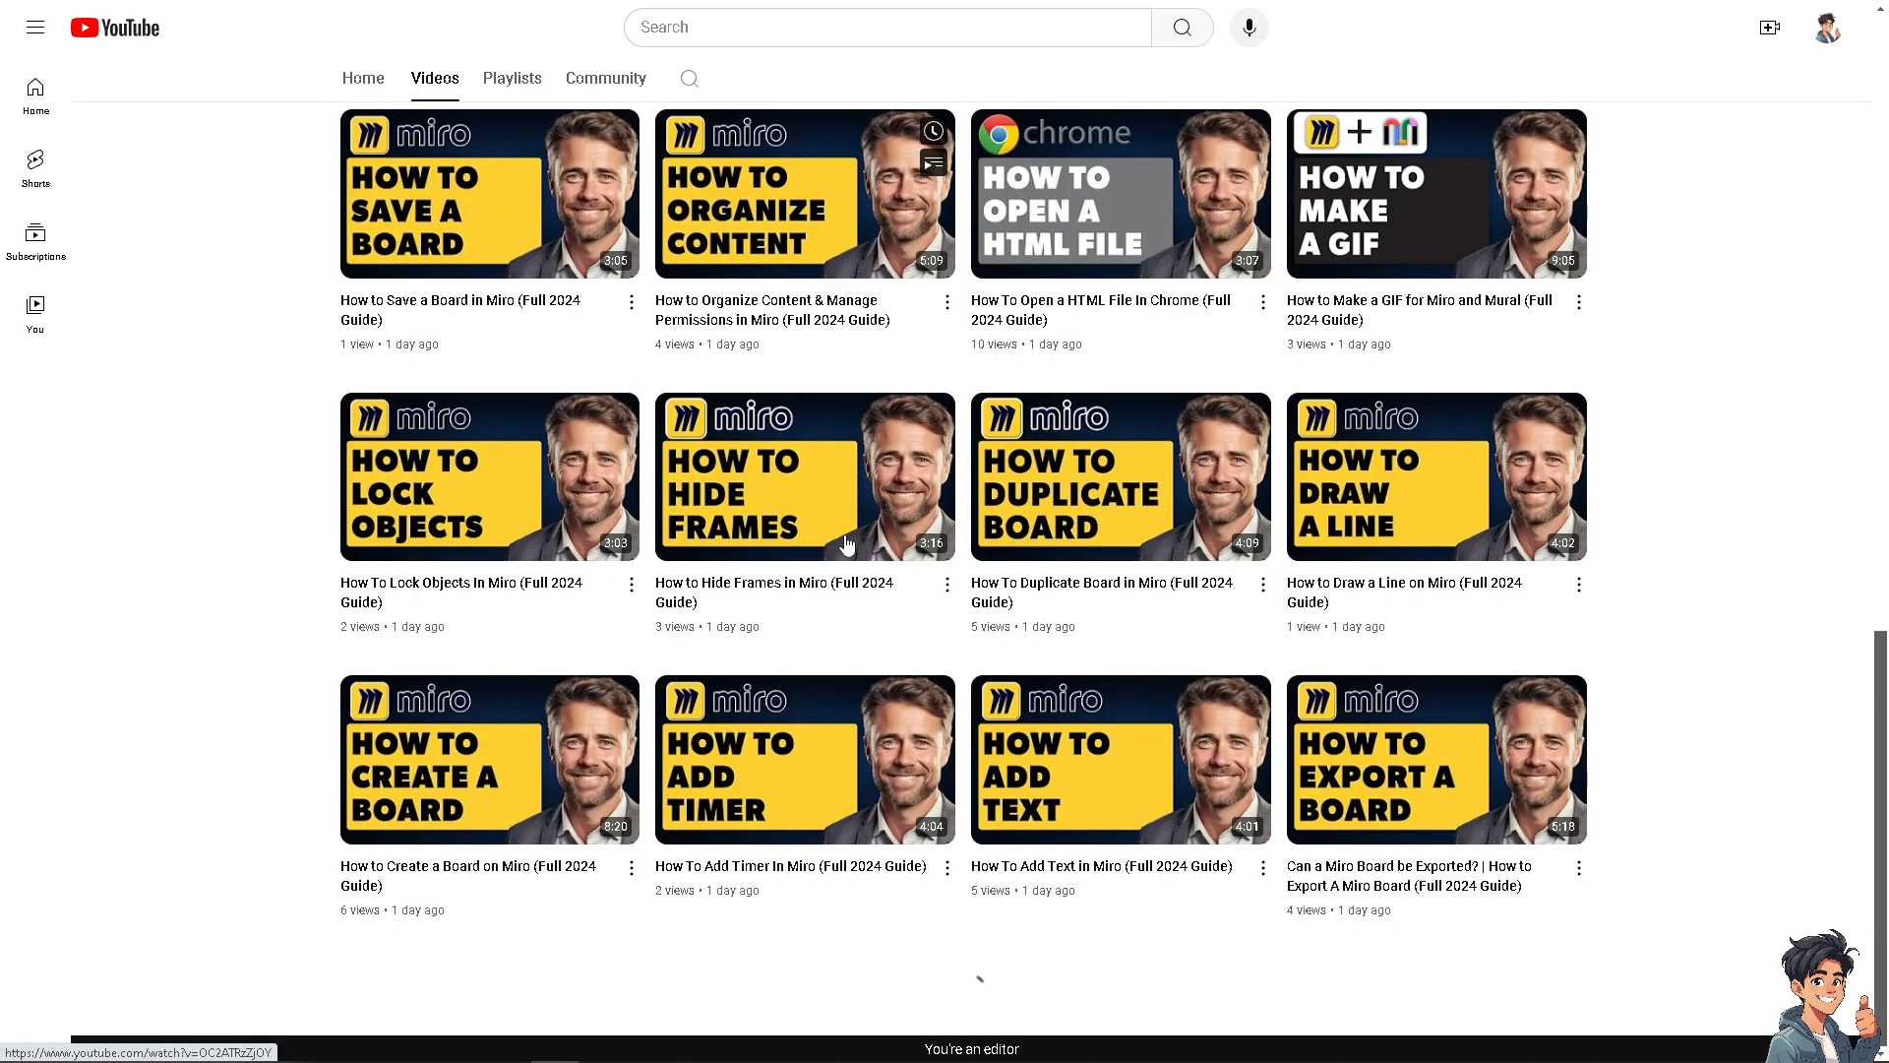